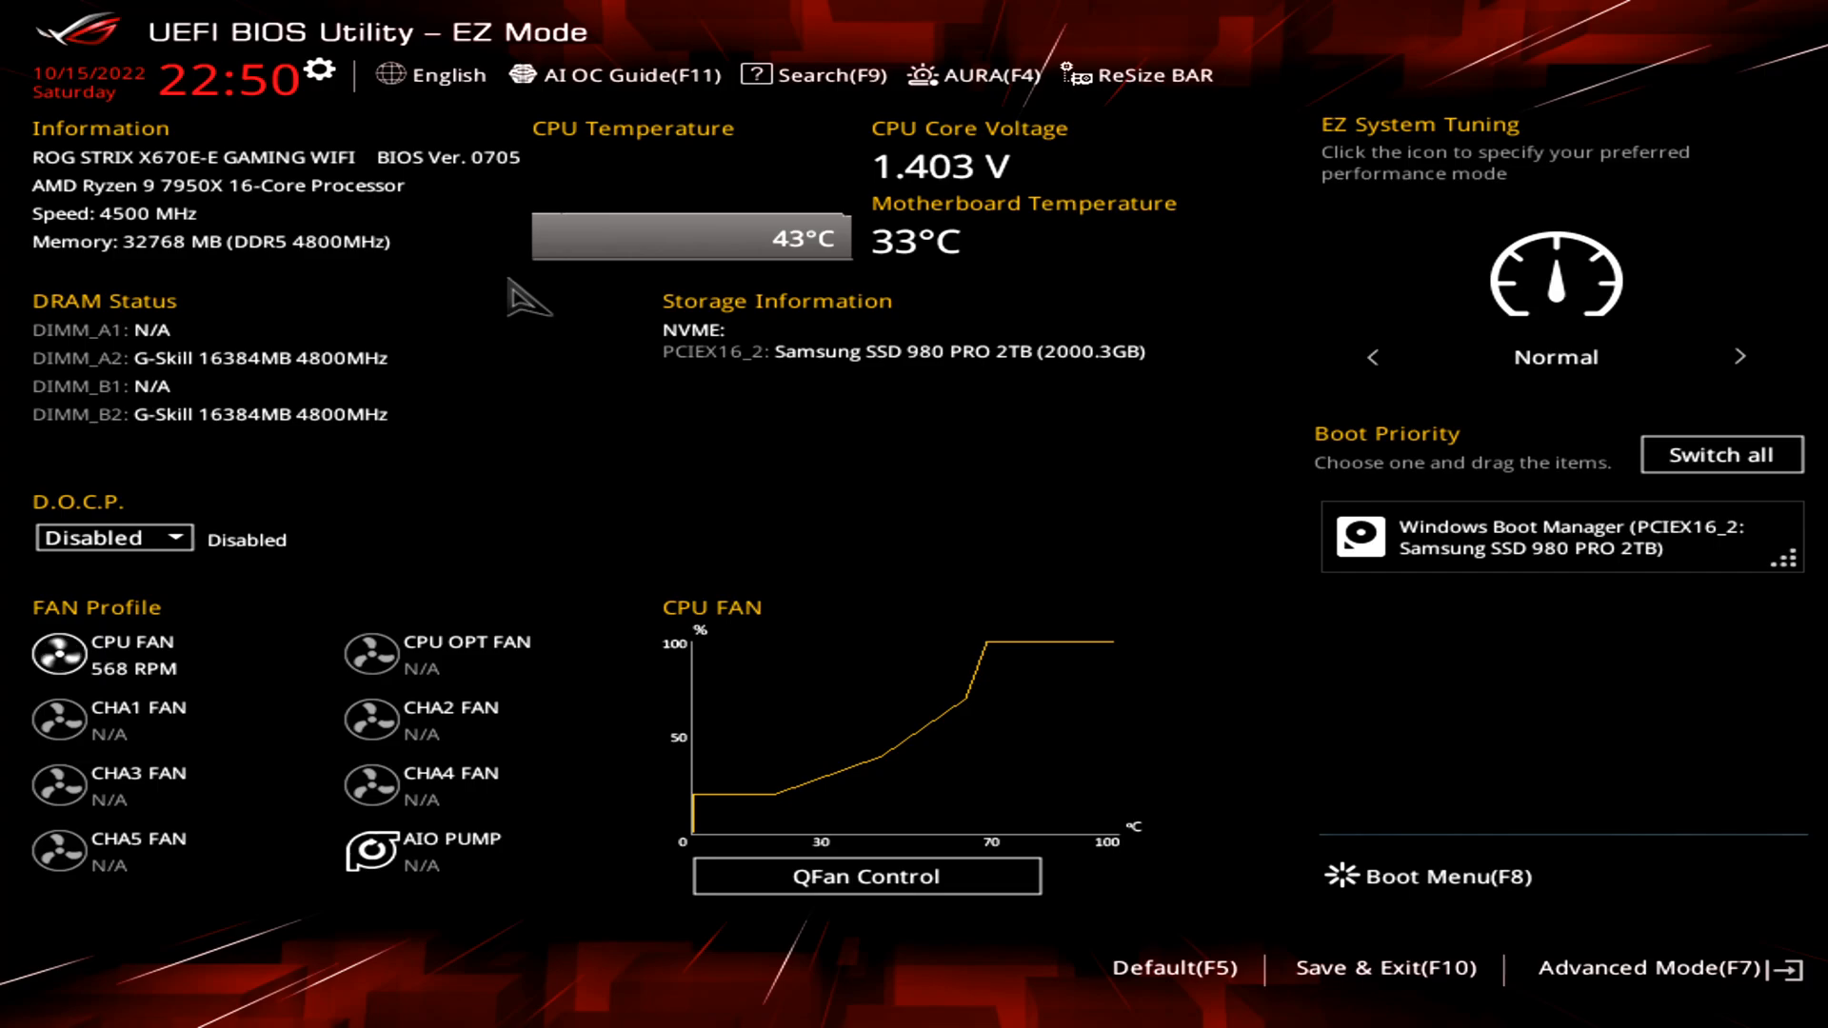
mouse_move(518, 176)
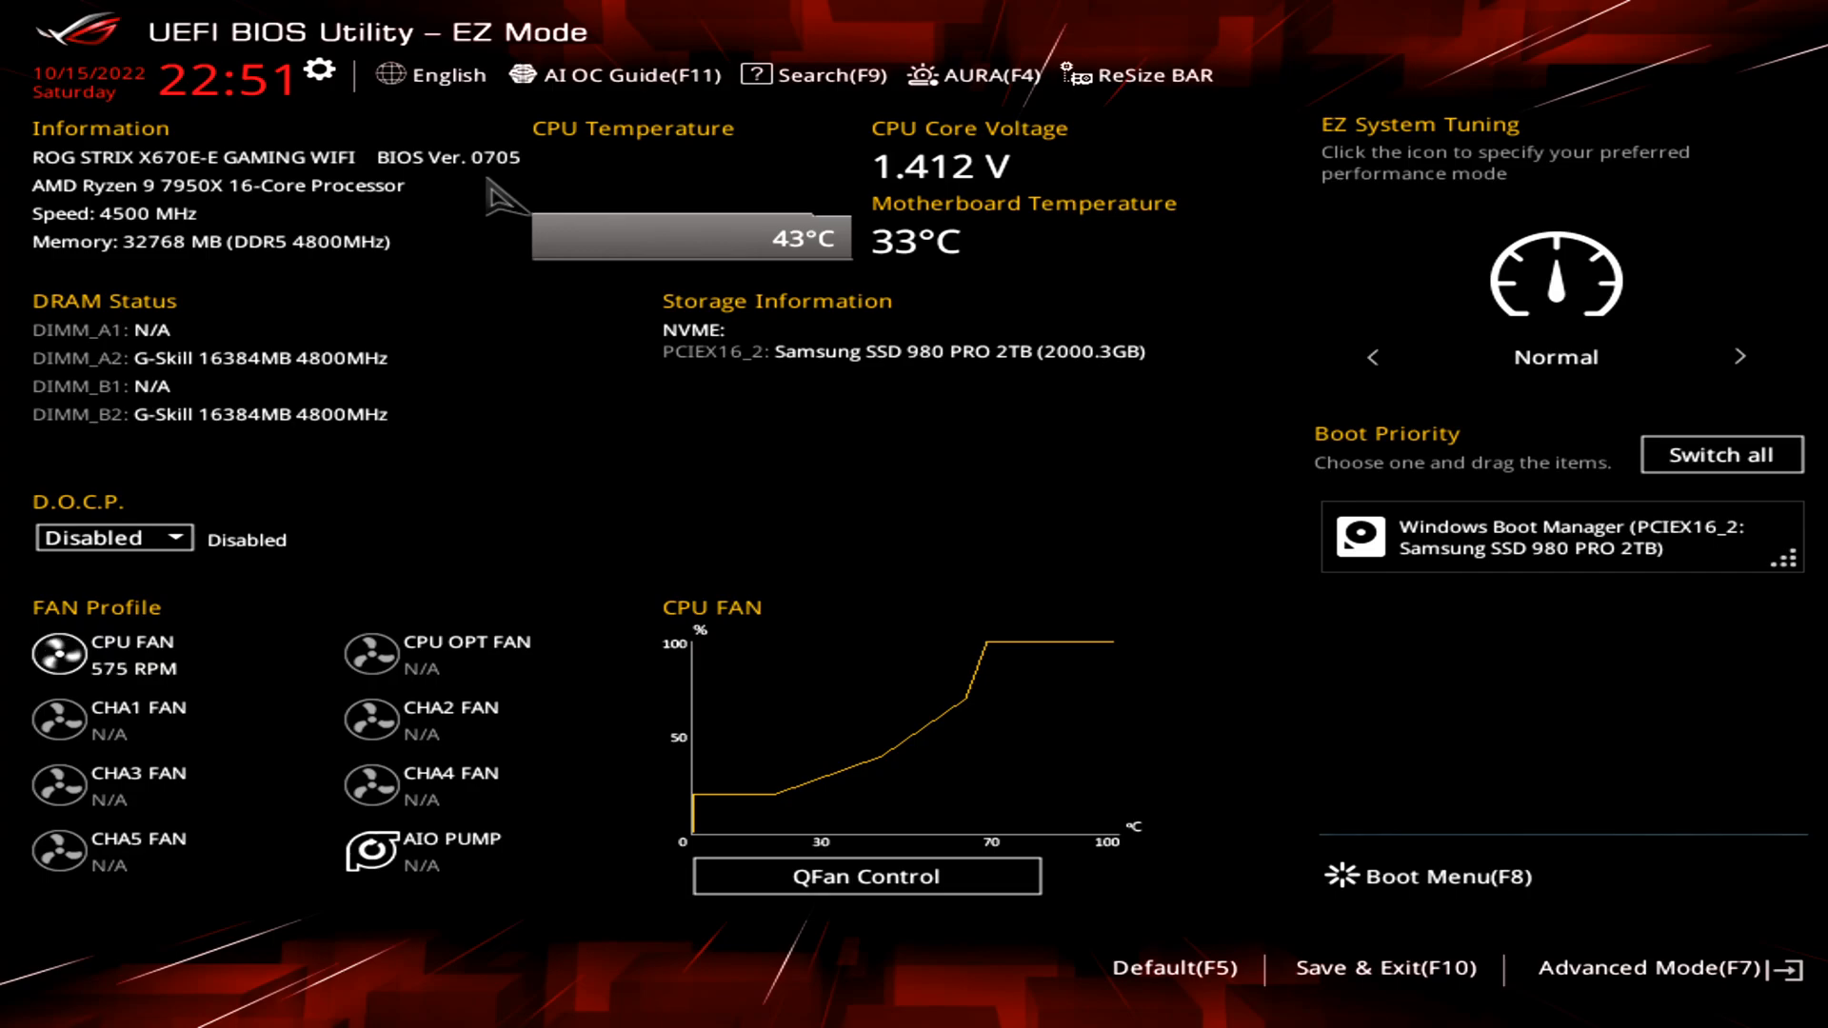
In Advanced Mode, set Ai Tweaker's Ai Overclock Tuner to D.O.C.P. I (DDR5-6400).
click(1666, 964)
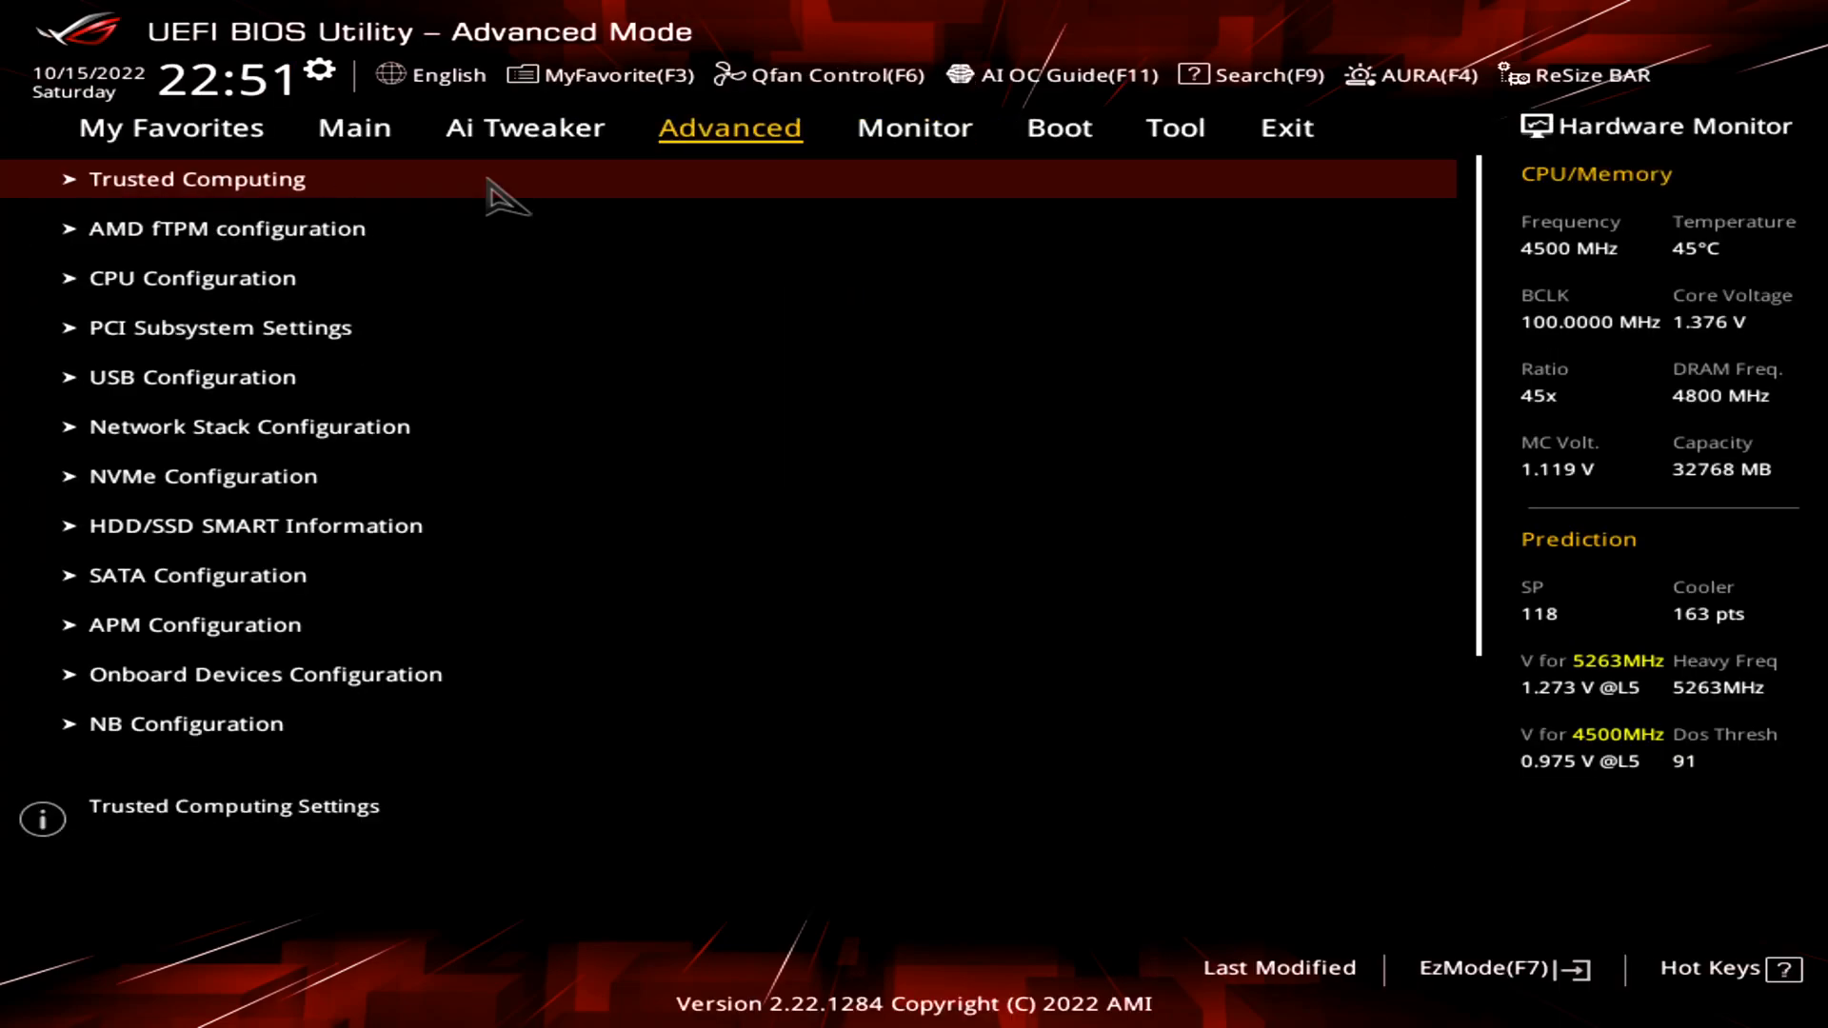
click(524, 128)
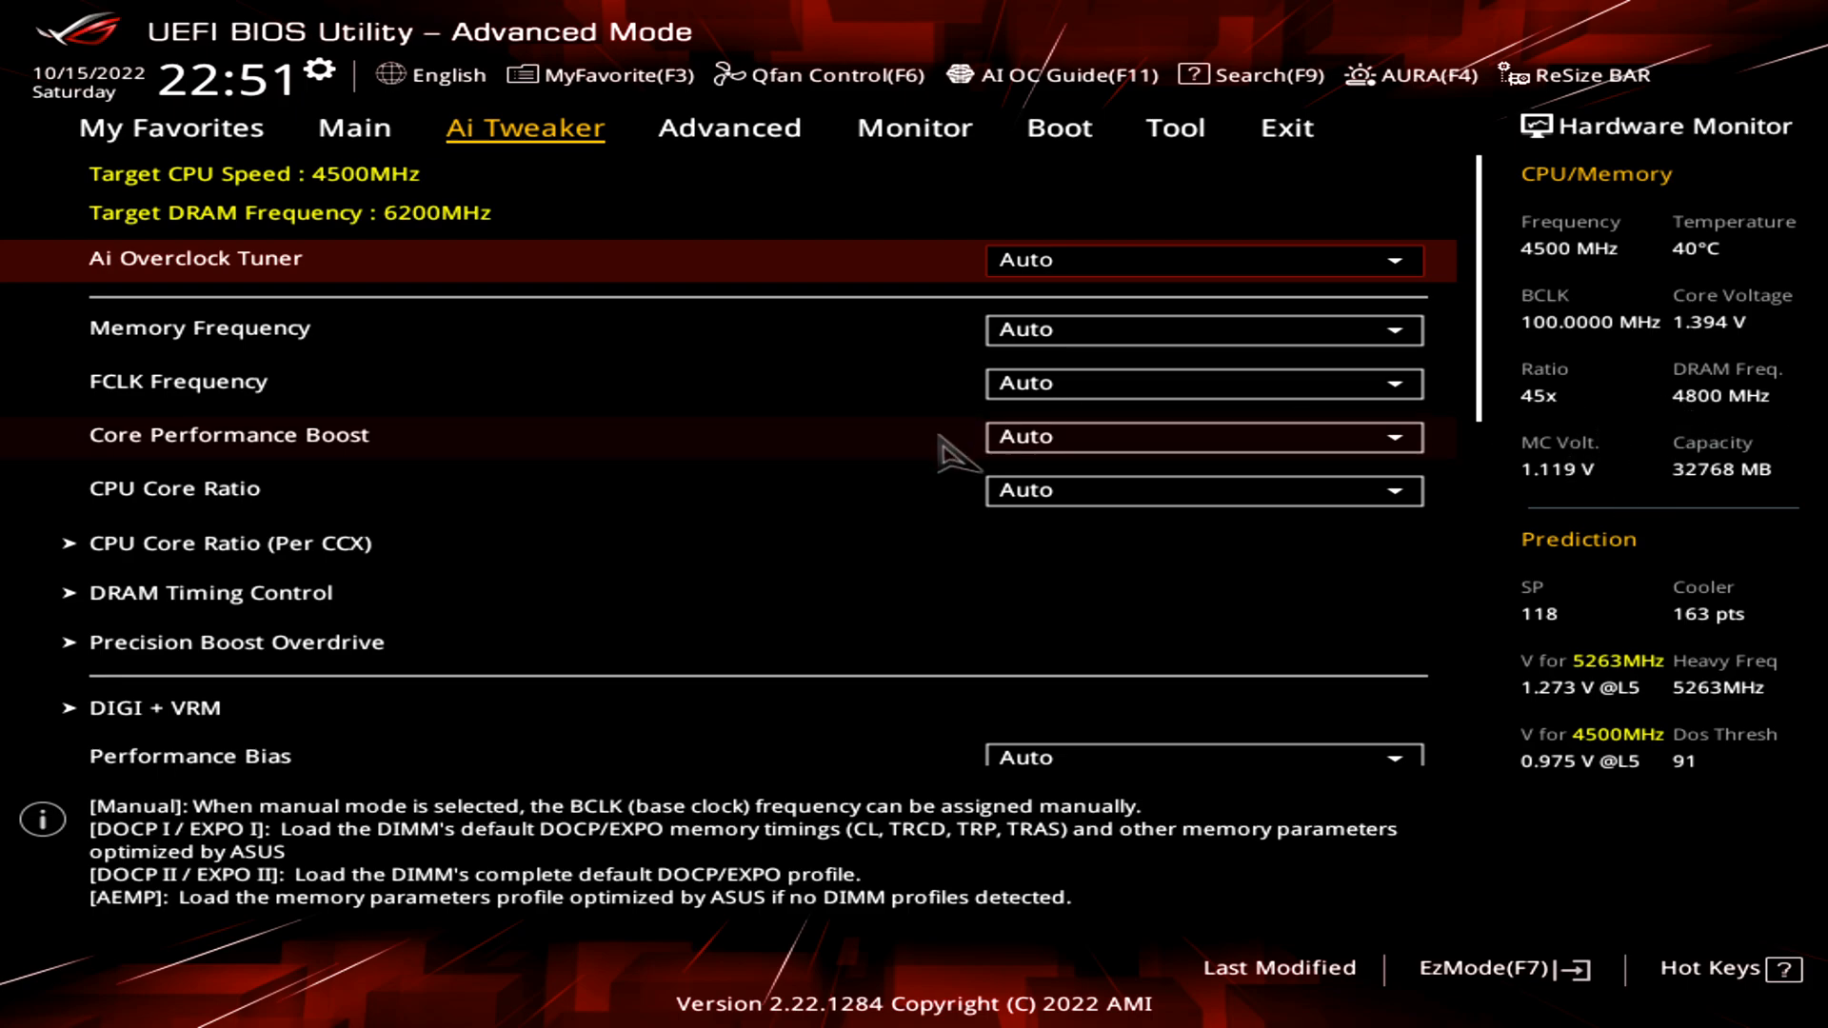
click(1204, 260)
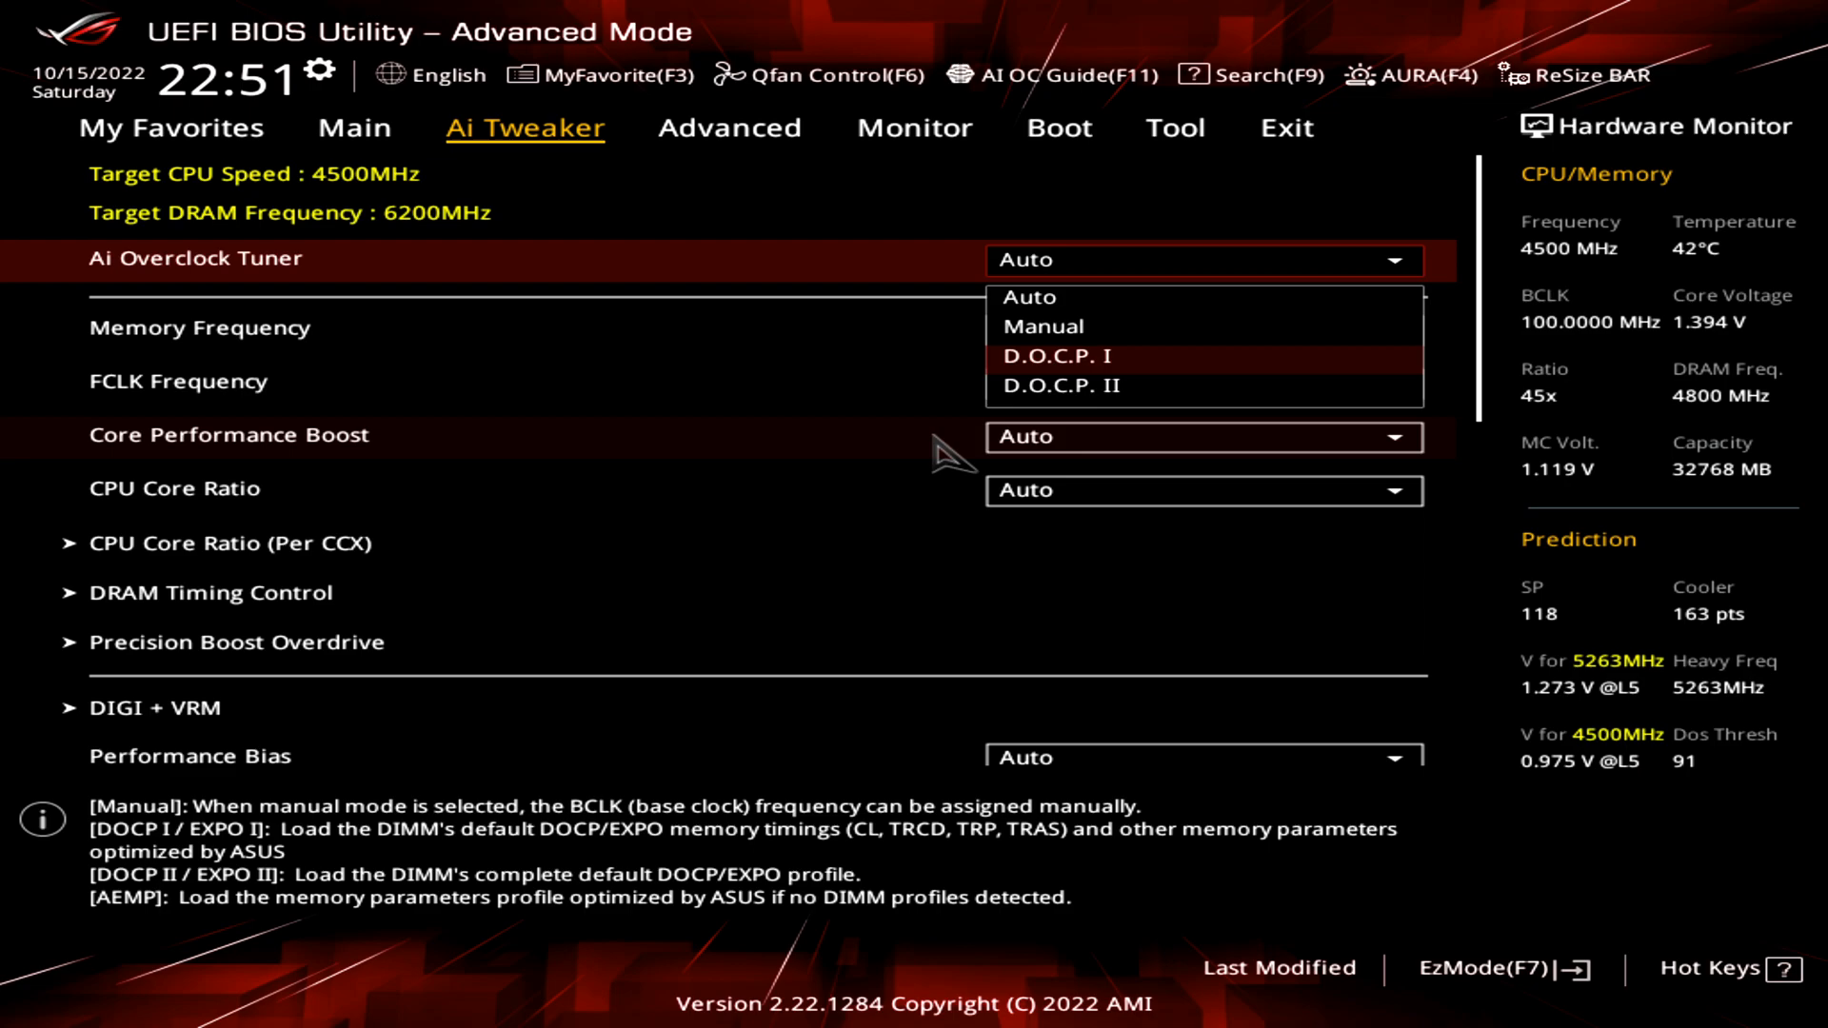
click(1056, 355)
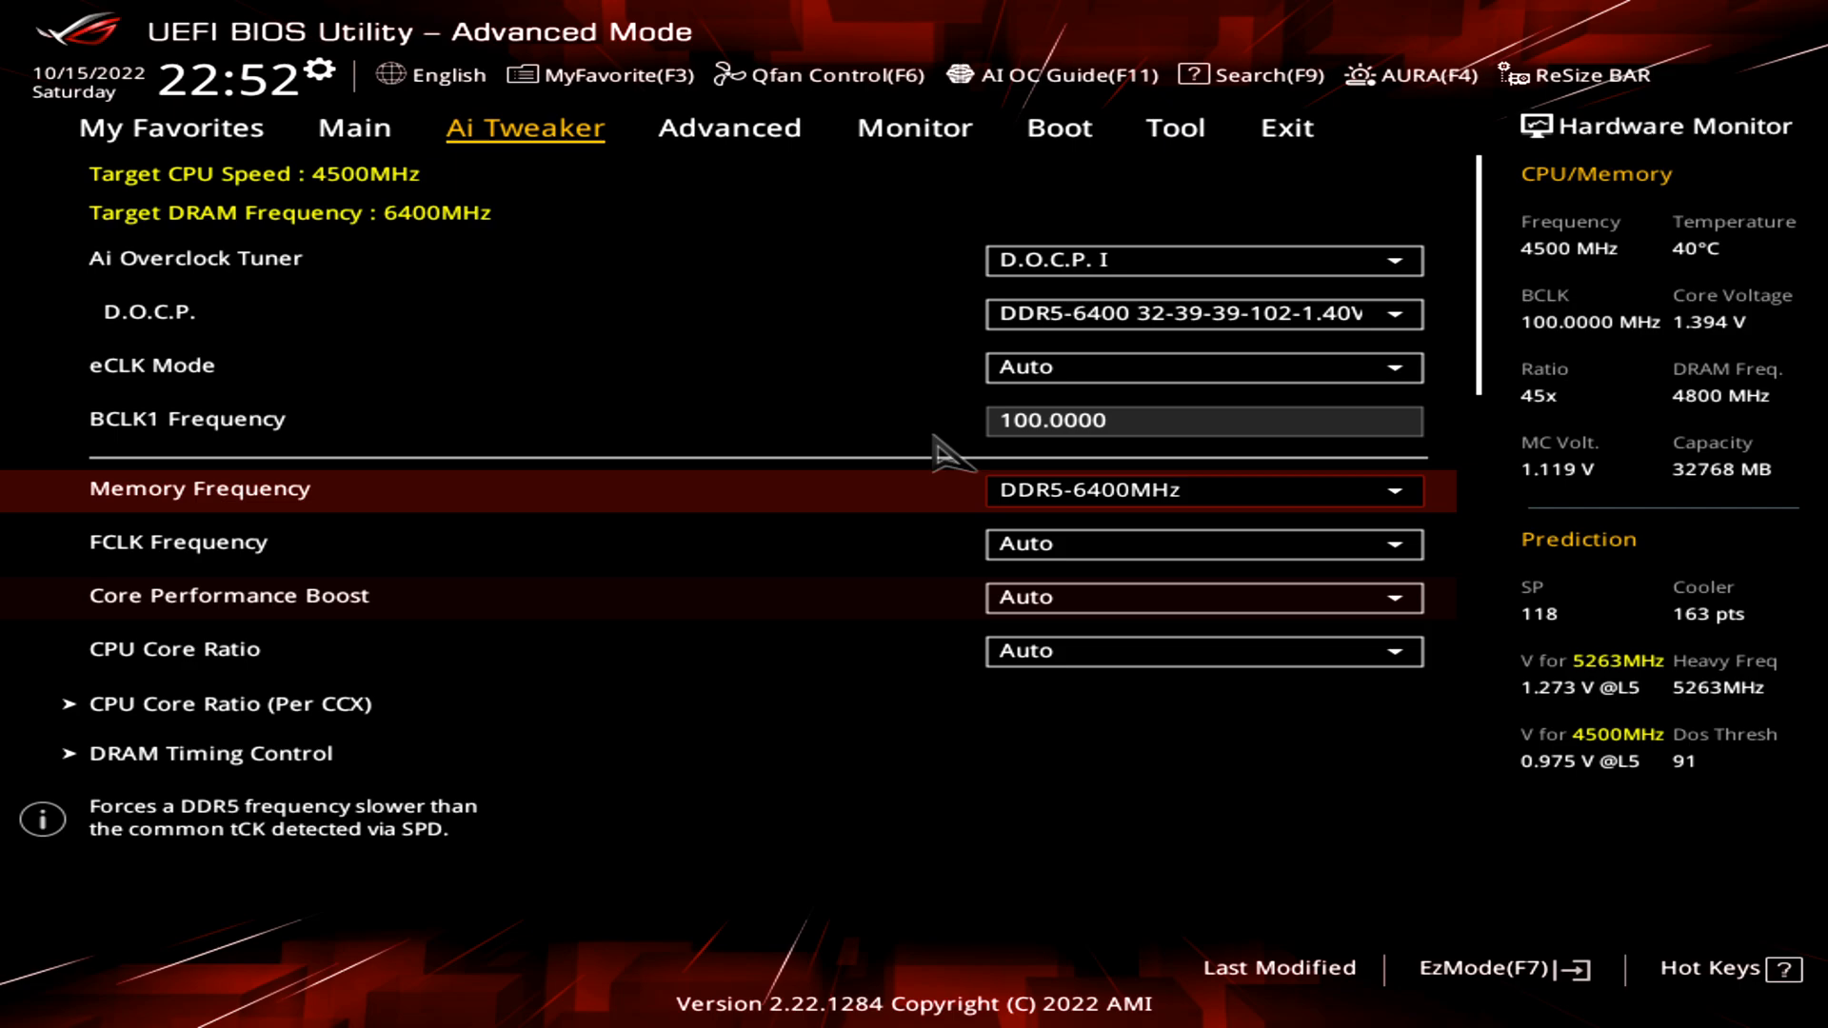
Choose DDR5-6200MHz from the Memory Frequency dropdown.
click(1395, 491)
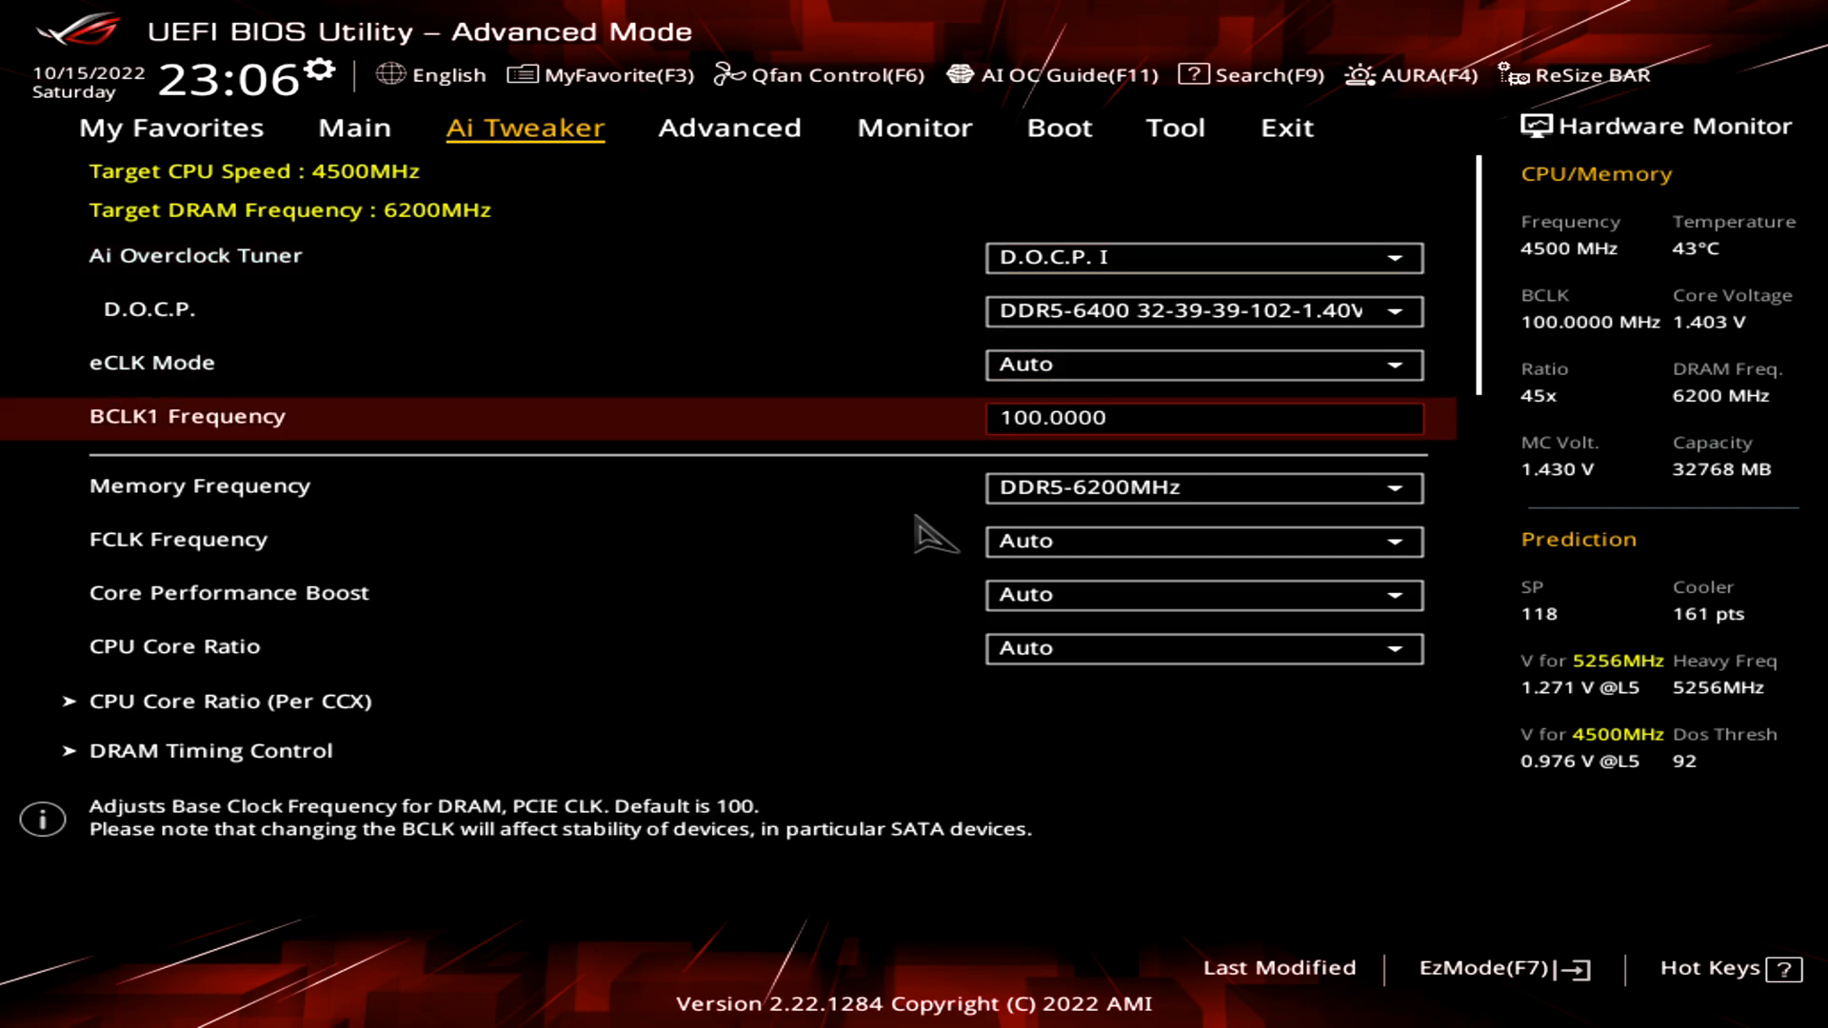
Open DRAM Timing Control and bring up its Memory Presets list.
click(208, 750)
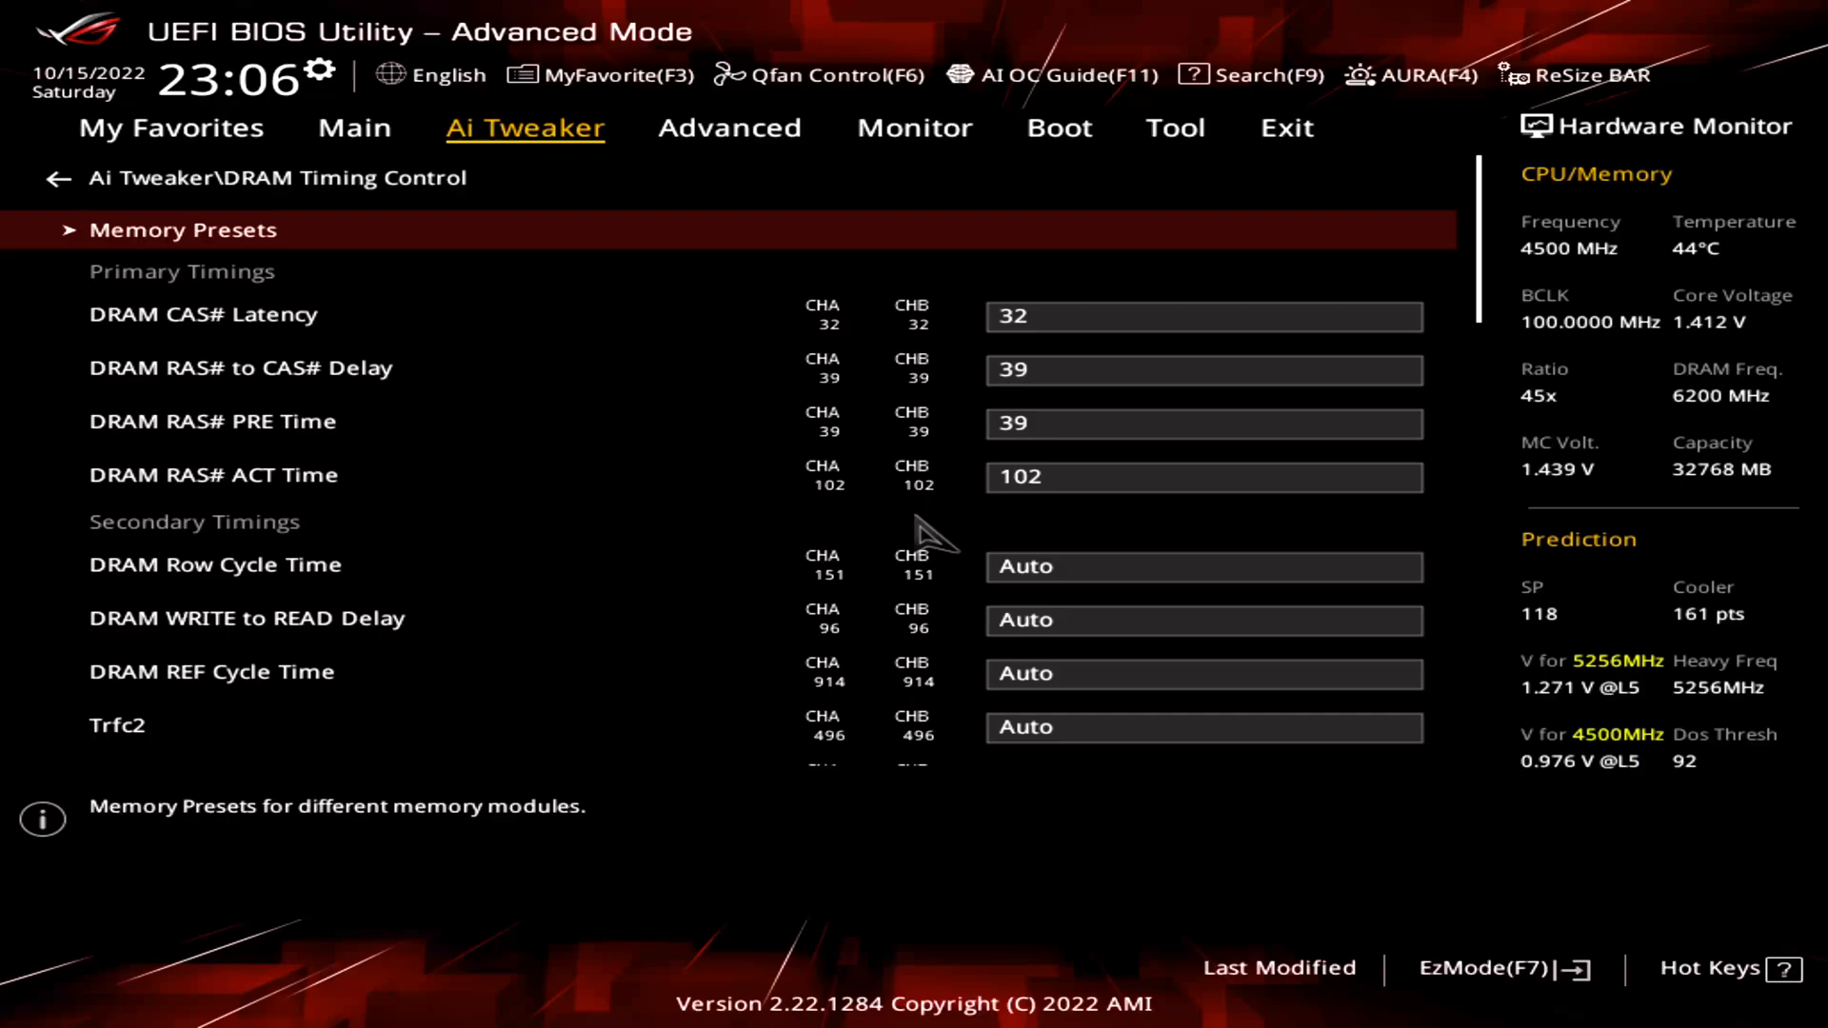
click(184, 230)
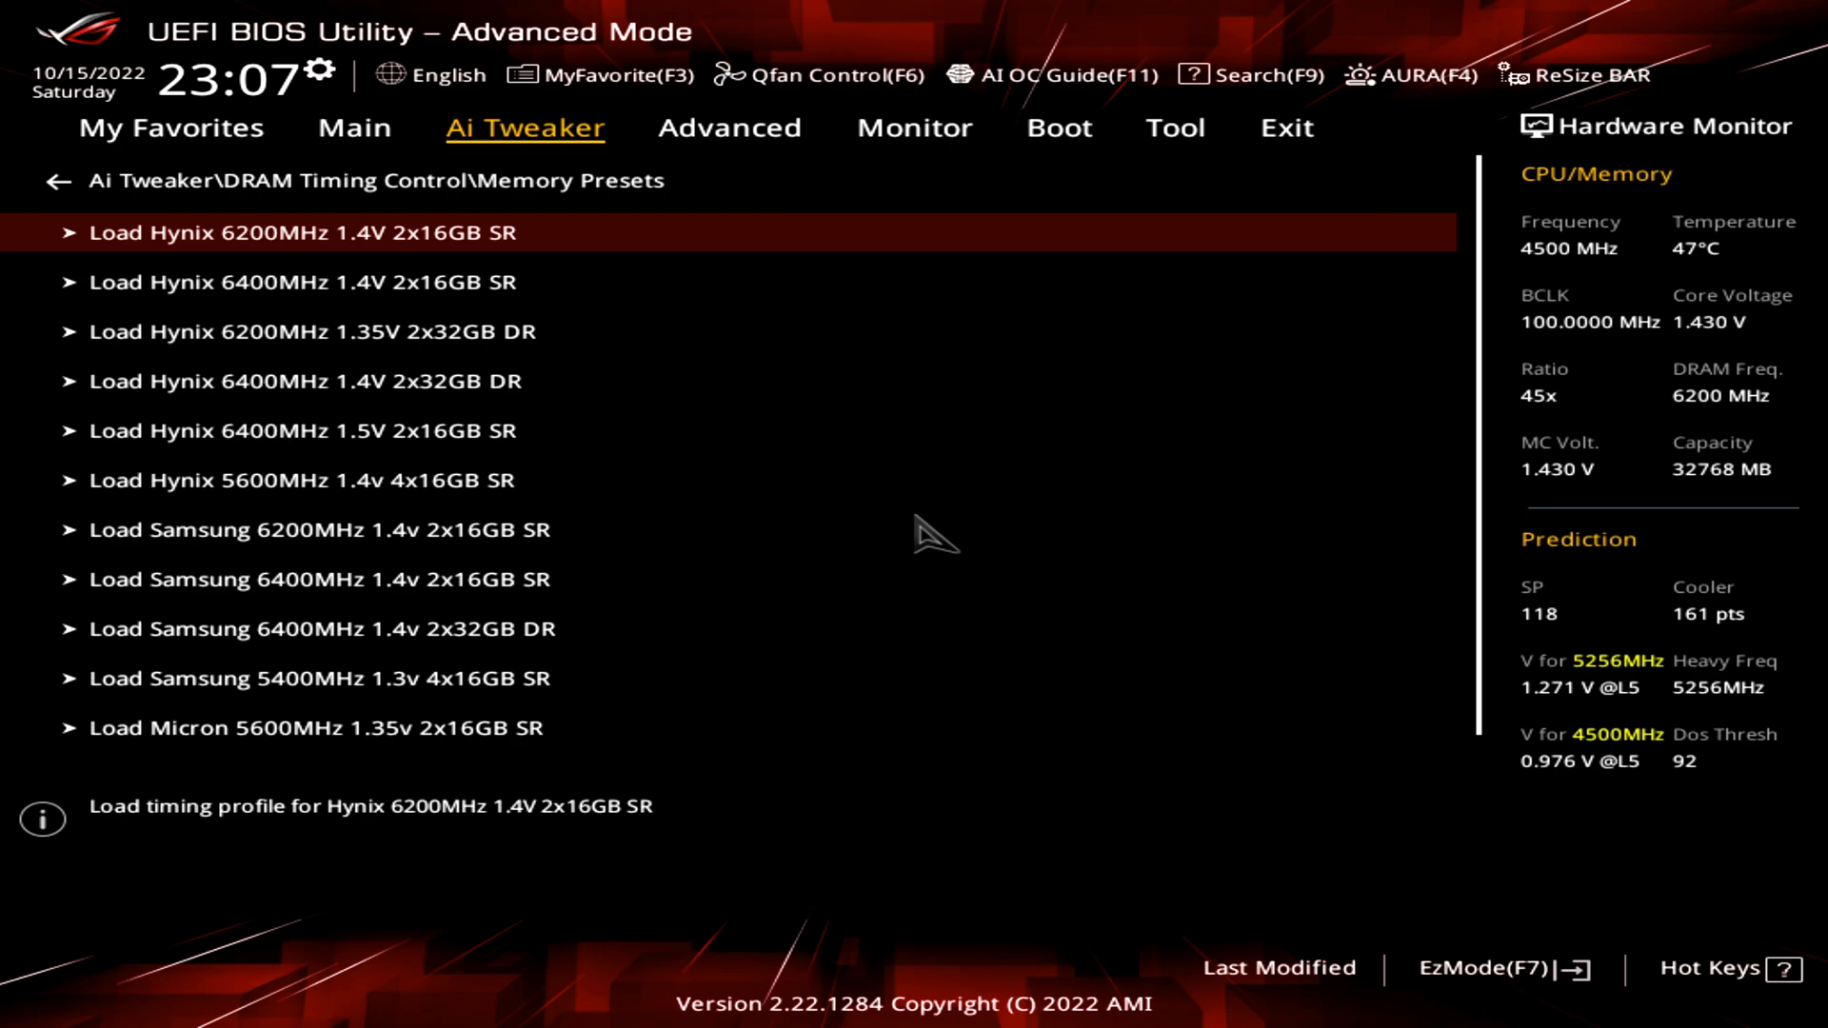
Load the Hynix 6200MHz 1.4V 2x16GB SR preset, giving 32-38-38-36 timings.
click(57, 181)
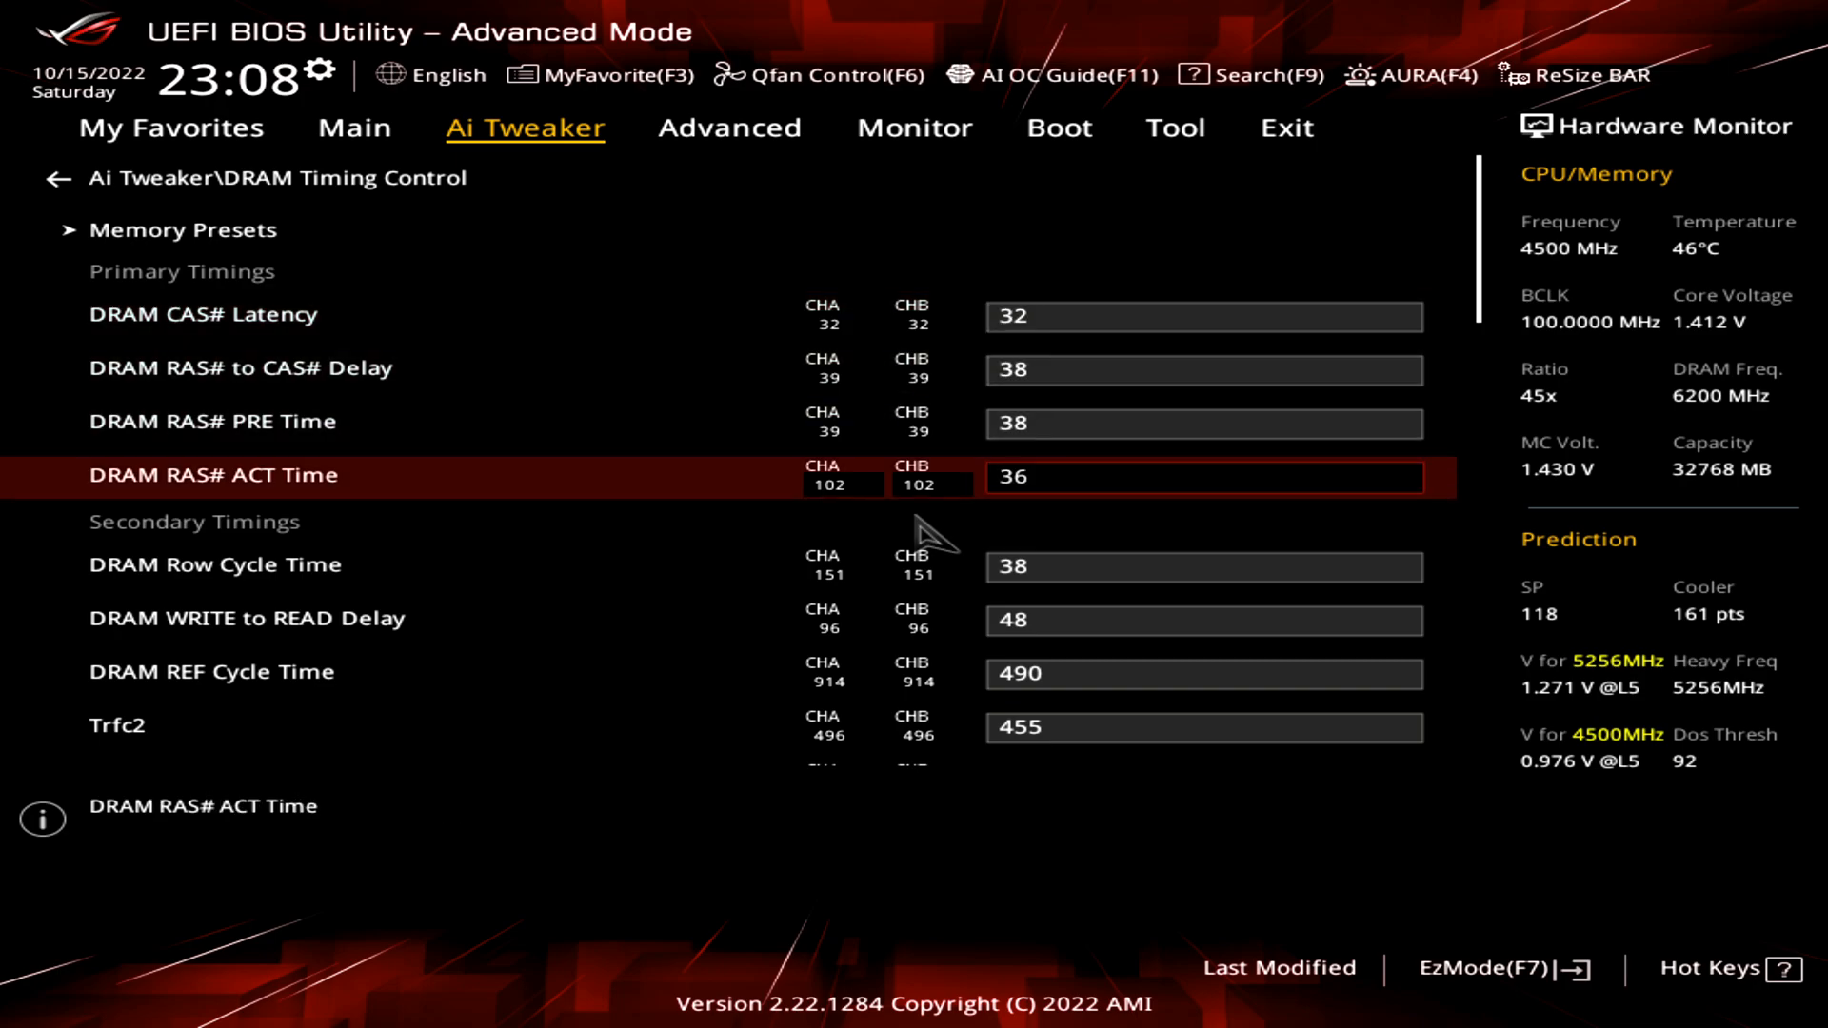
scroll(down, 3)
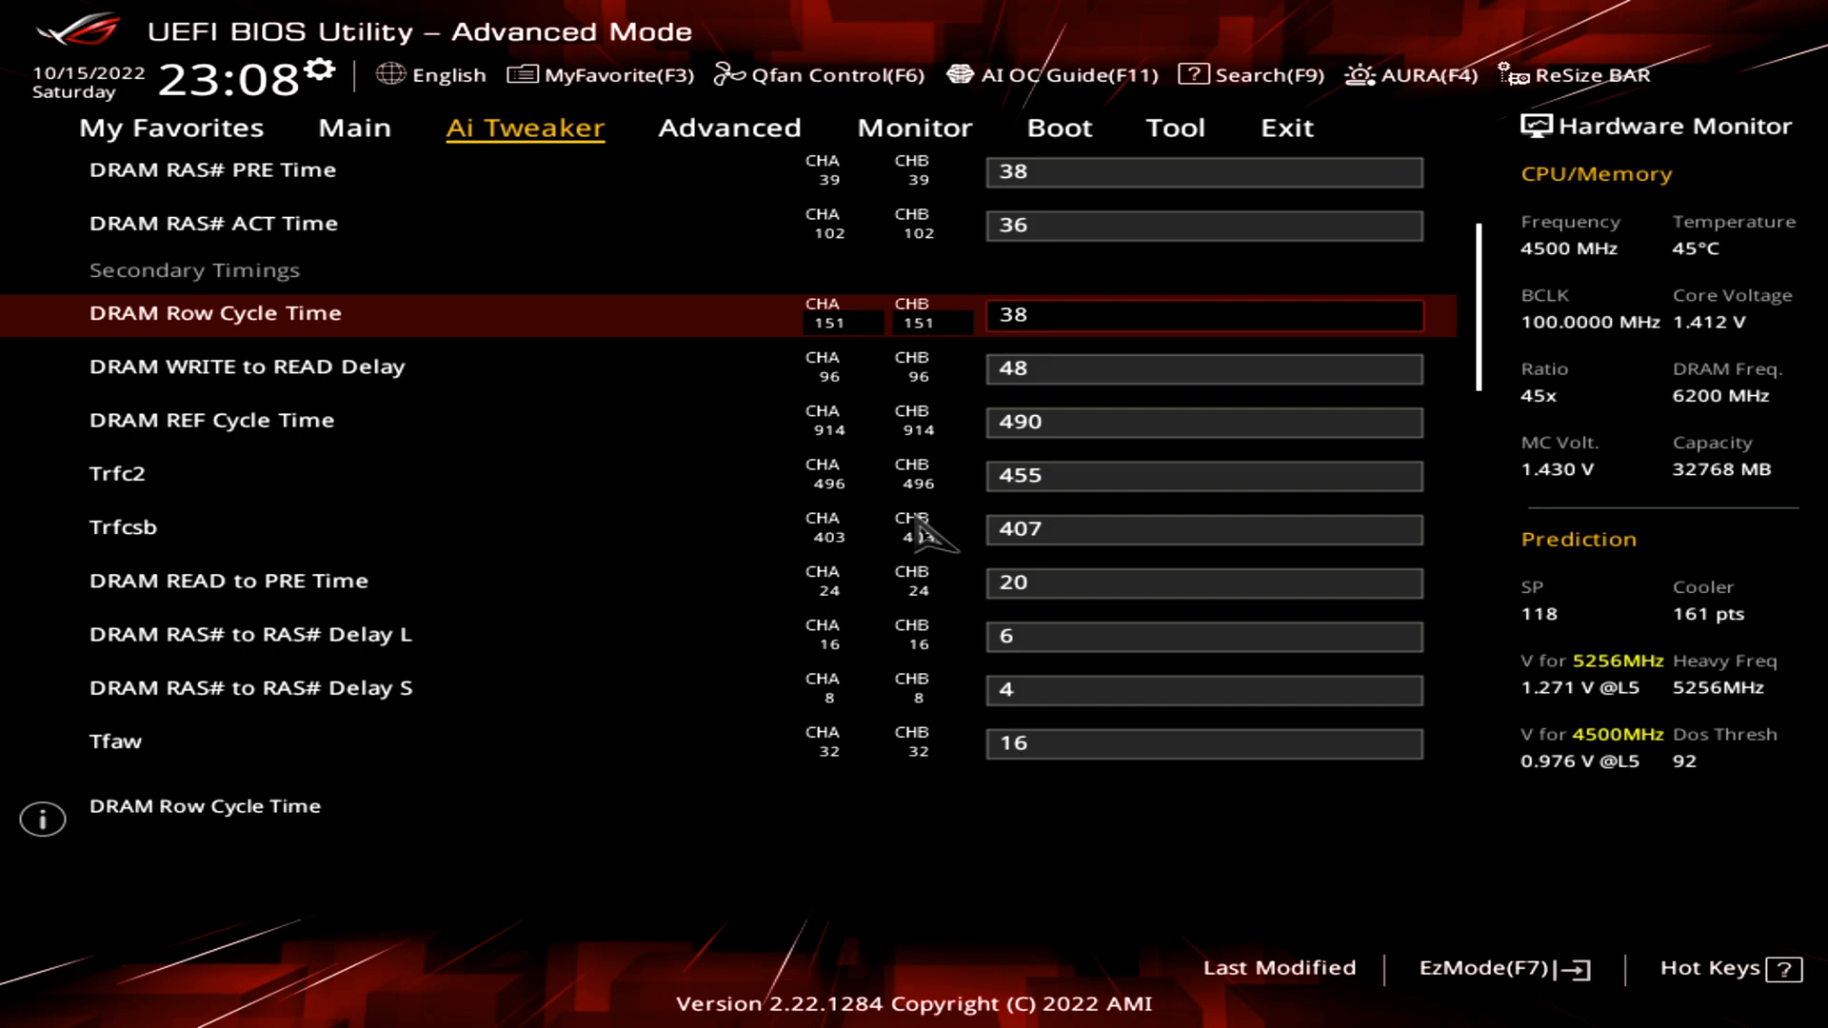
key(Down)
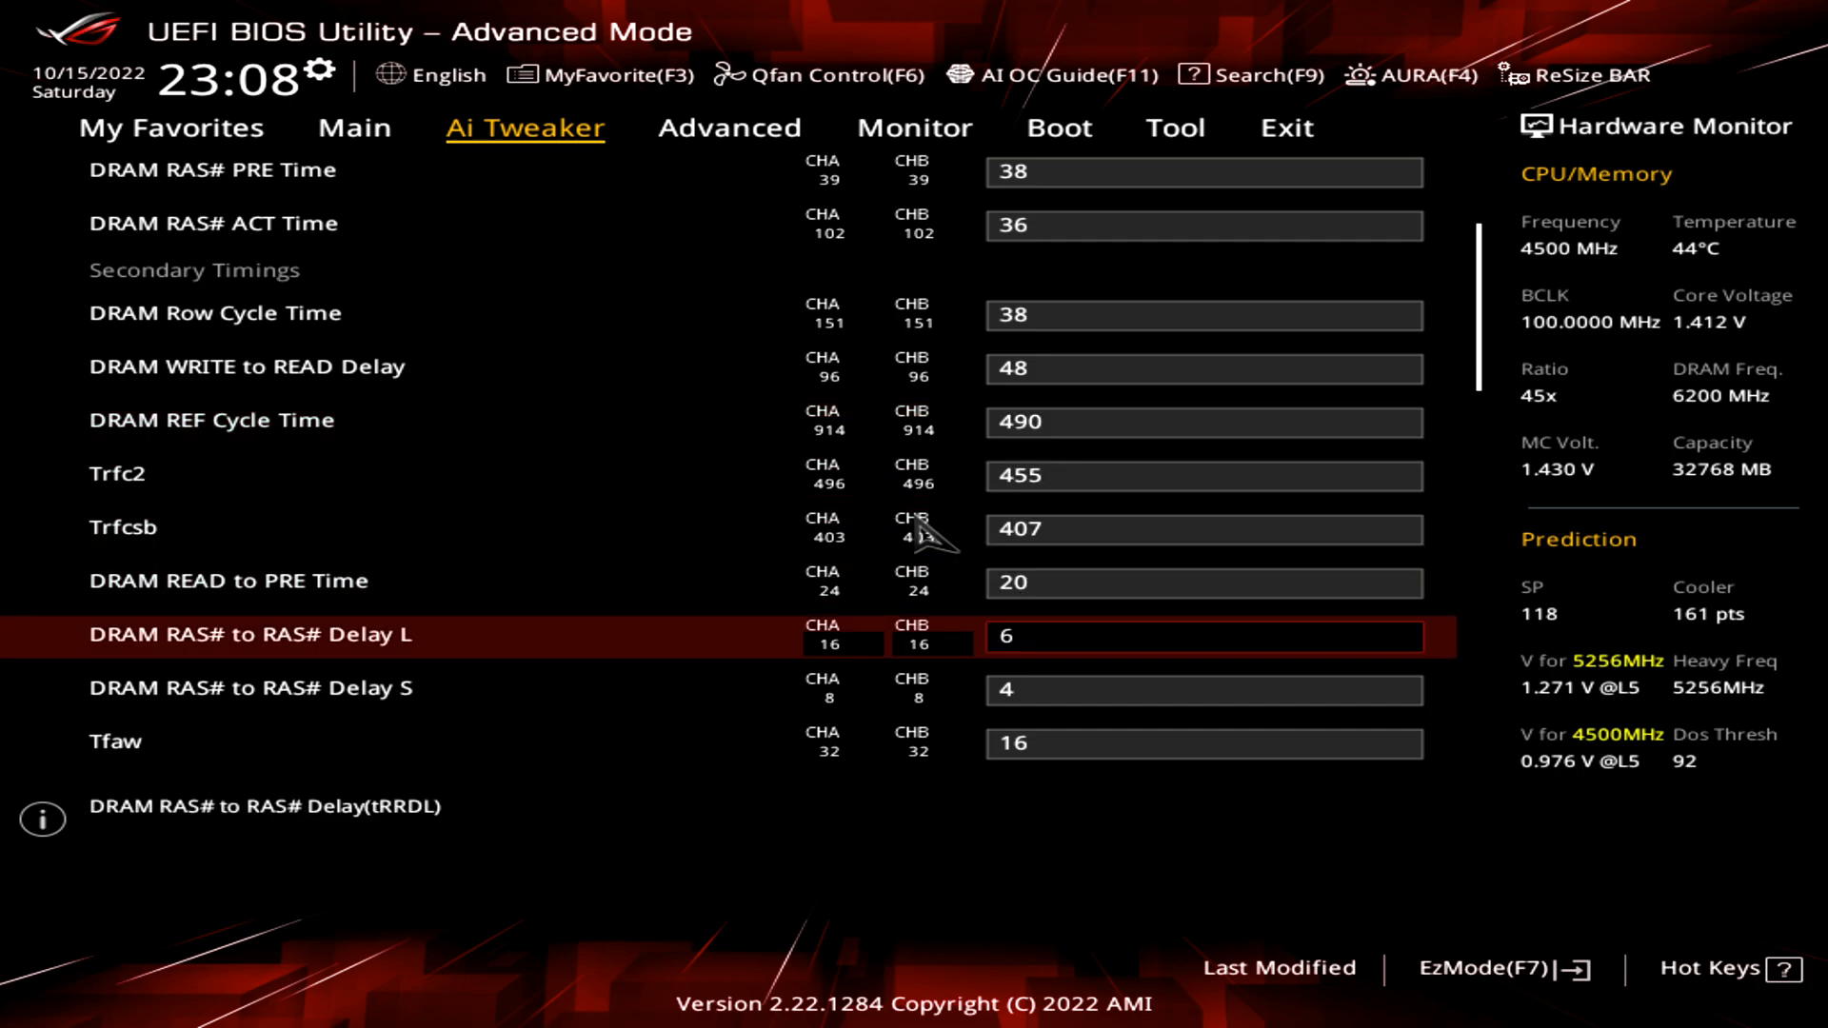
scroll(down, 3)
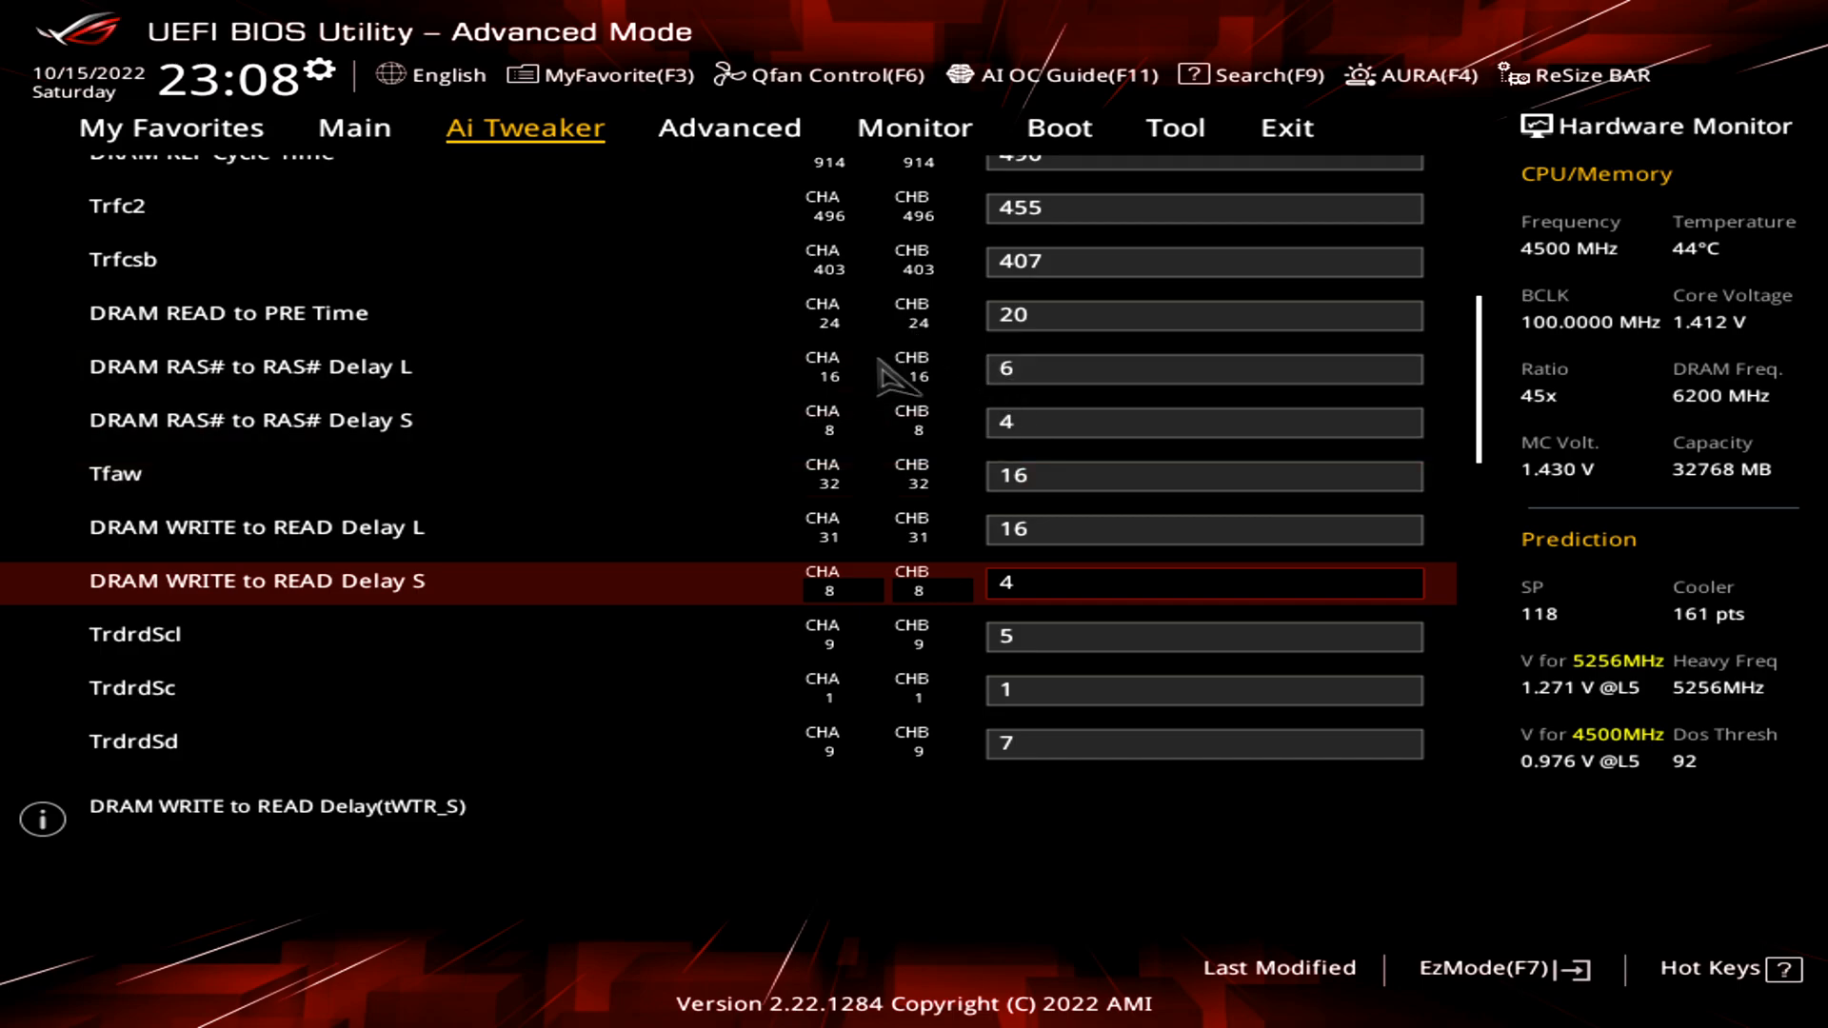
mouse_move(879, 405)
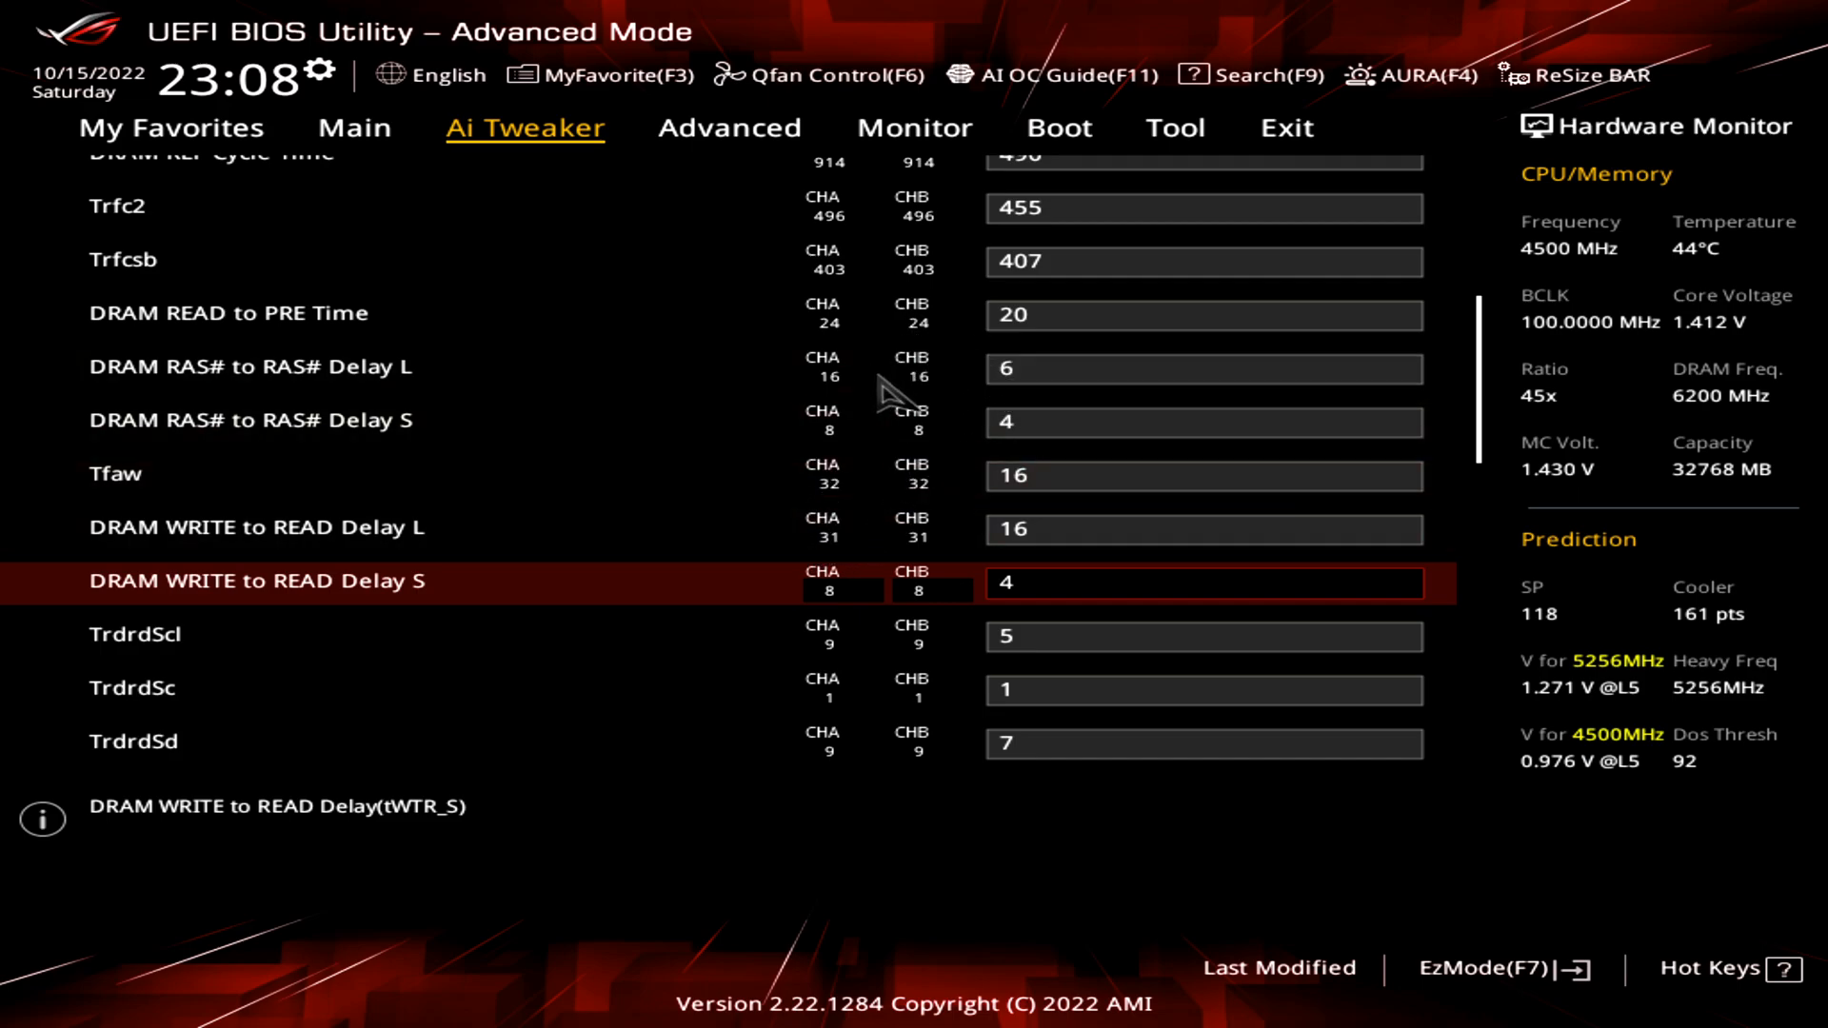
mouse_move(885, 480)
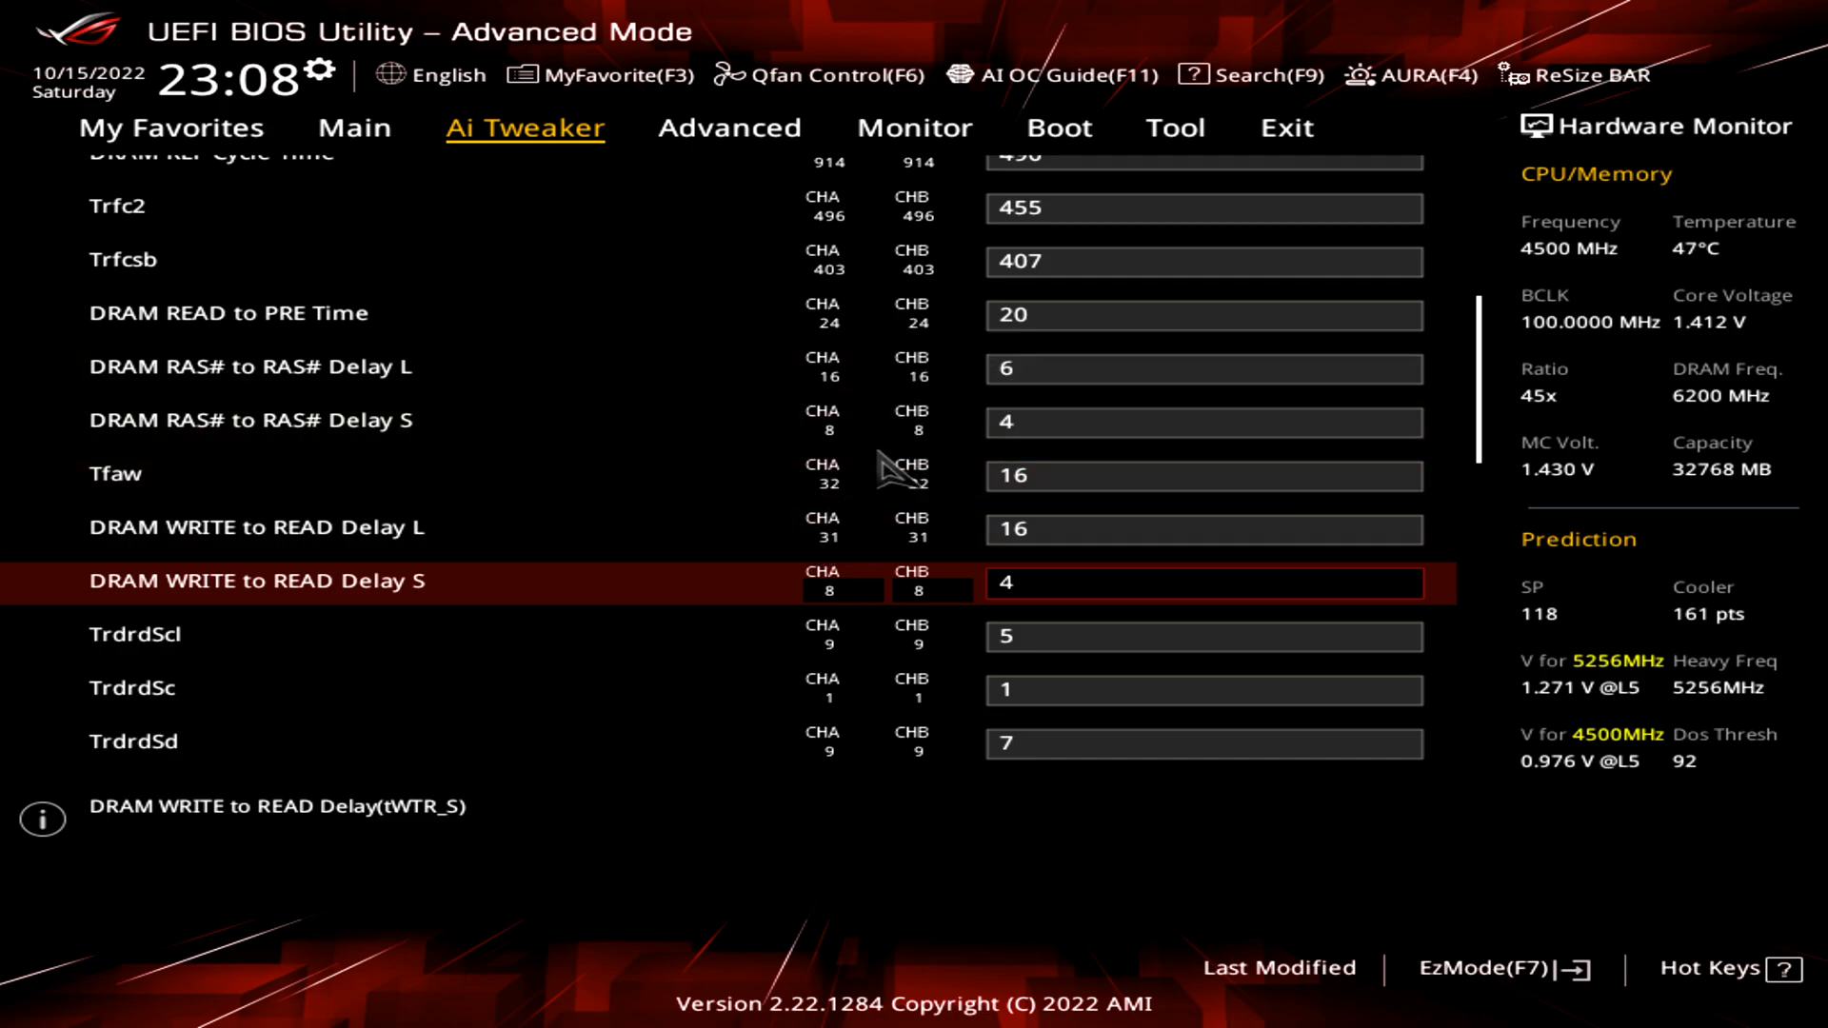
mouse_move(936, 406)
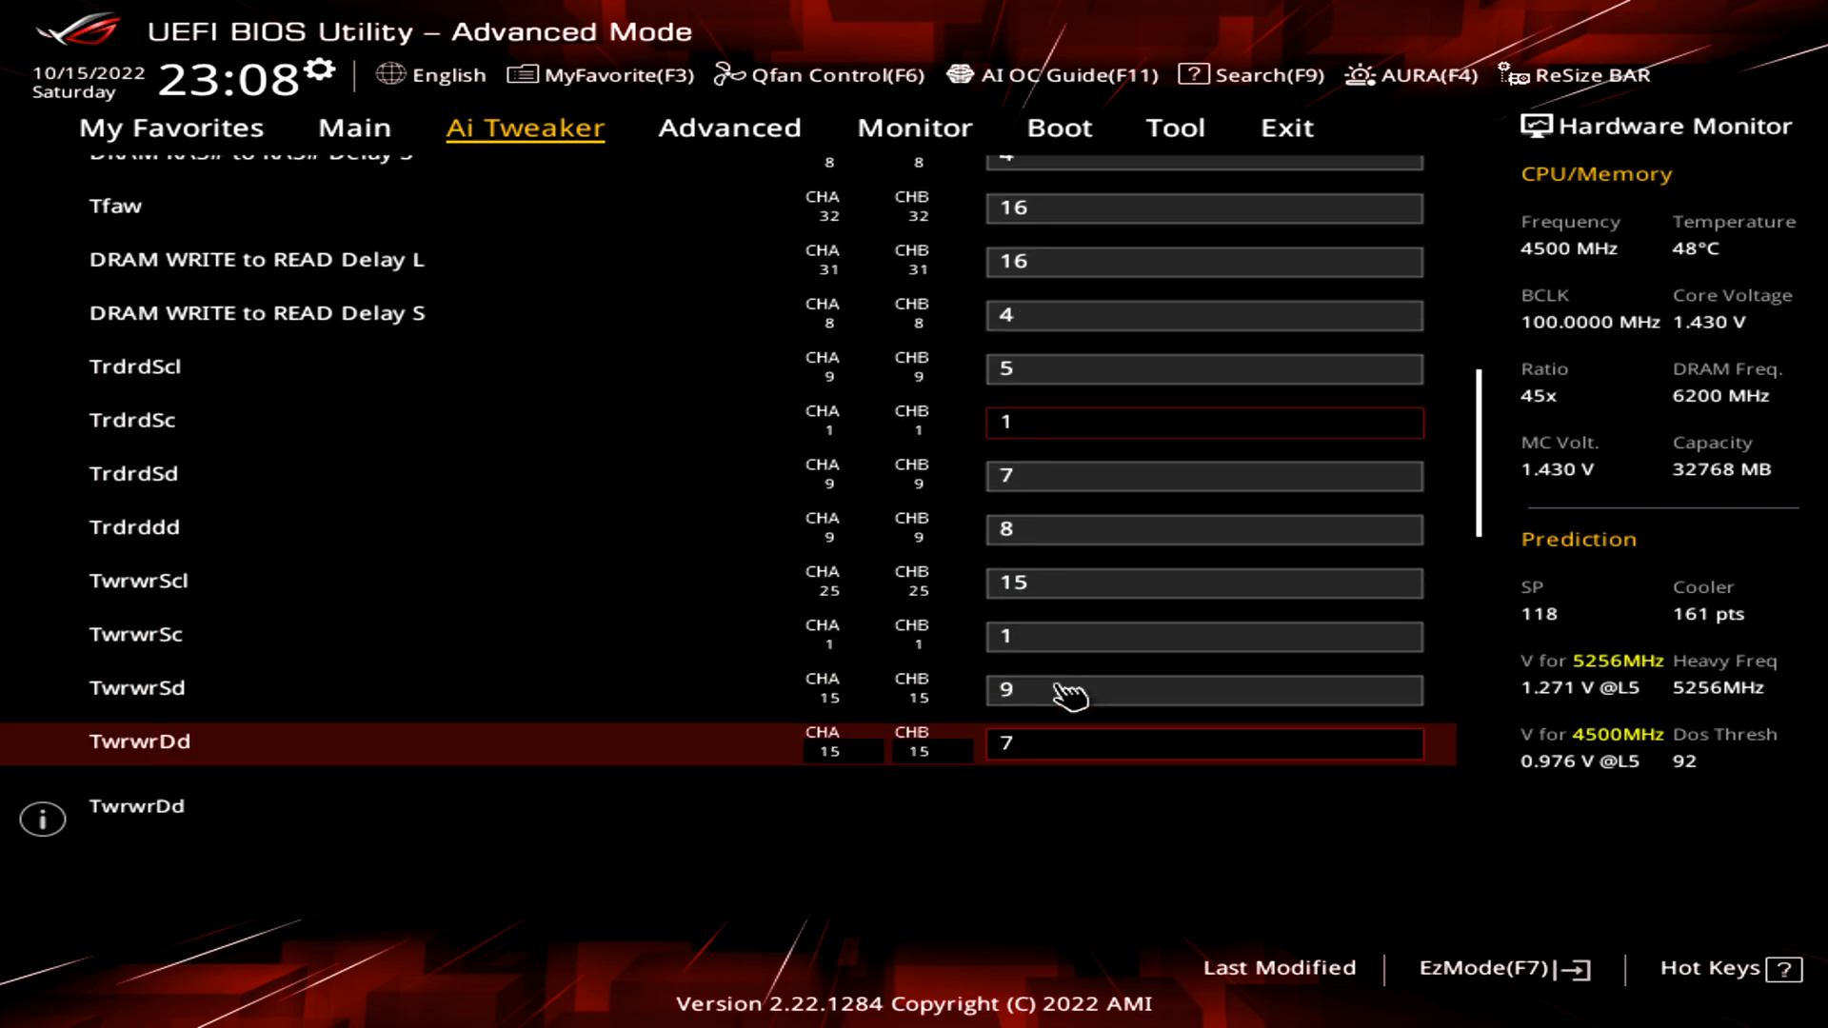
scroll(down, 3)
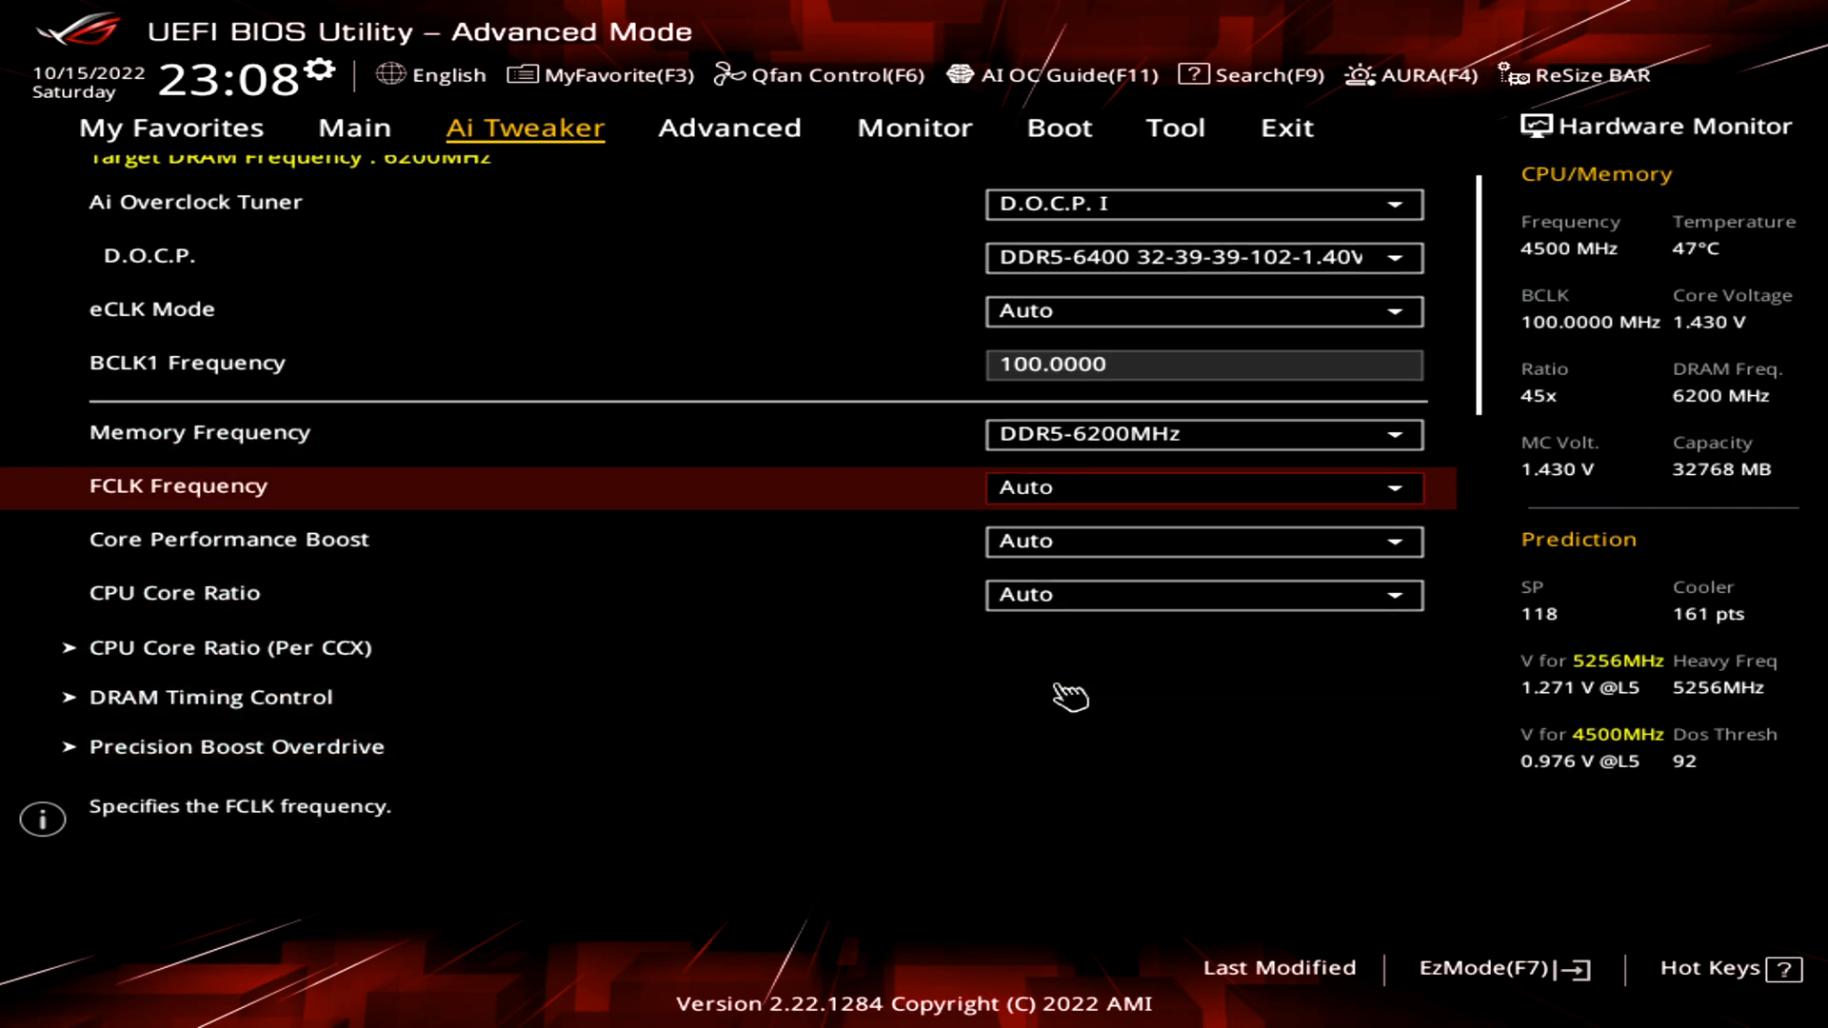
Choose 2000 MHz from the FCLK Frequency dropdown list.
scroll(down, 3)
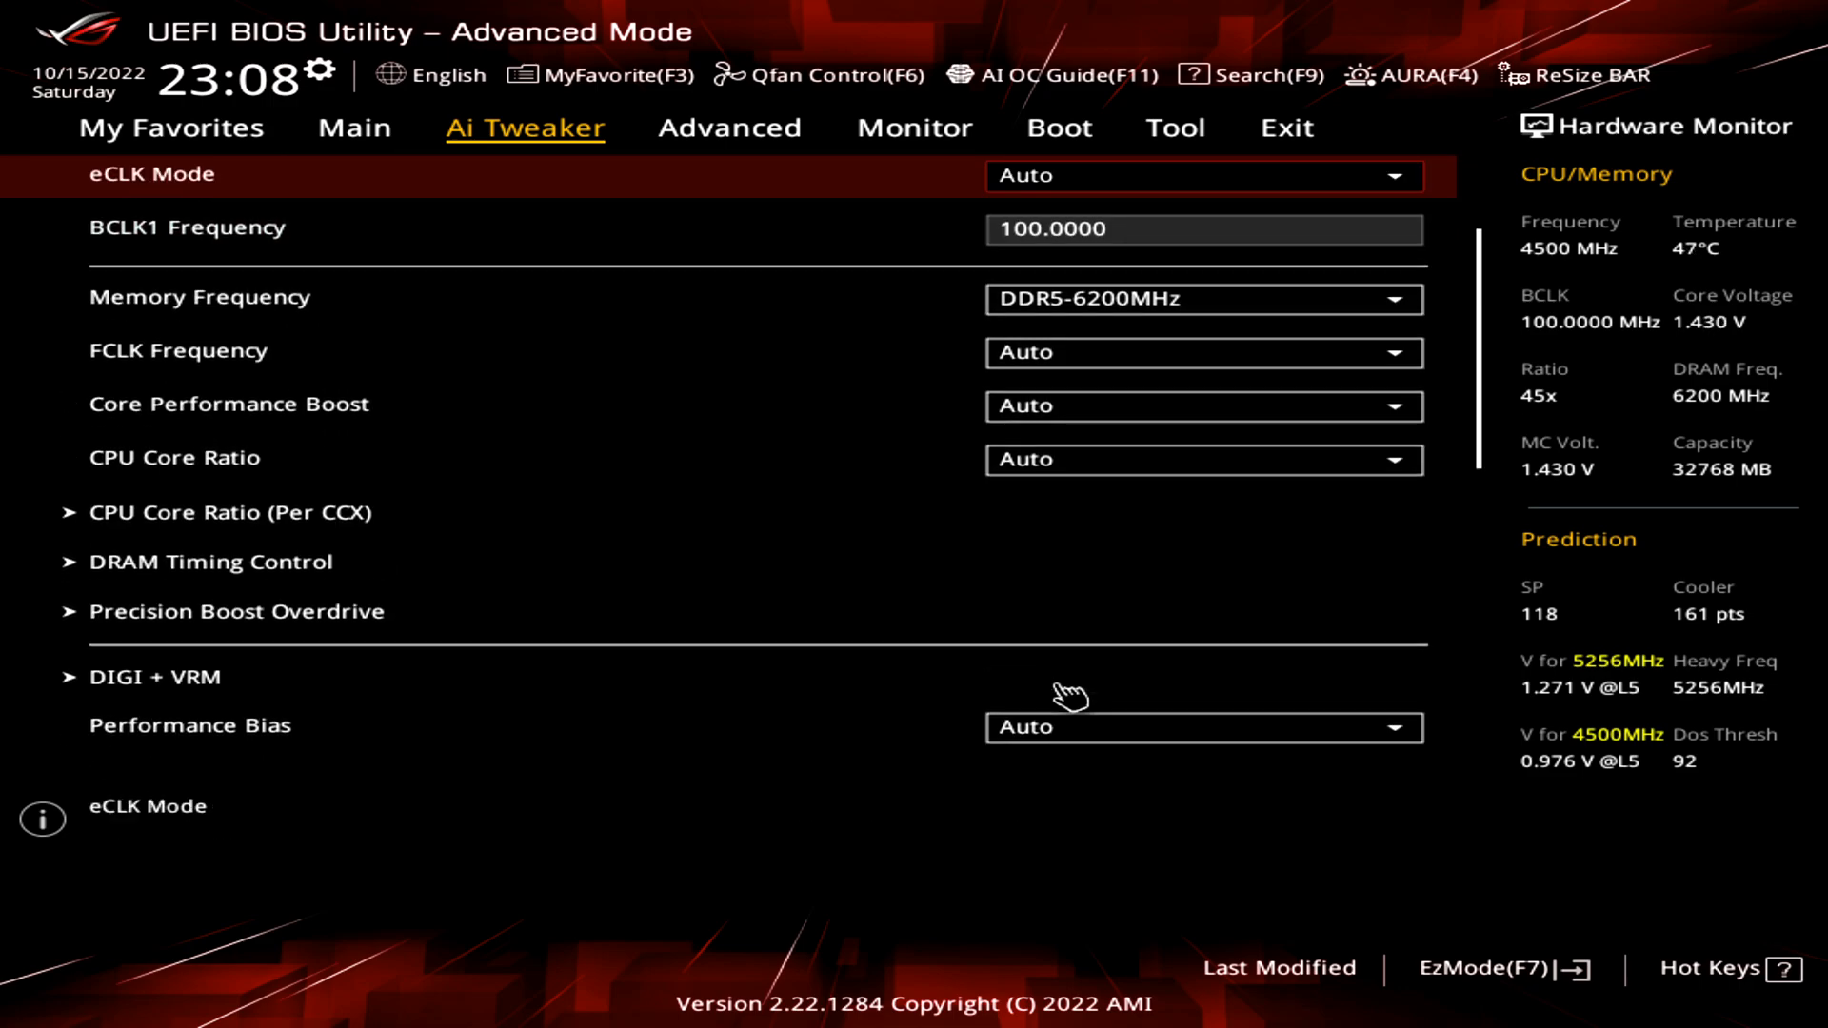
click(1204, 352)
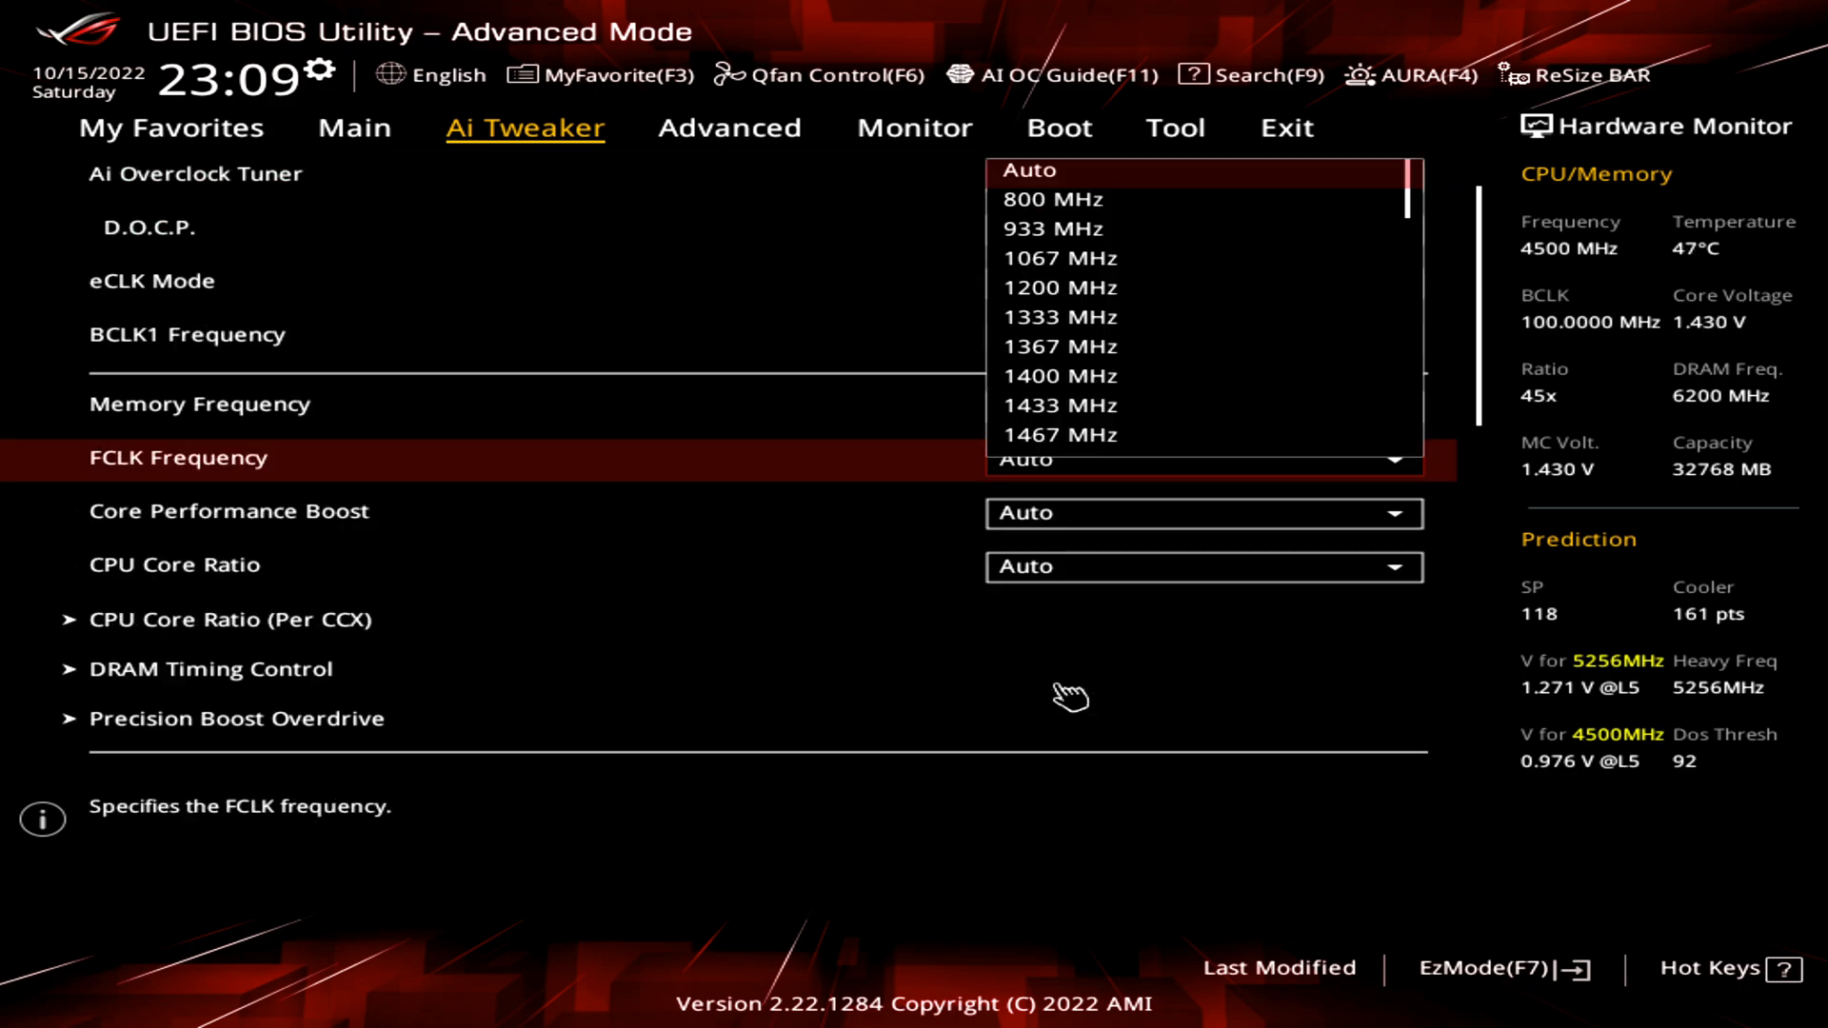
scroll(down, 3)
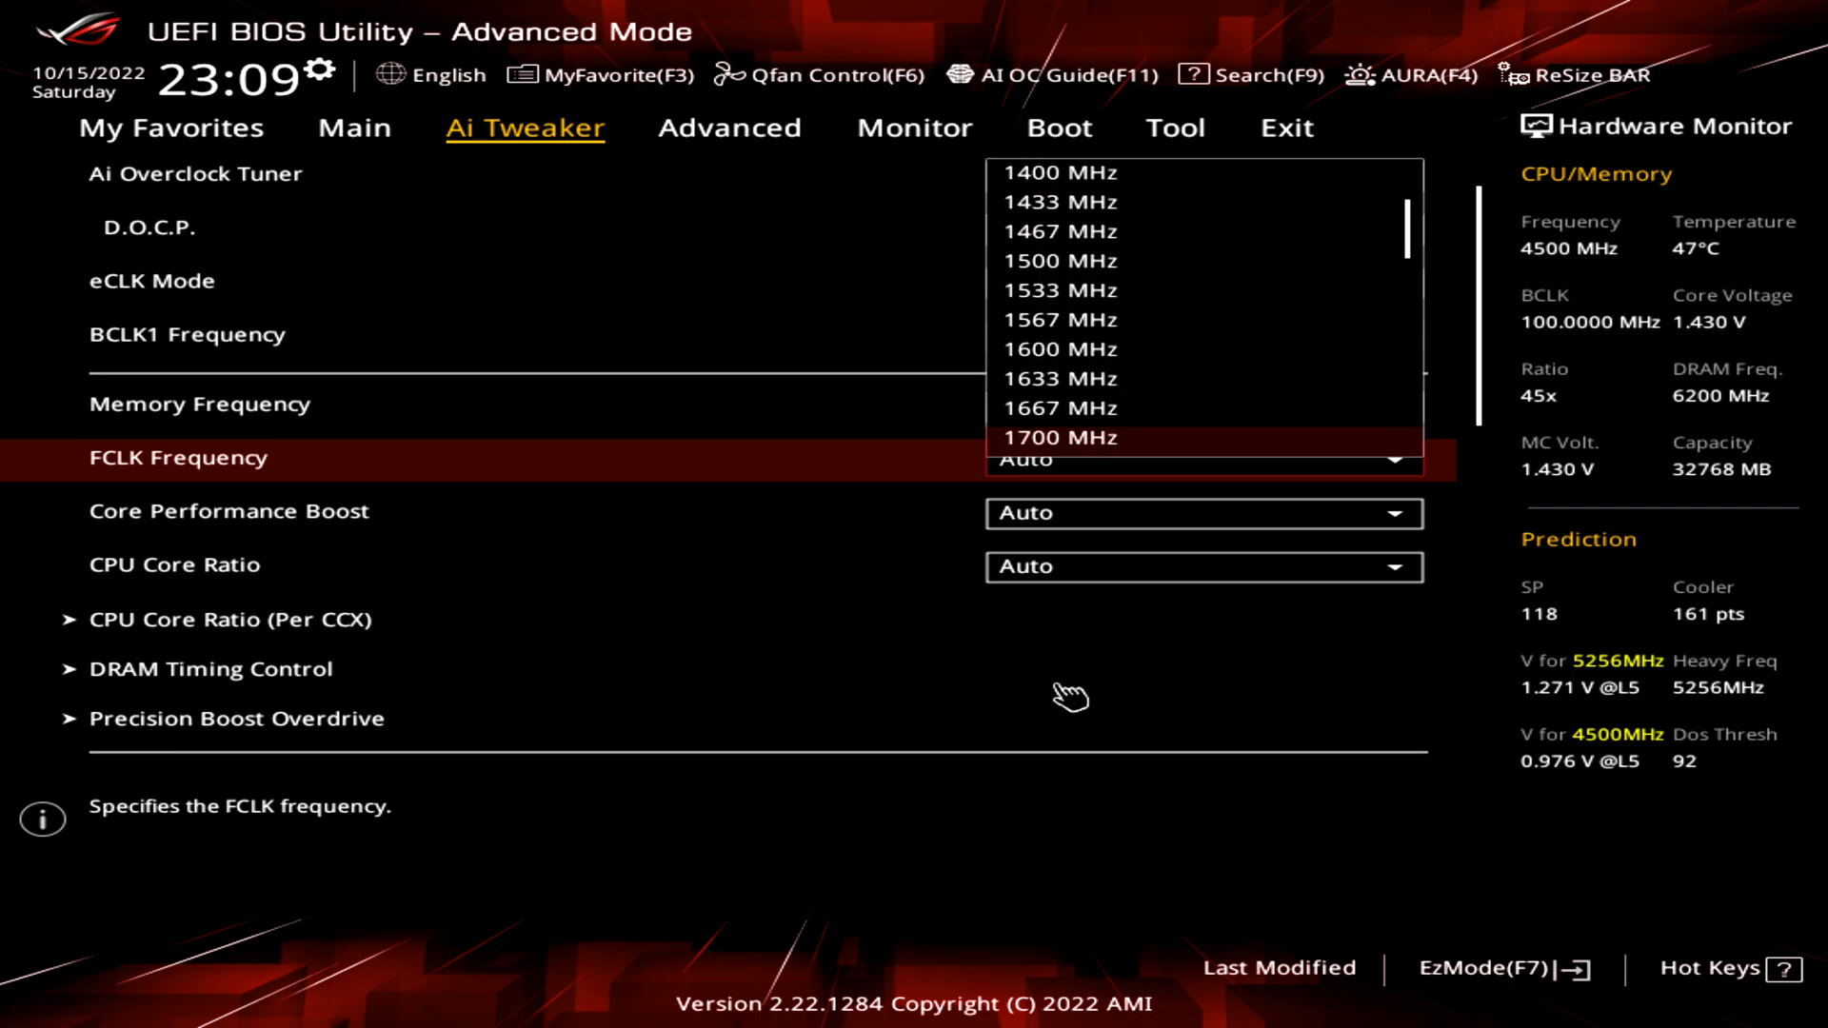
scroll(down, 3)
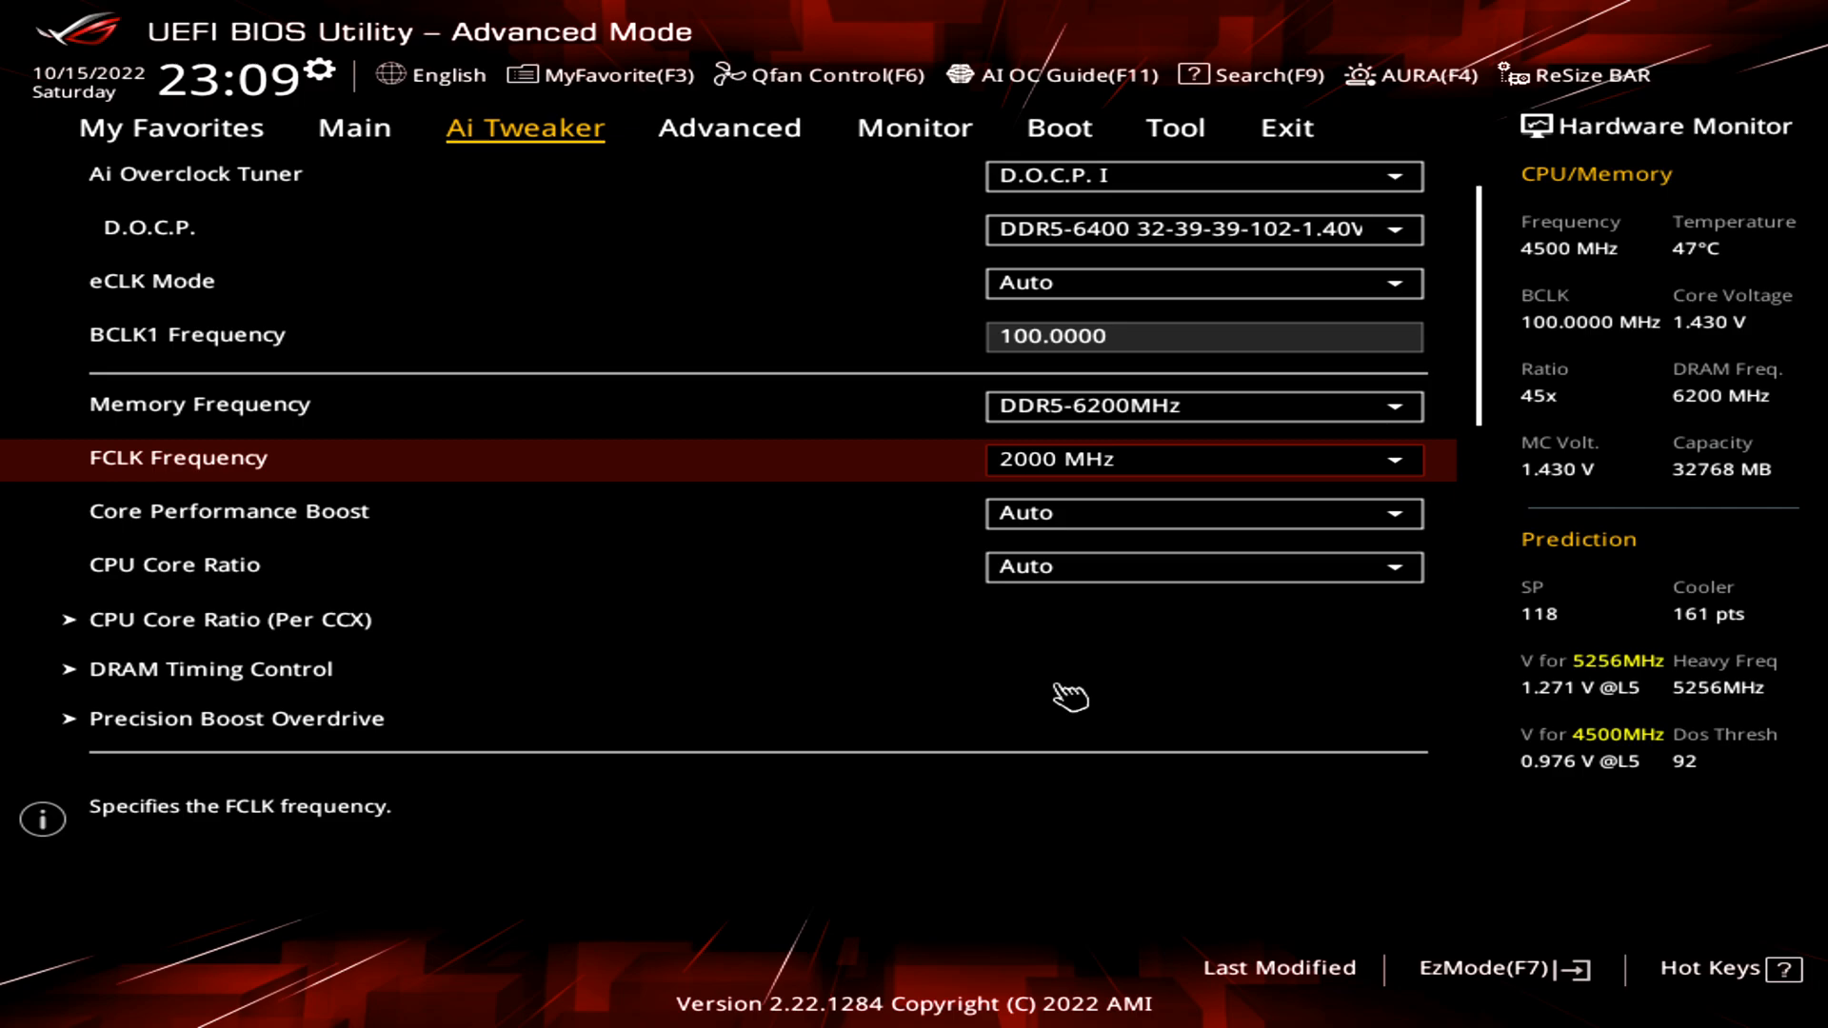
click(1394, 460)
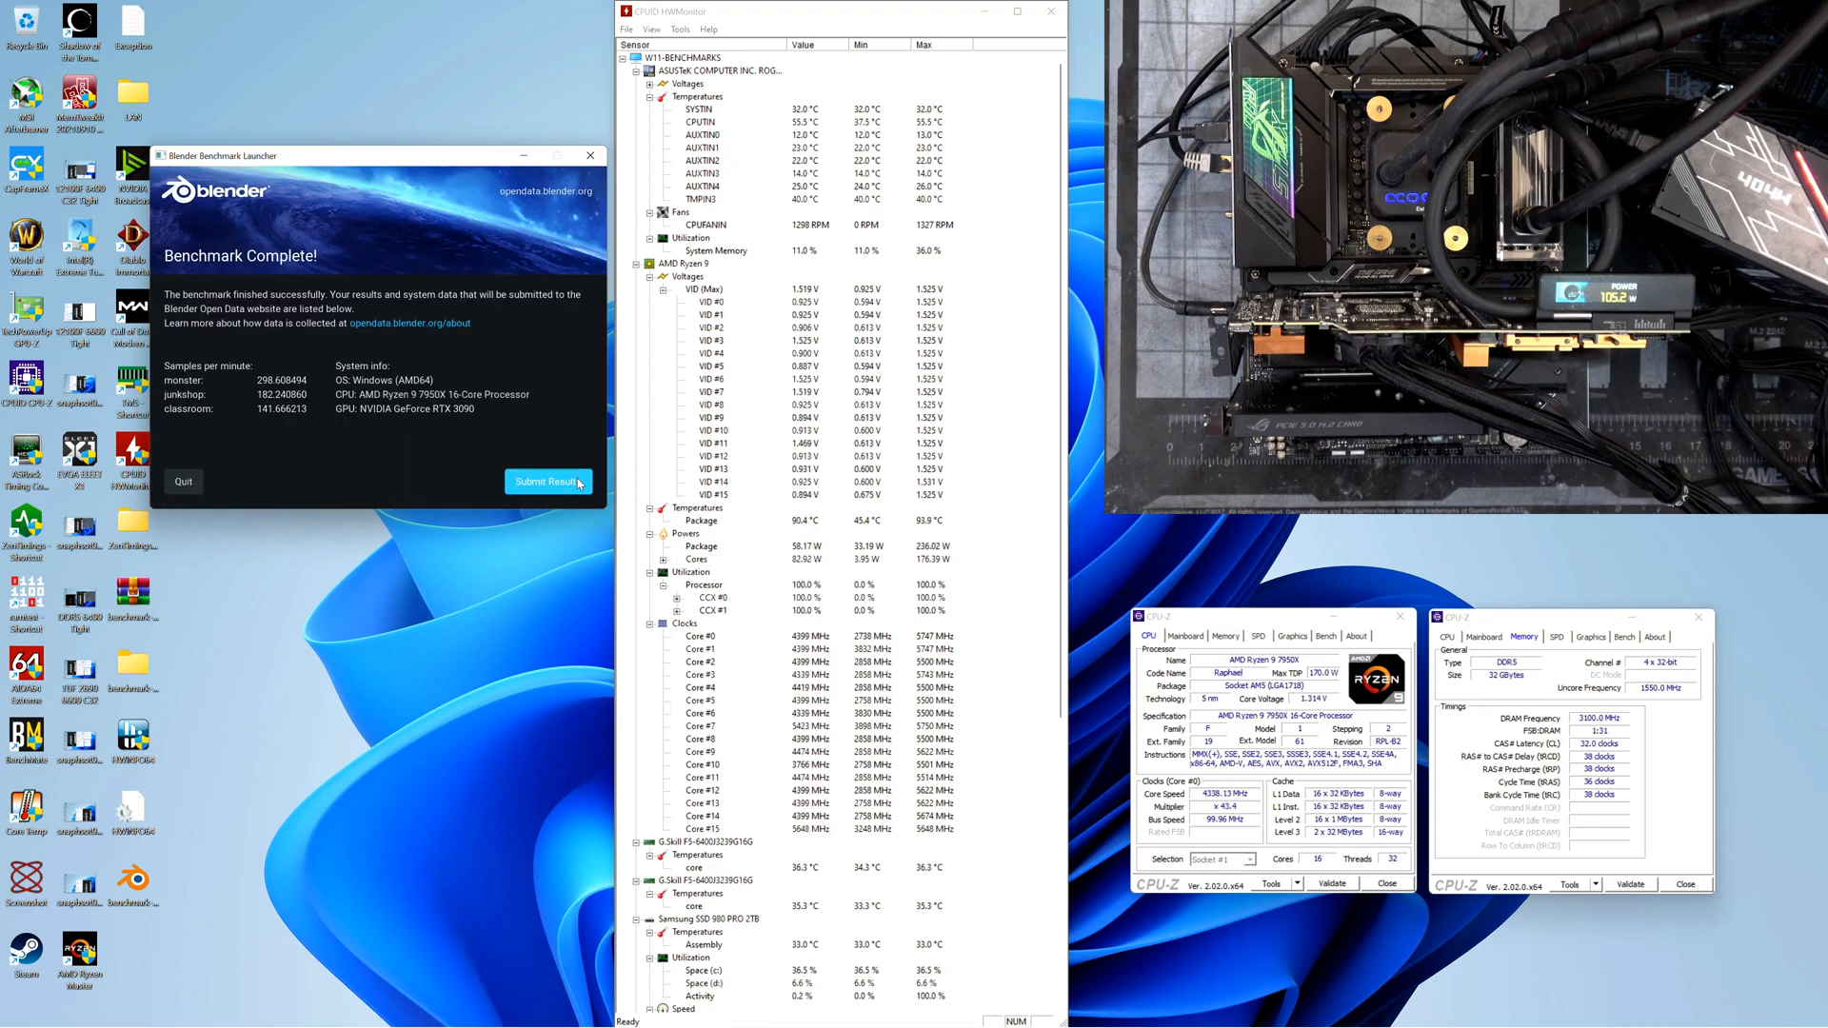
Submit the completed Blender benchmark results, monster about 298.6 samples per minute.
click(547, 480)
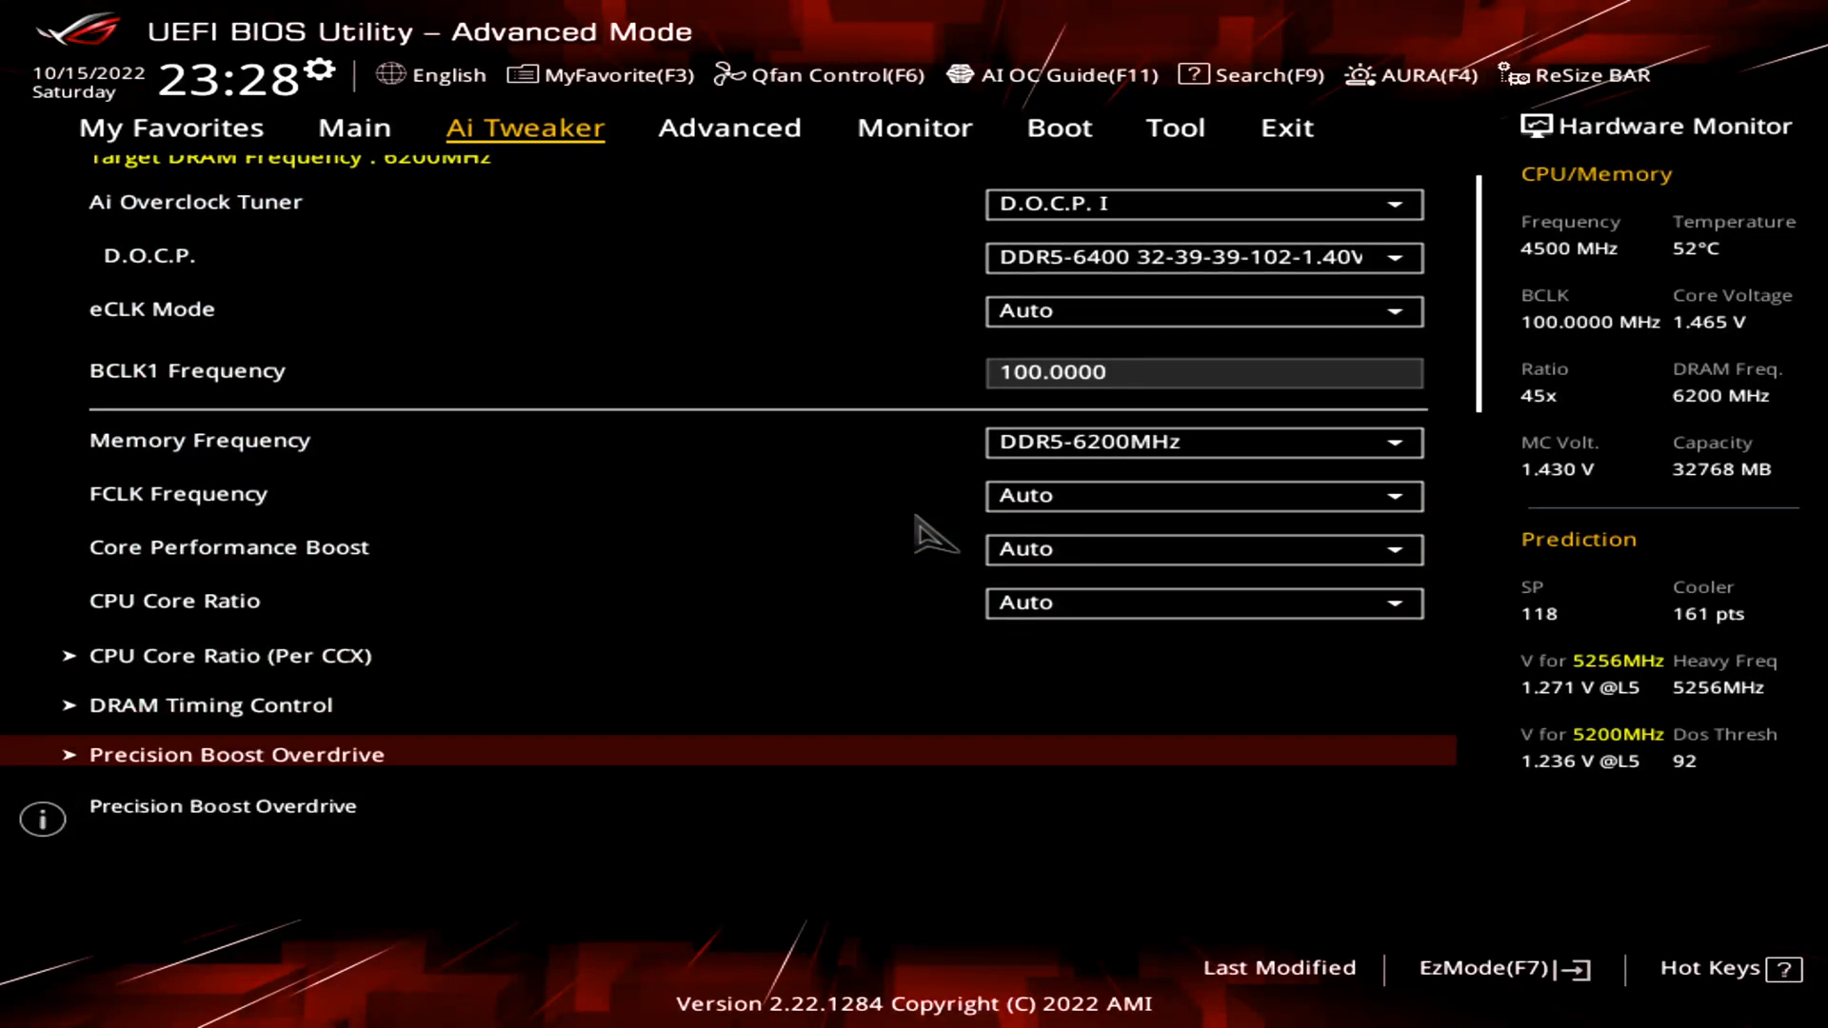
Scroll the Ai Tweaker list and enter the Precision Boost Overdrive submenu.
scroll(down, 3)
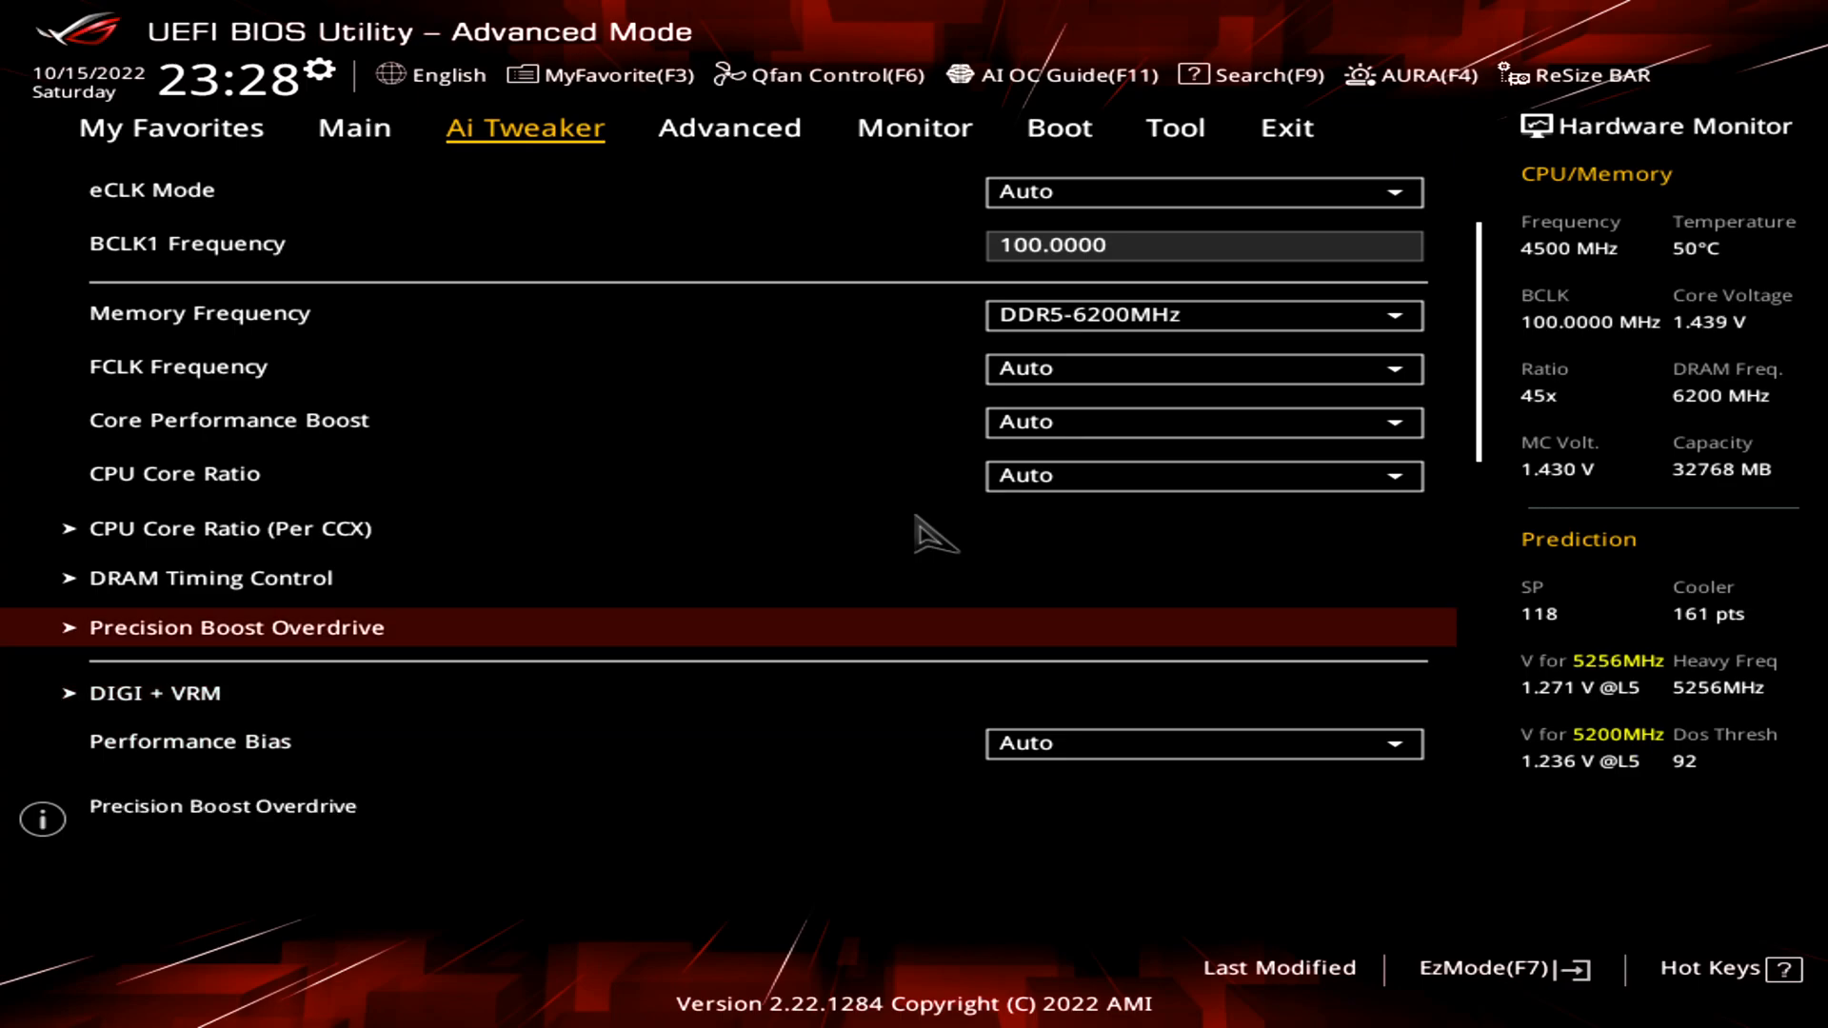
click(236, 627)
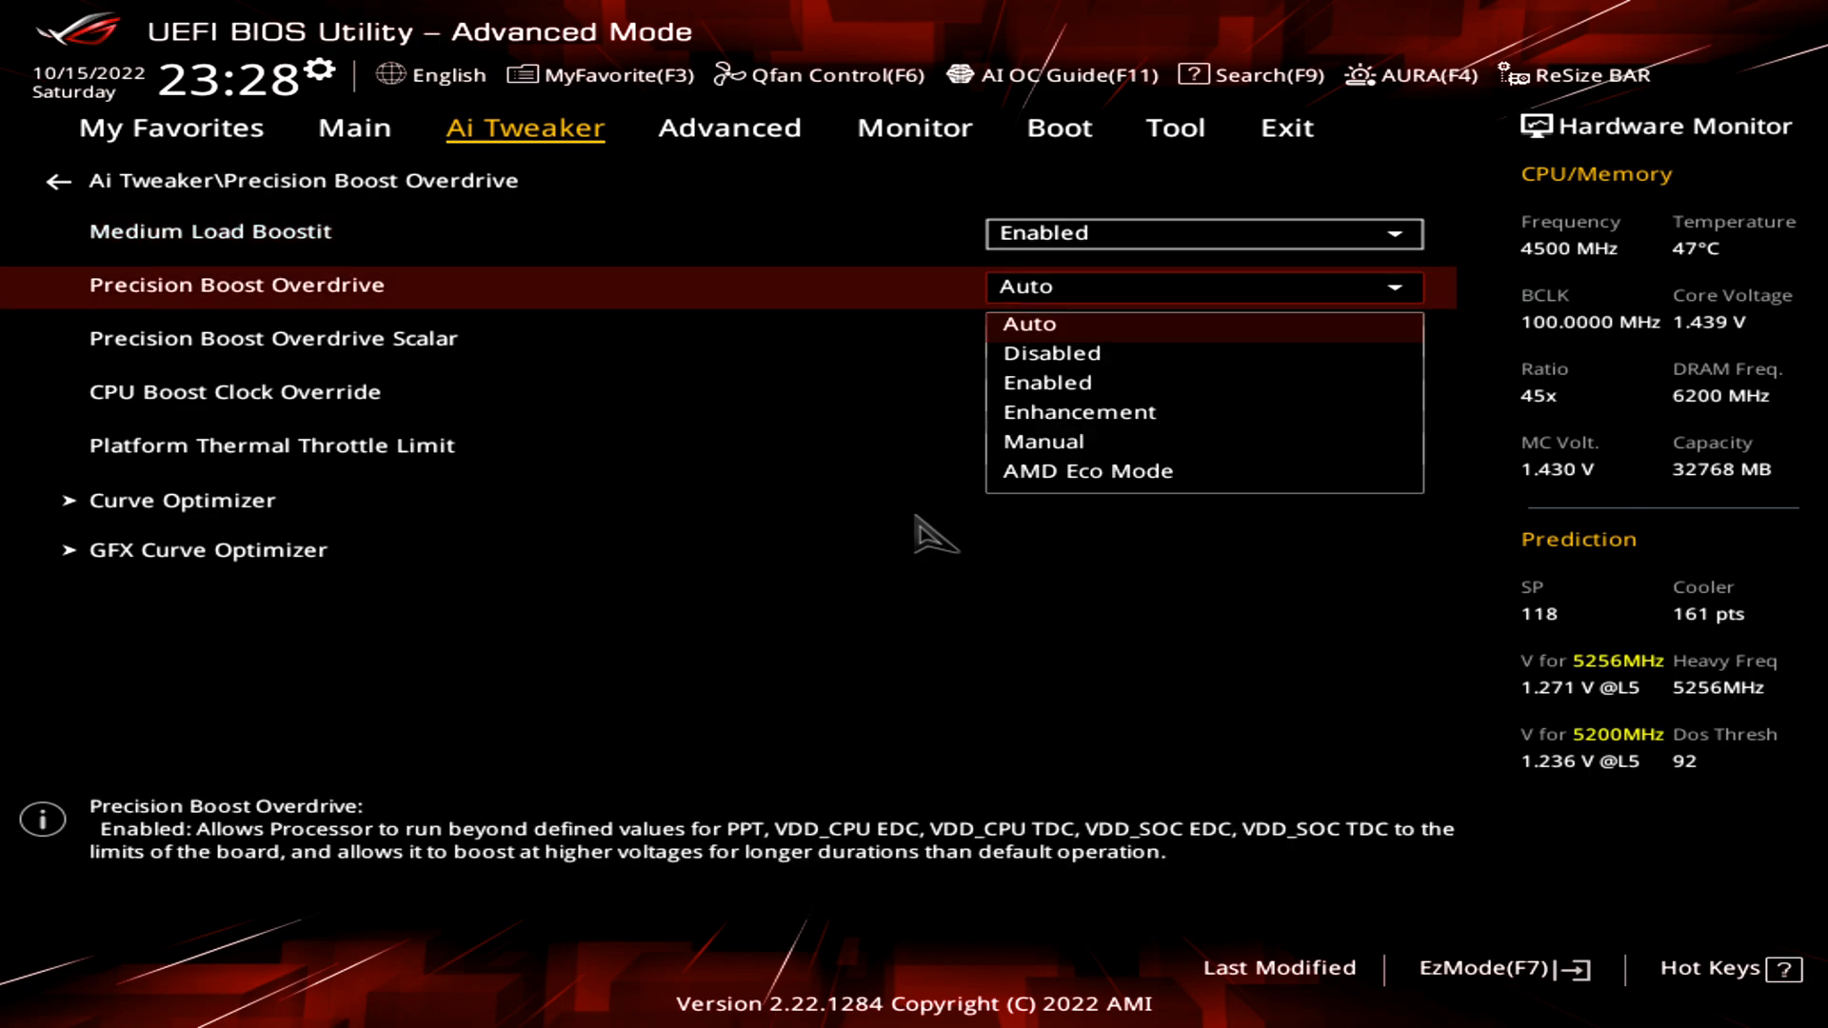
Set PBO Manual, scalar Manual 10X, boost clock override Enabled (Positive) 200 MHz.
click(1043, 440)
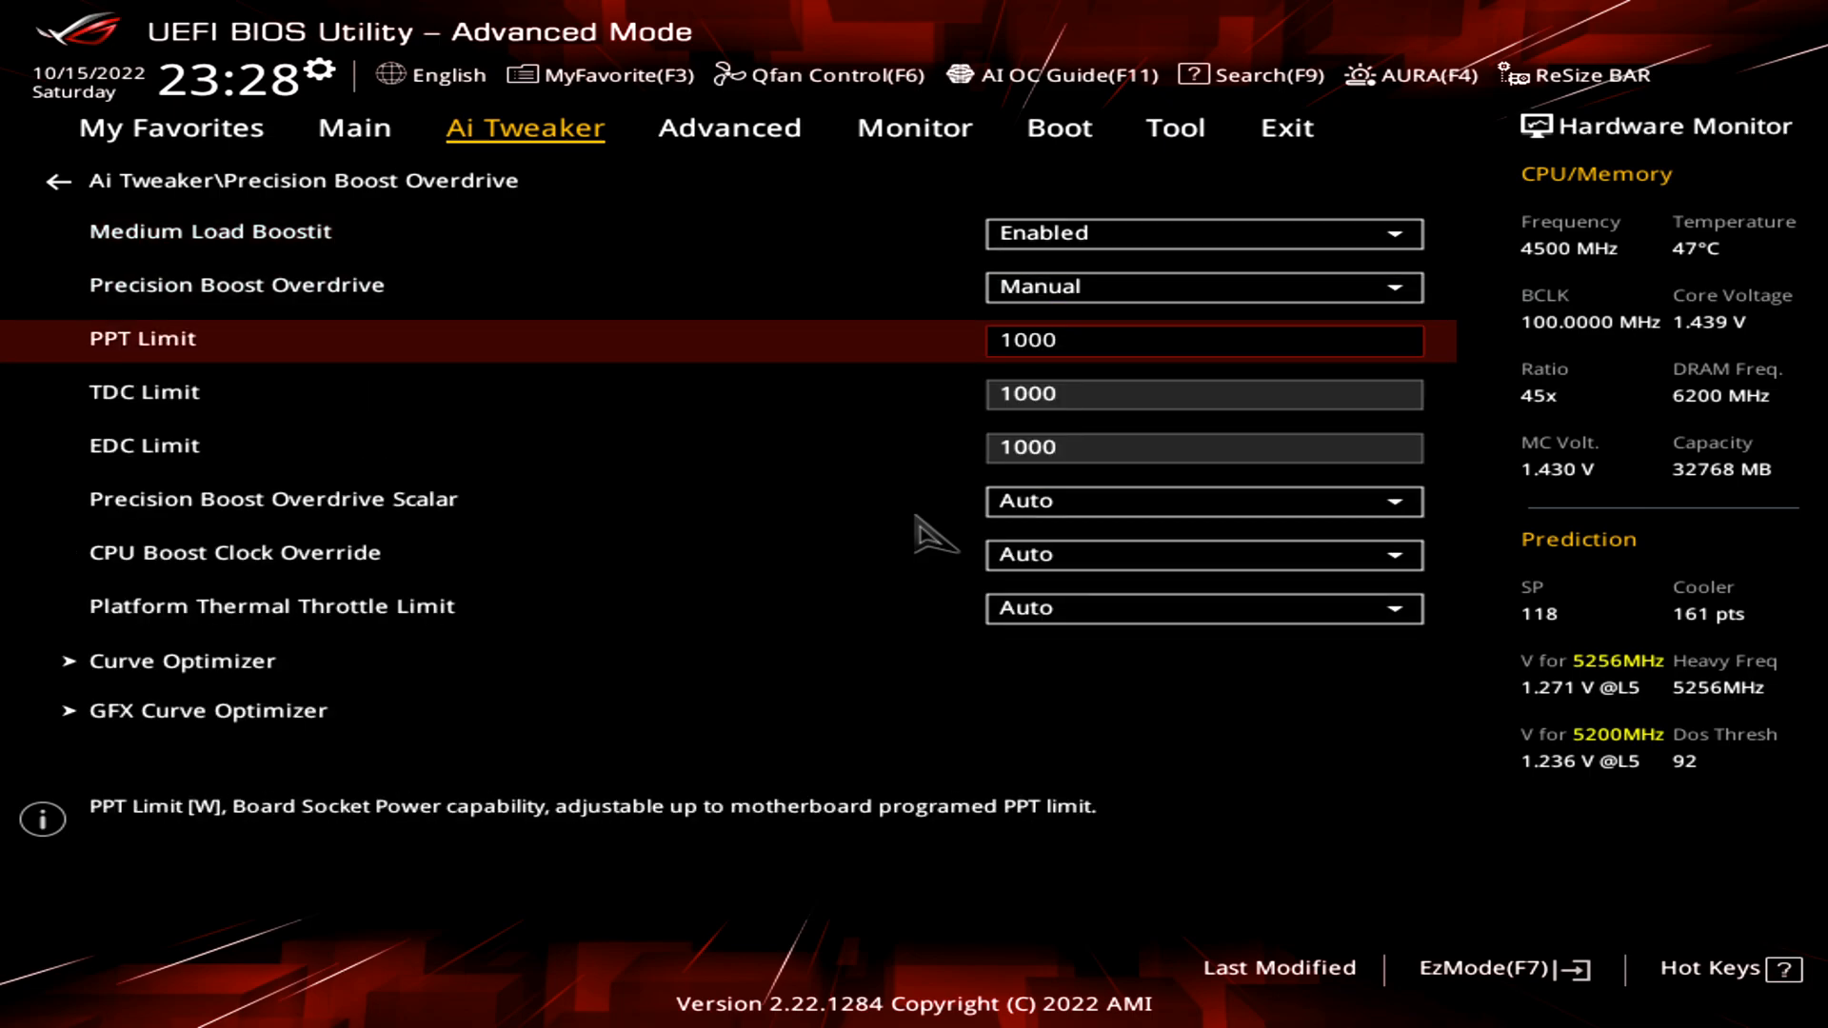
key(down)
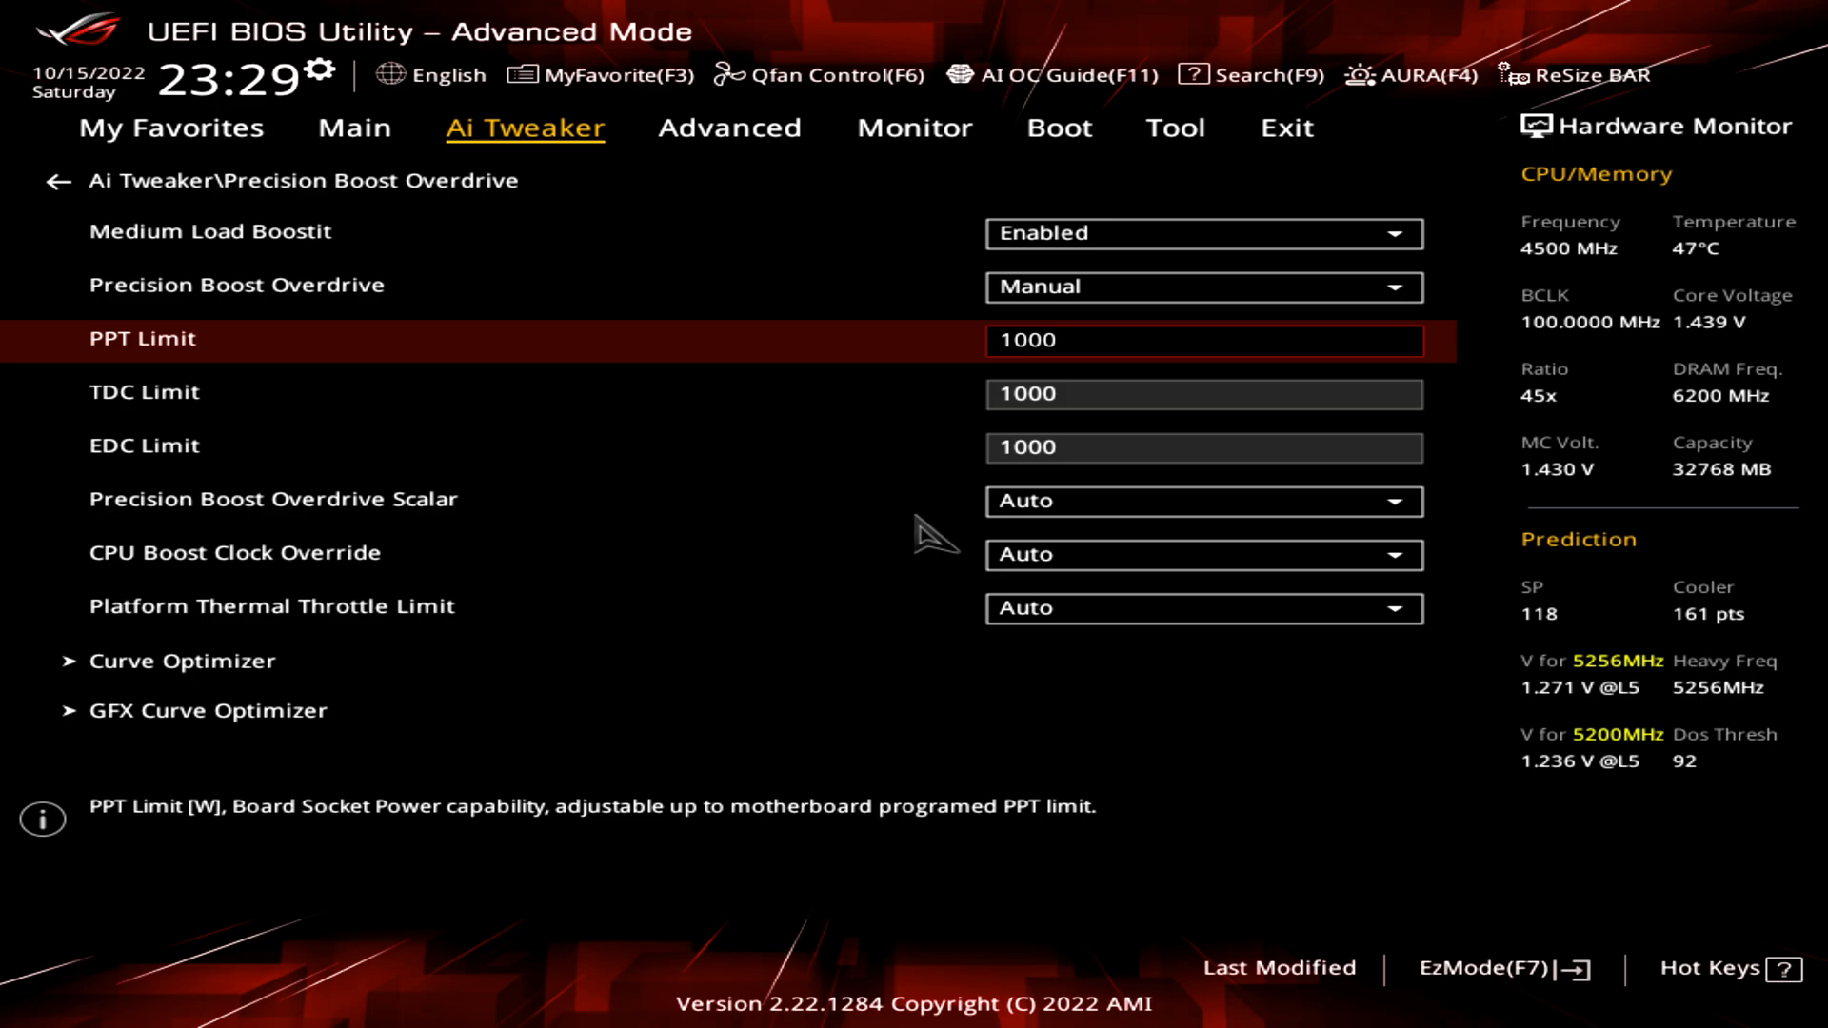
click(1204, 501)
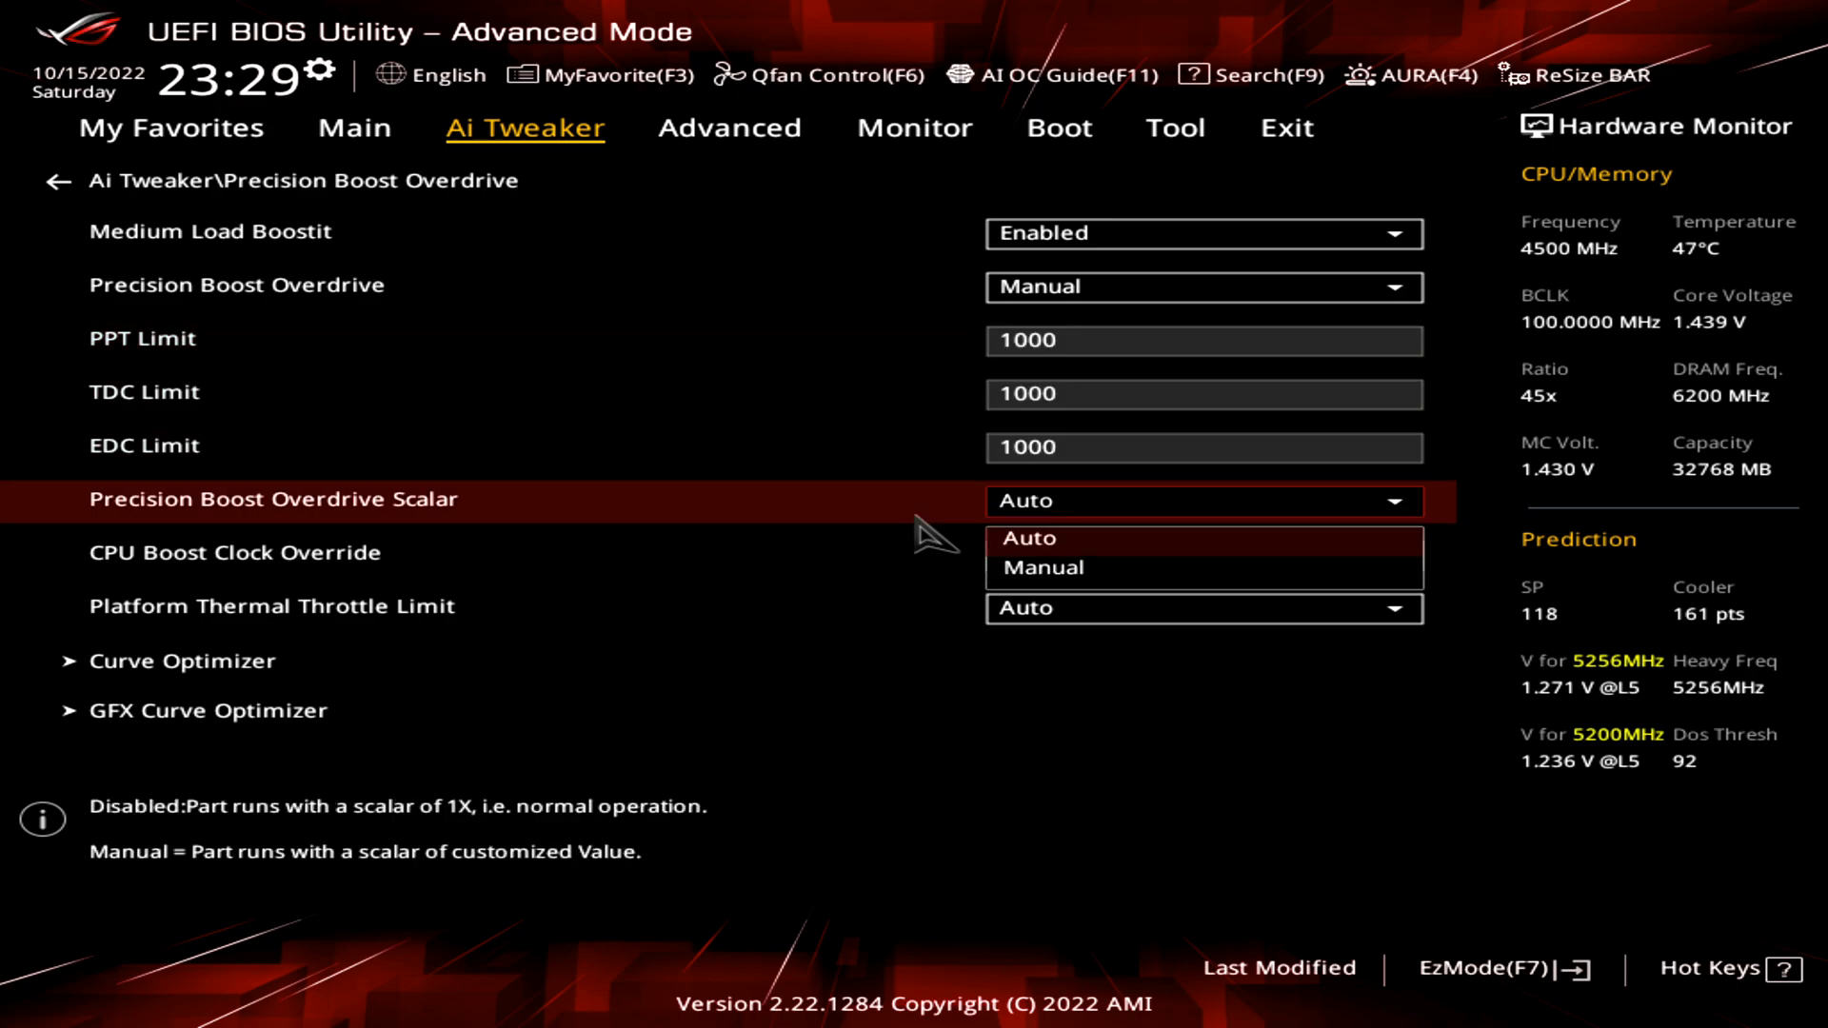
click(1044, 567)
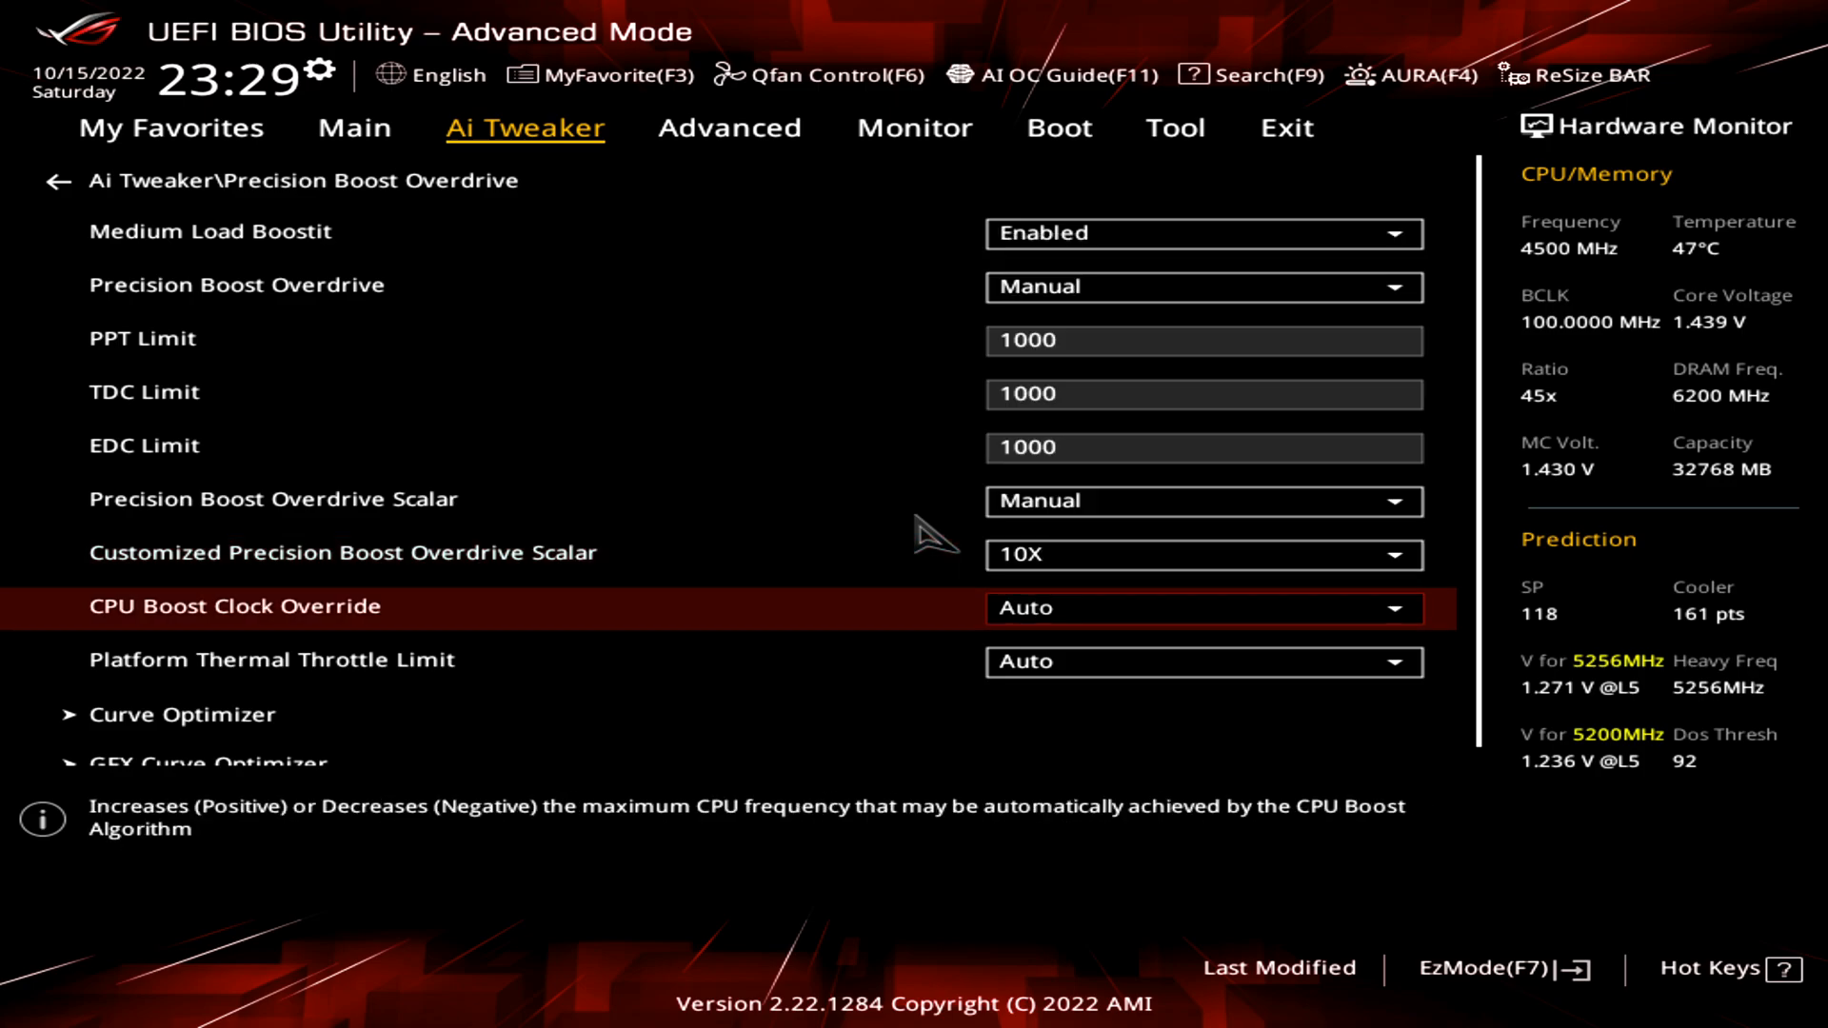
click(1203, 608)
text(200)
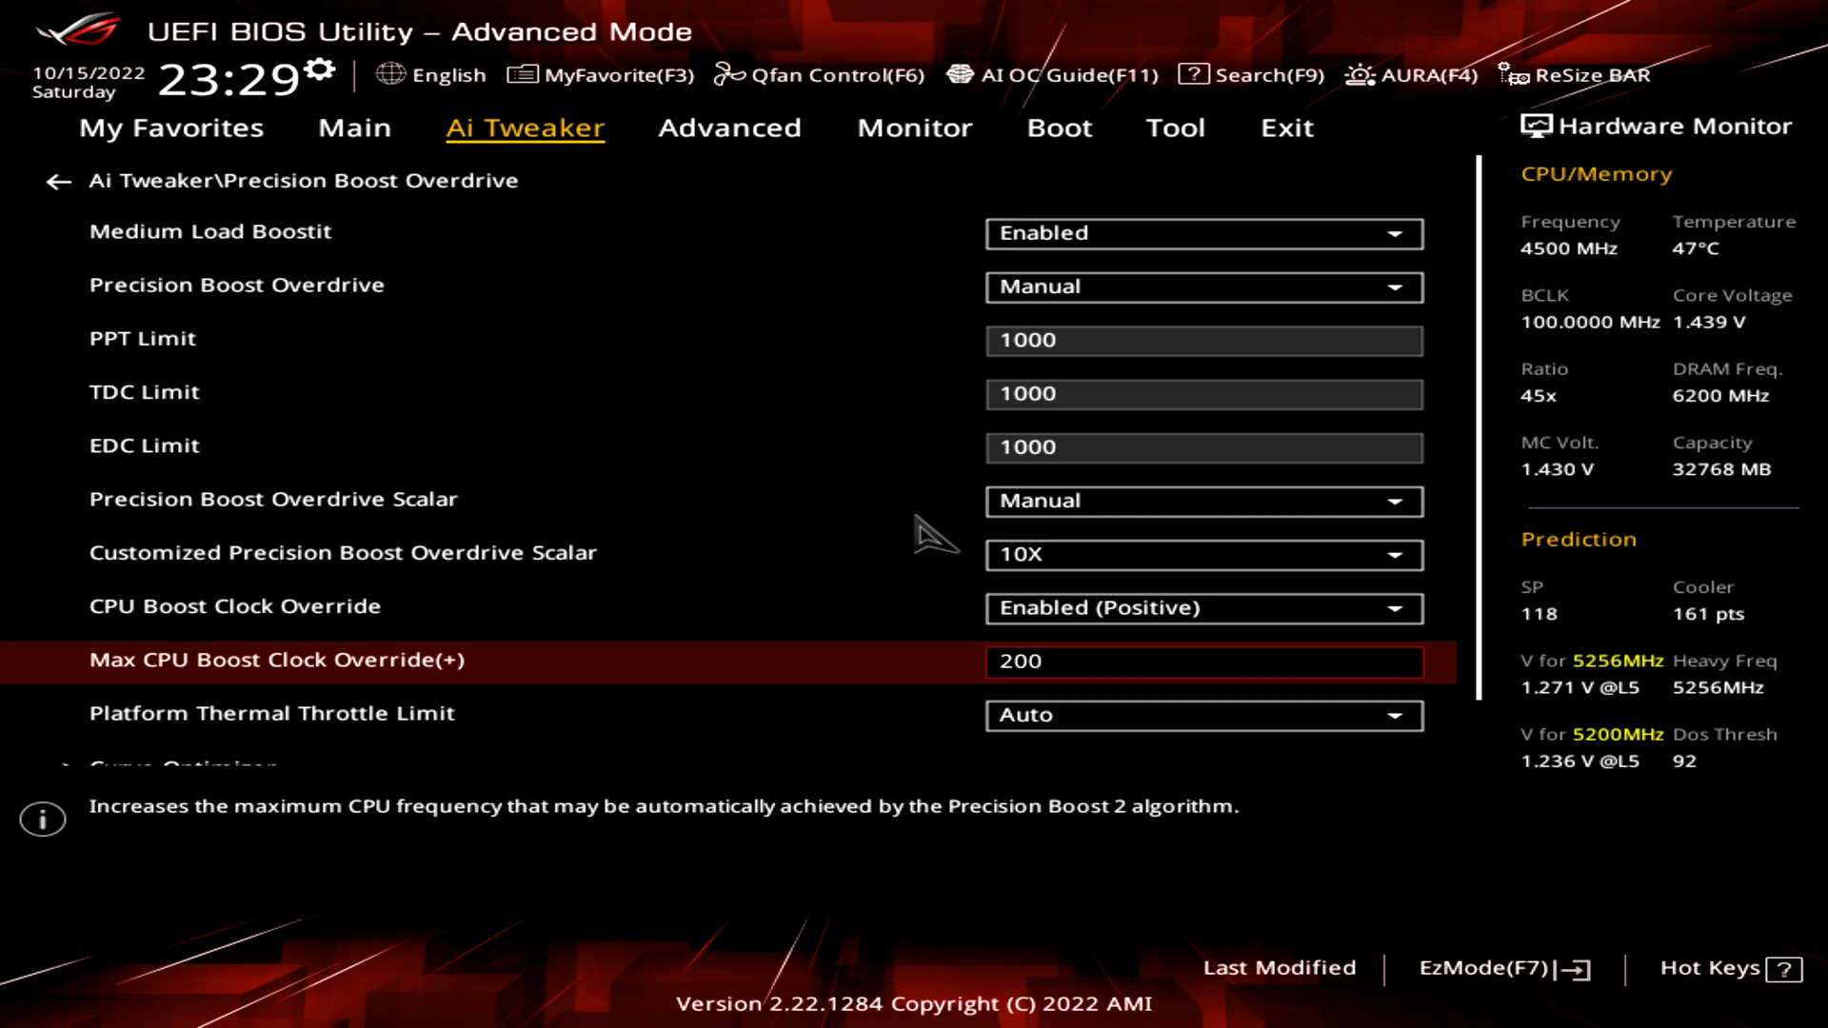
scroll(down, 3)
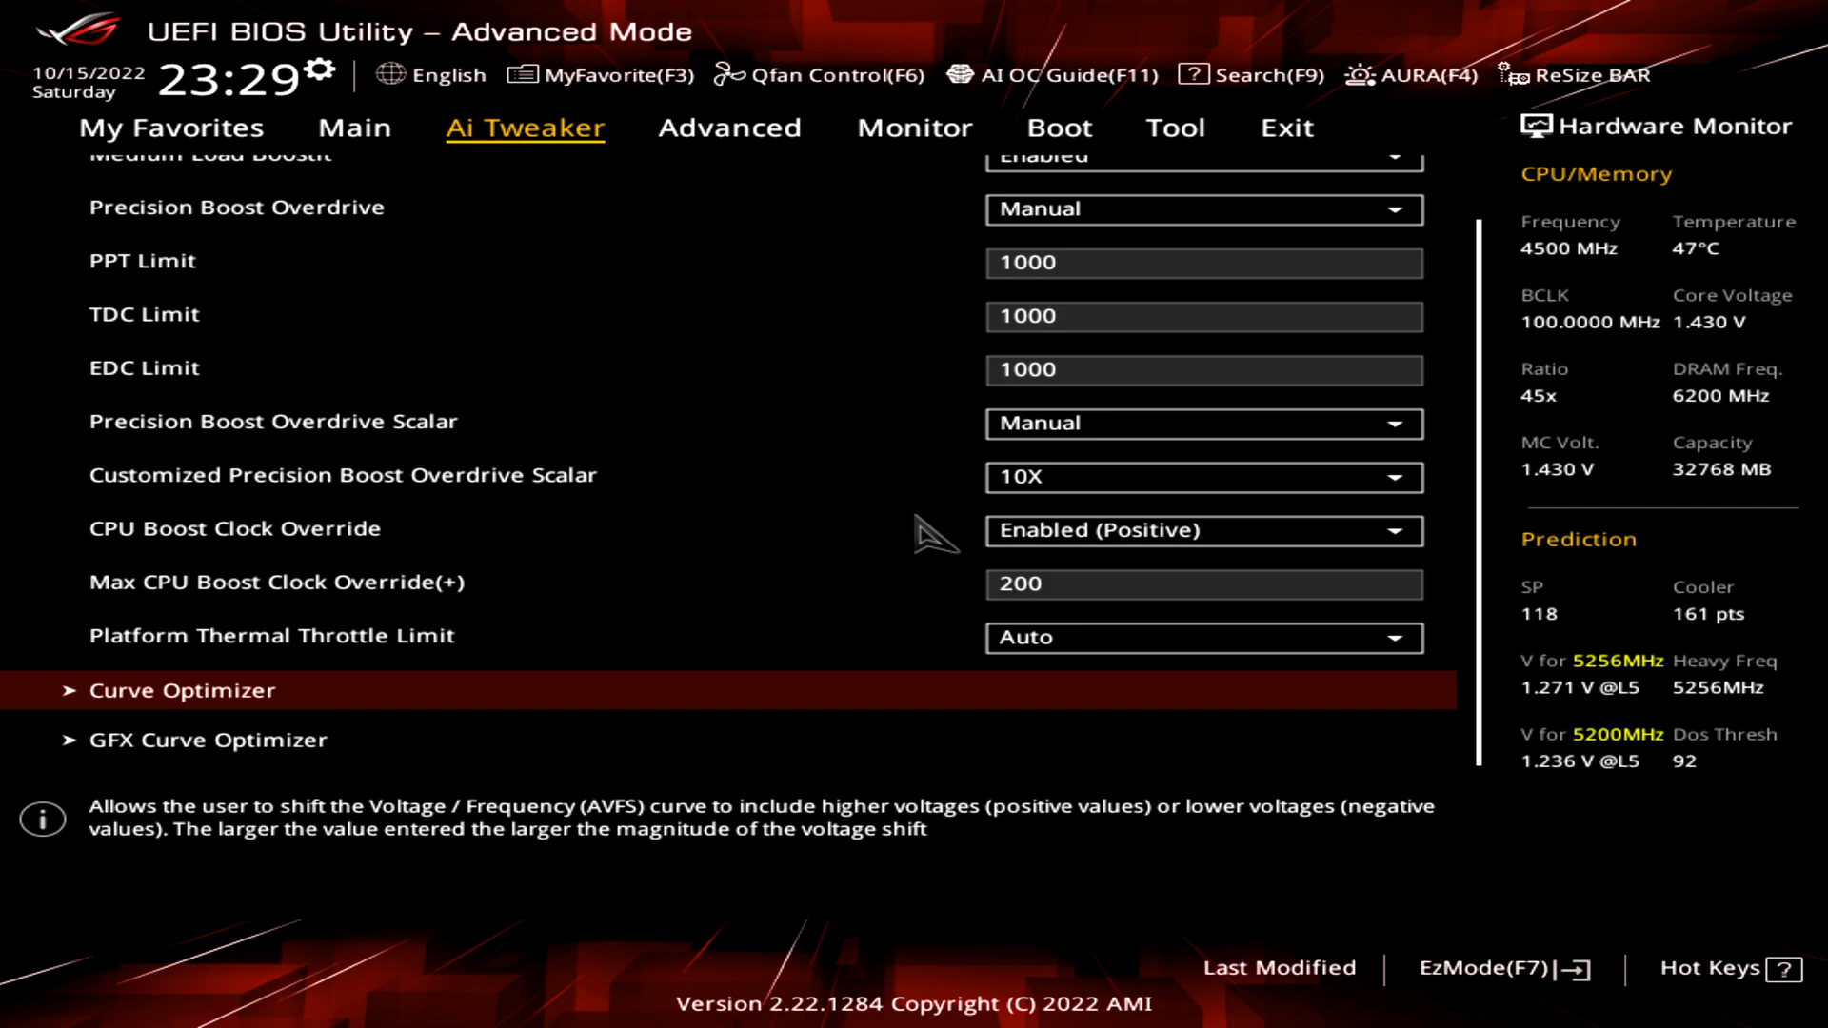
Open Curve Optimizer and set All Cores, Negative sign, magnitude 15.
click(164, 690)
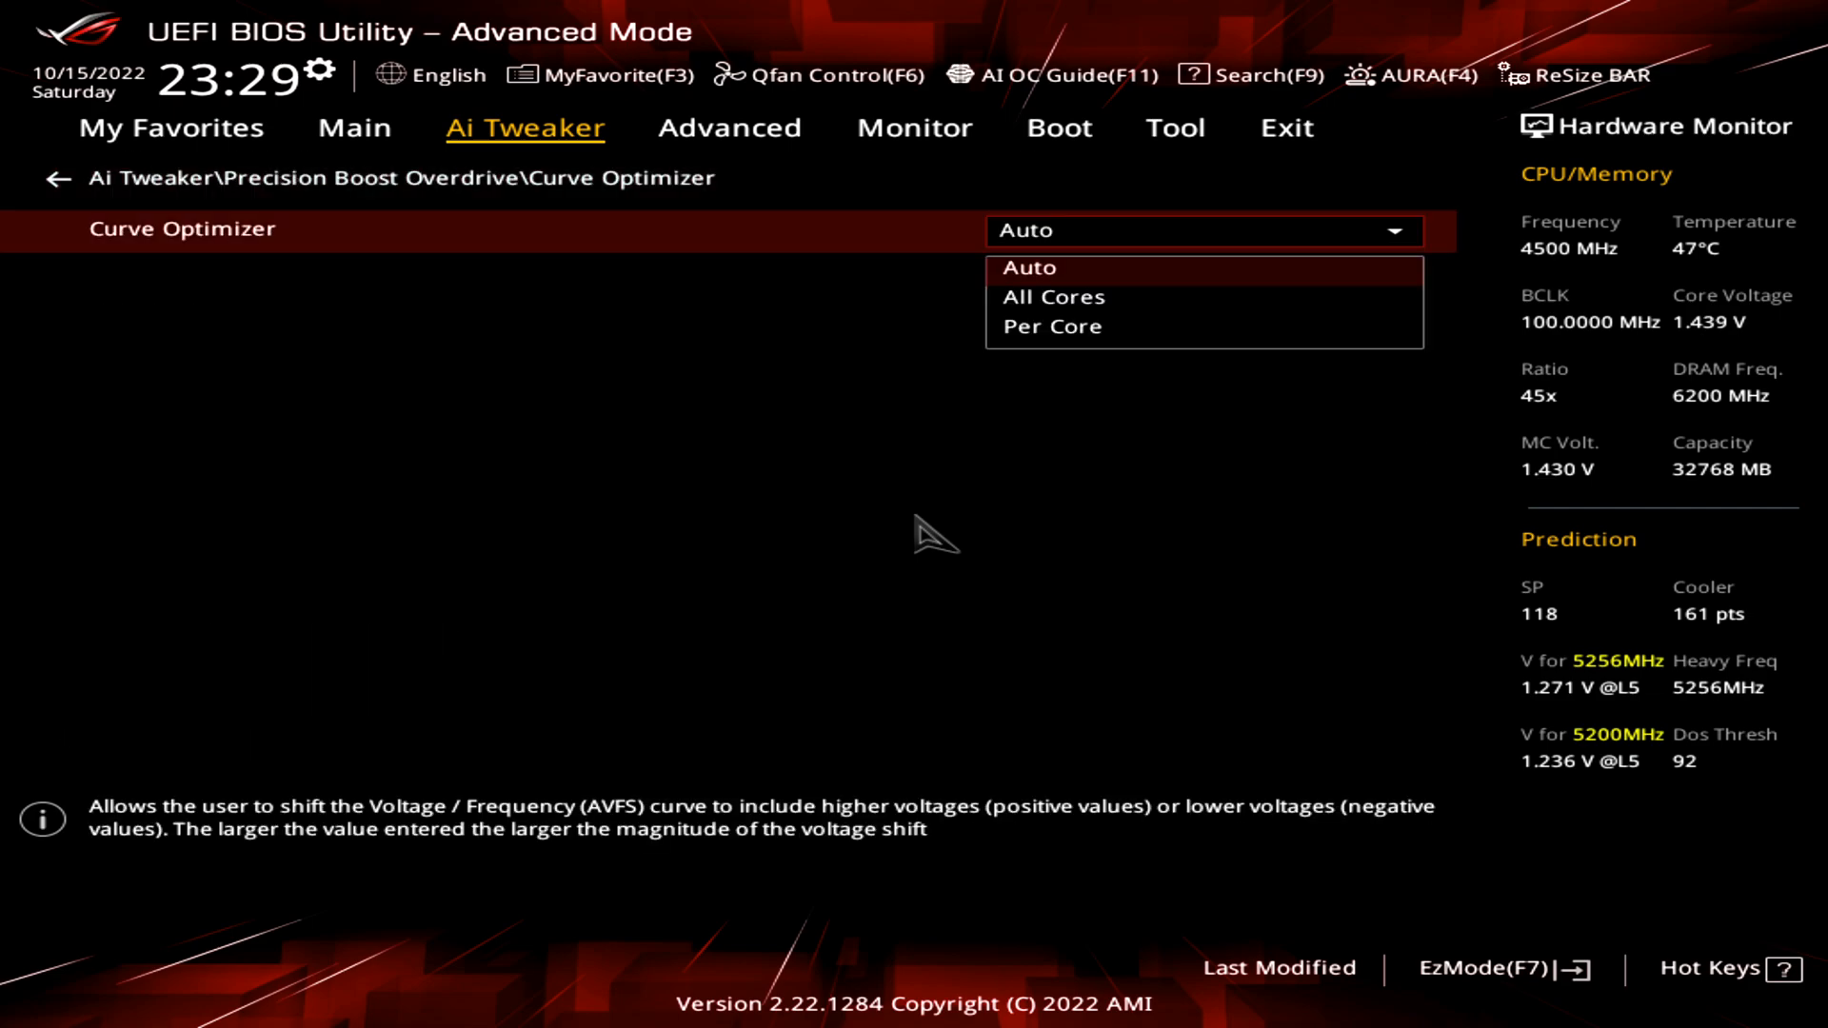
click(1053, 297)
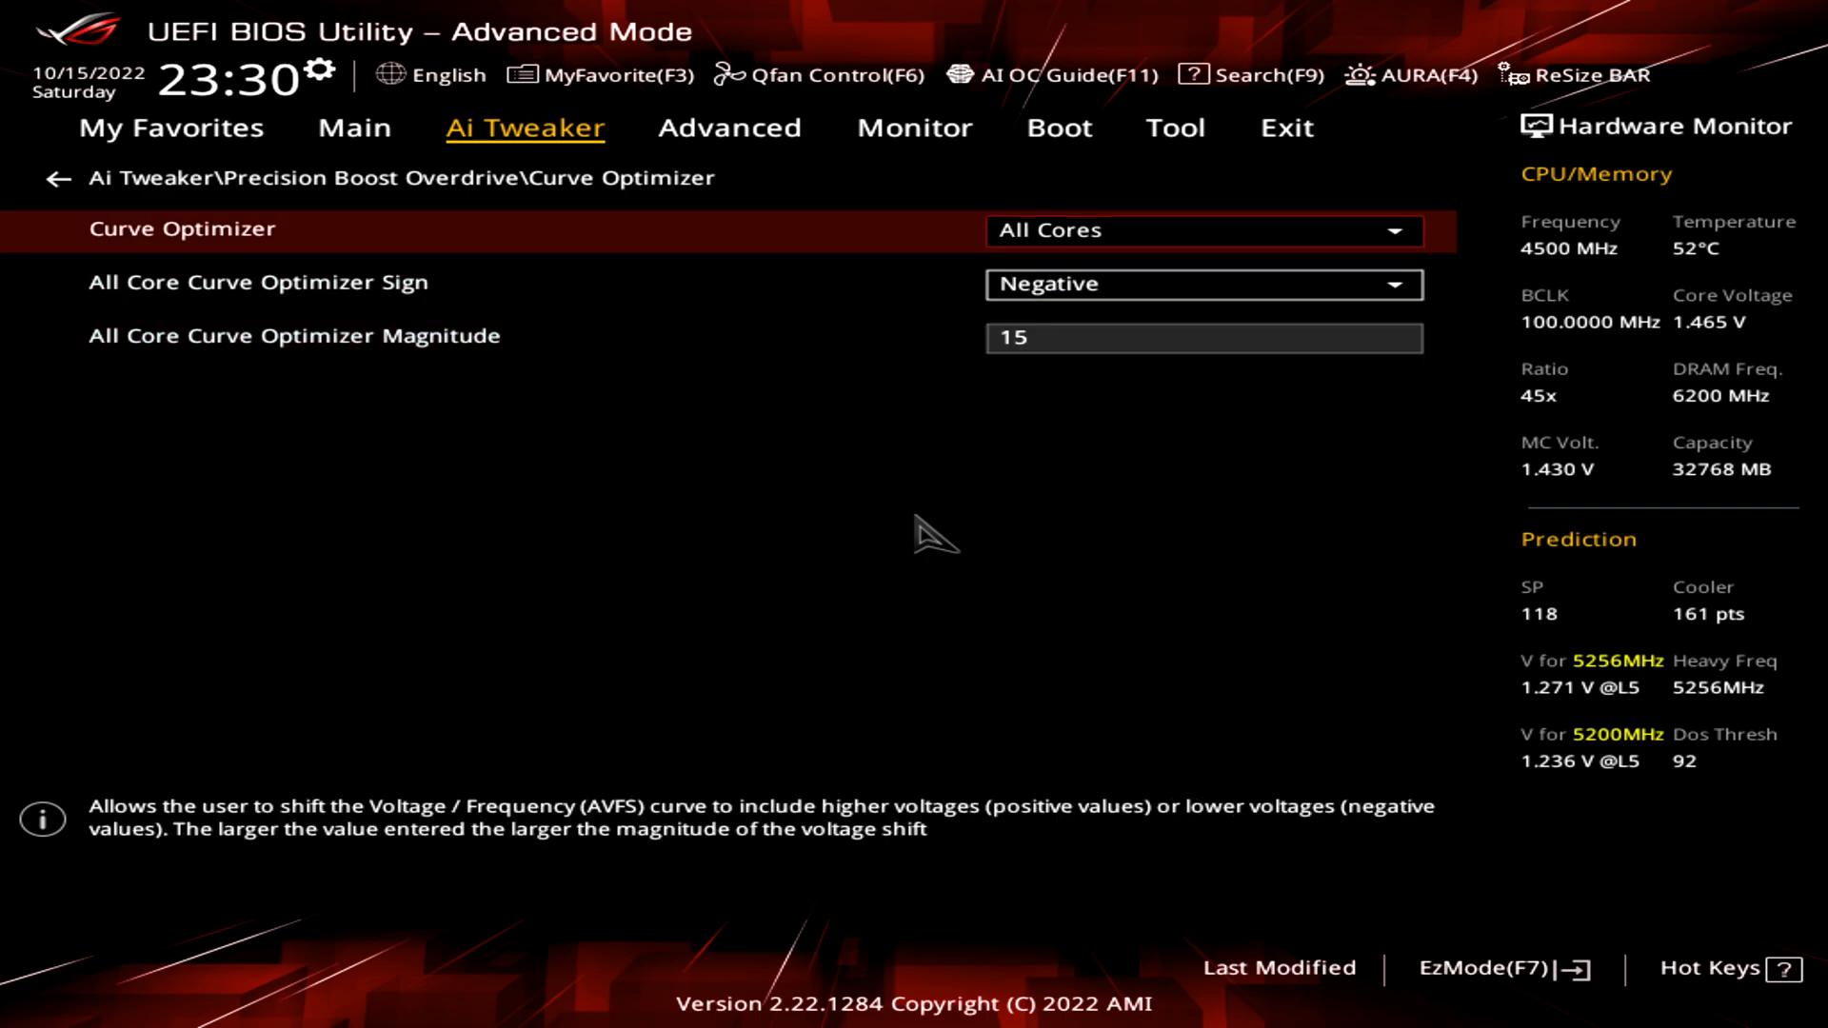
Switch Curve Optimizer to Per Core and scroll through the per-core settings.
click(1204, 230)
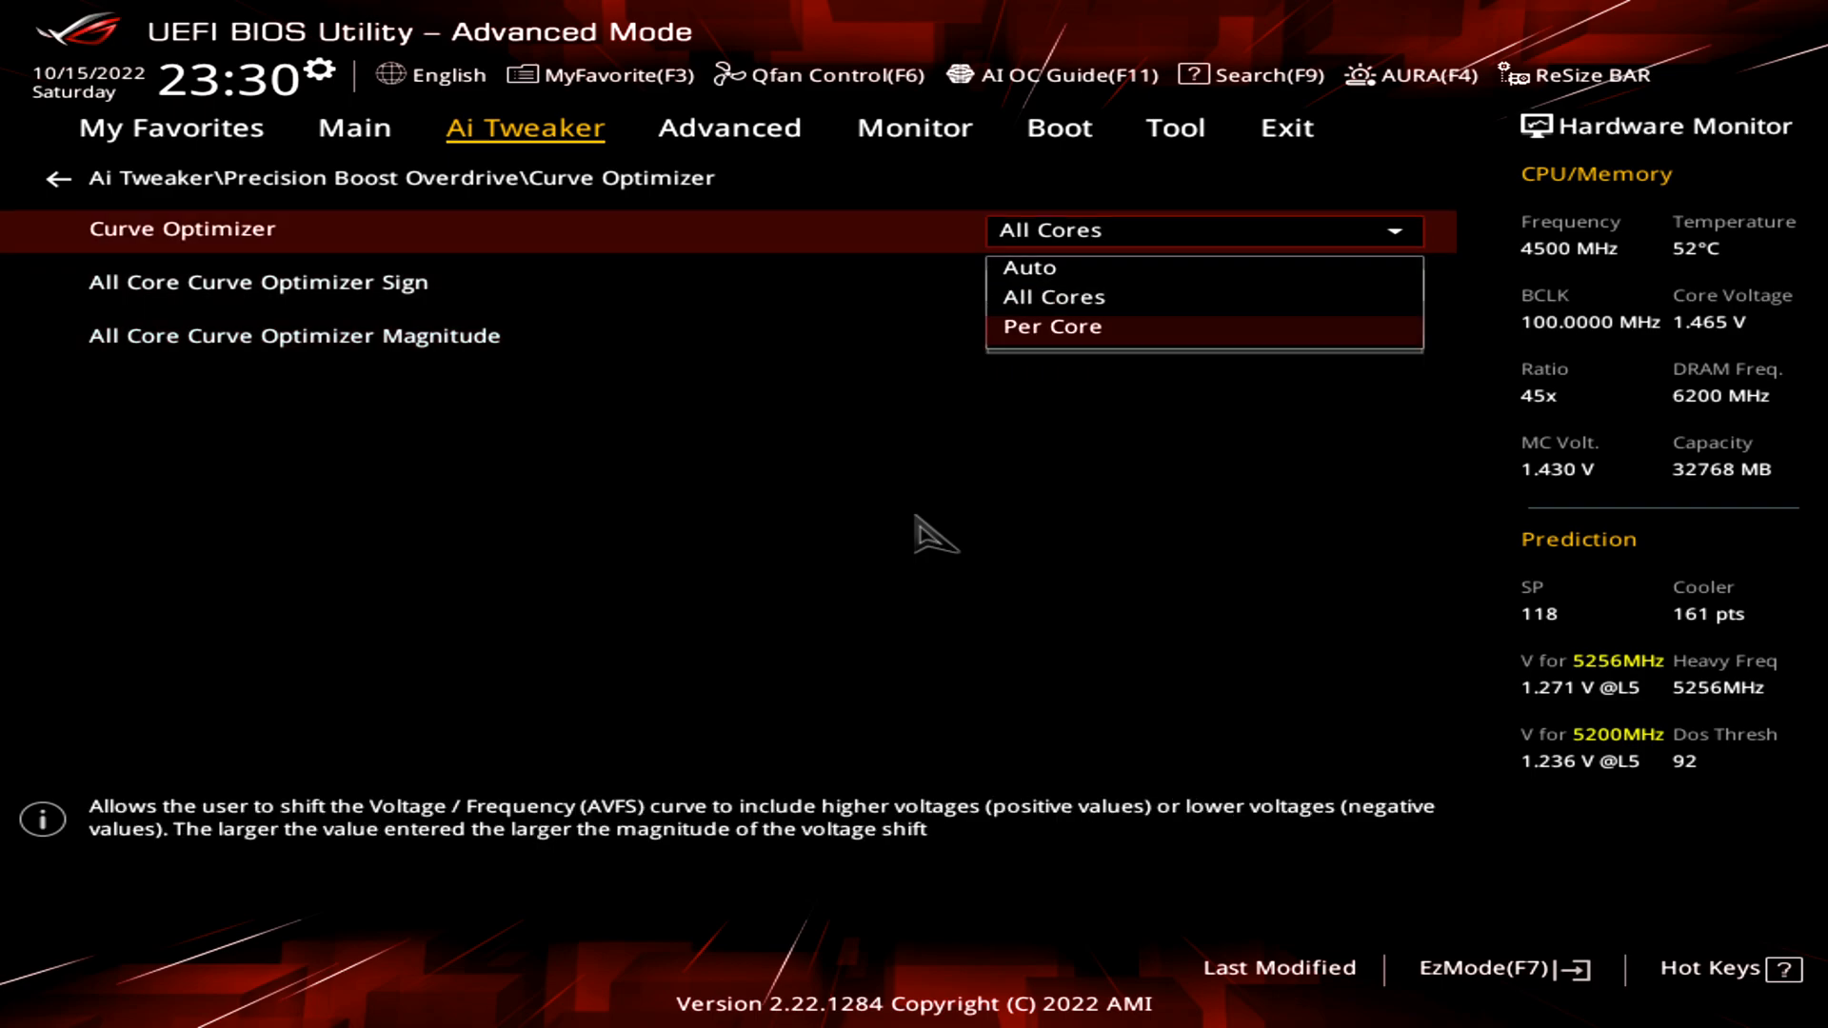
click(1052, 326)
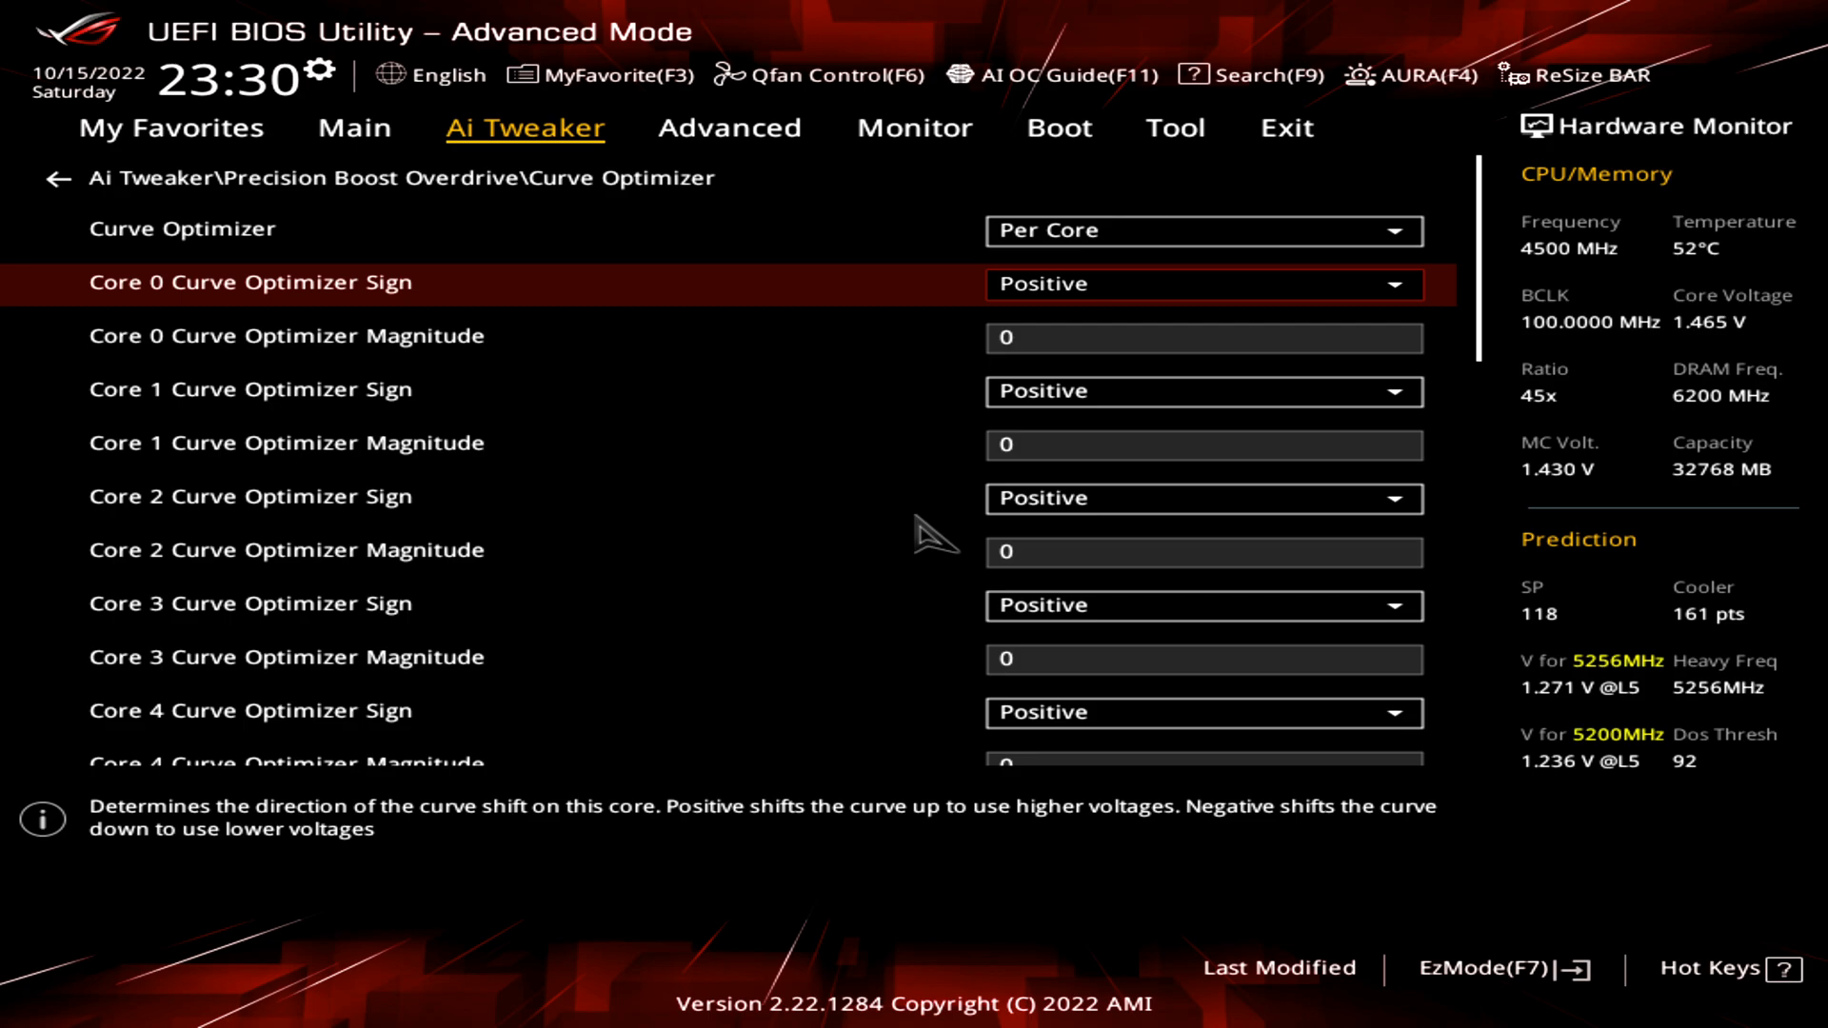
scroll(down, 3)
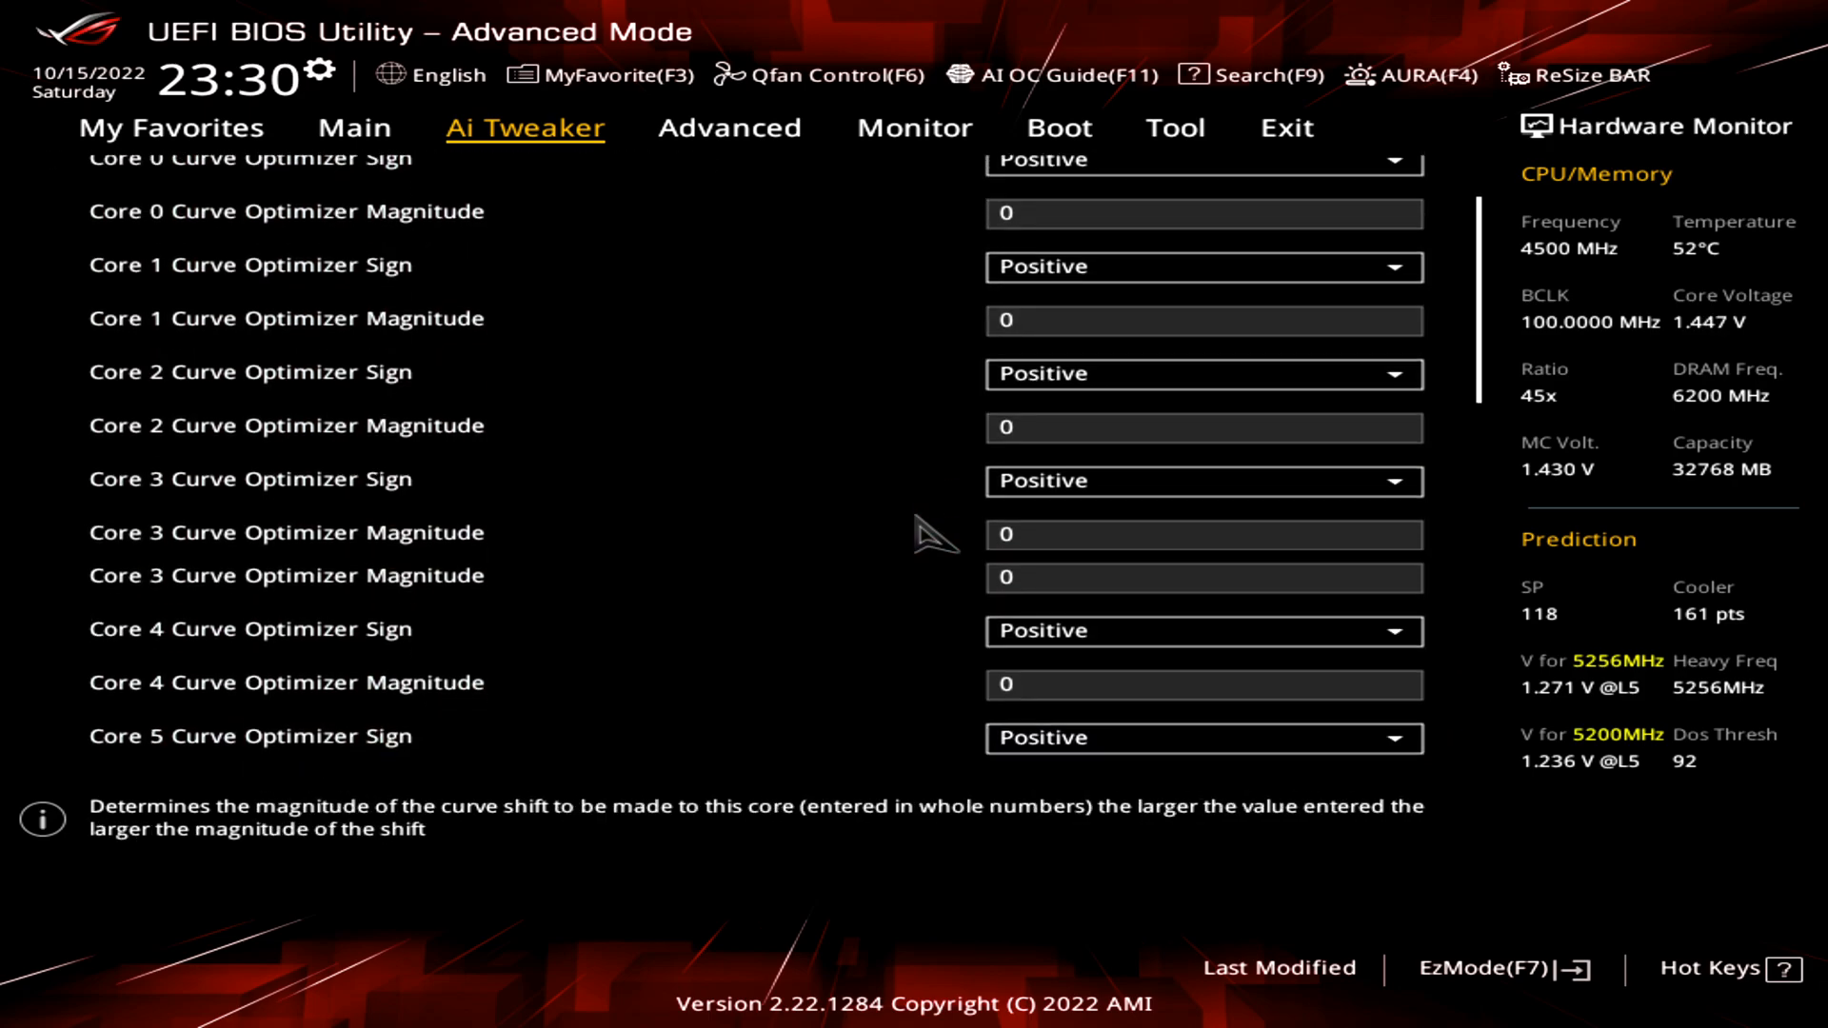
scroll(down, 3)
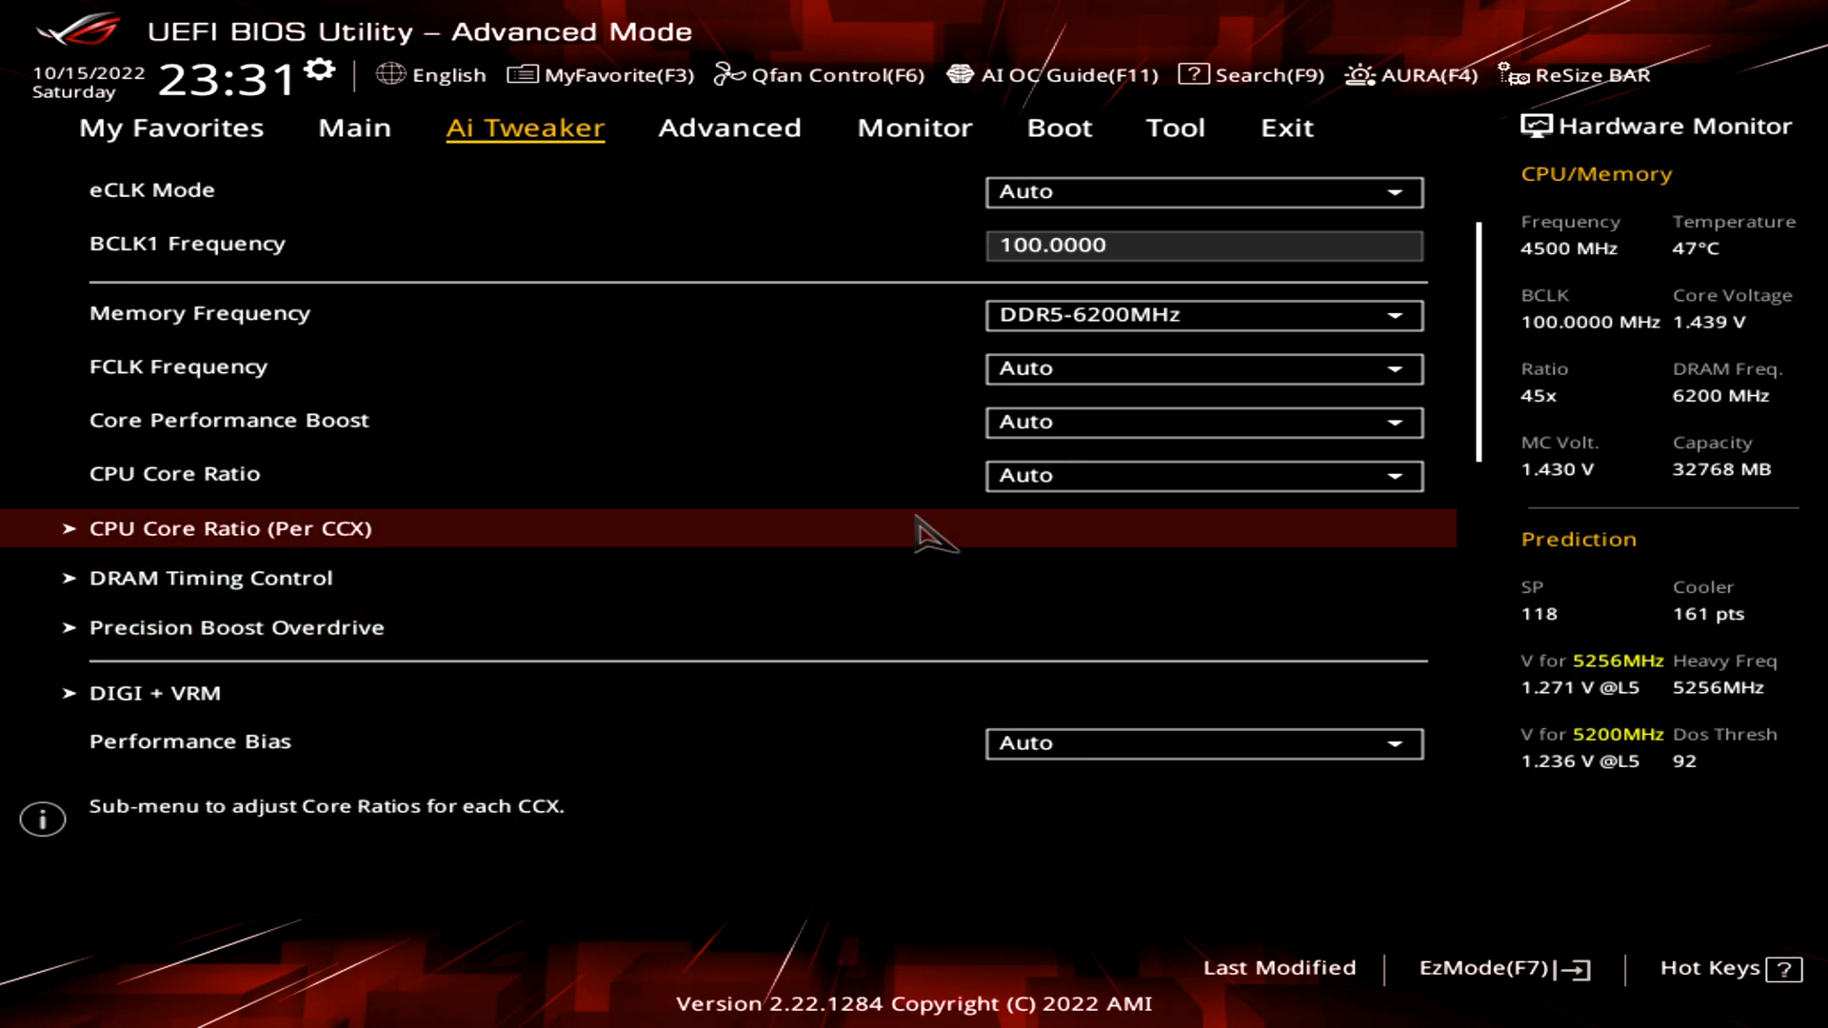
Open CPU Core Ratio (Per CCX), showing Core VID 1.250 and both CCX ratios at 53.00.
click(230, 528)
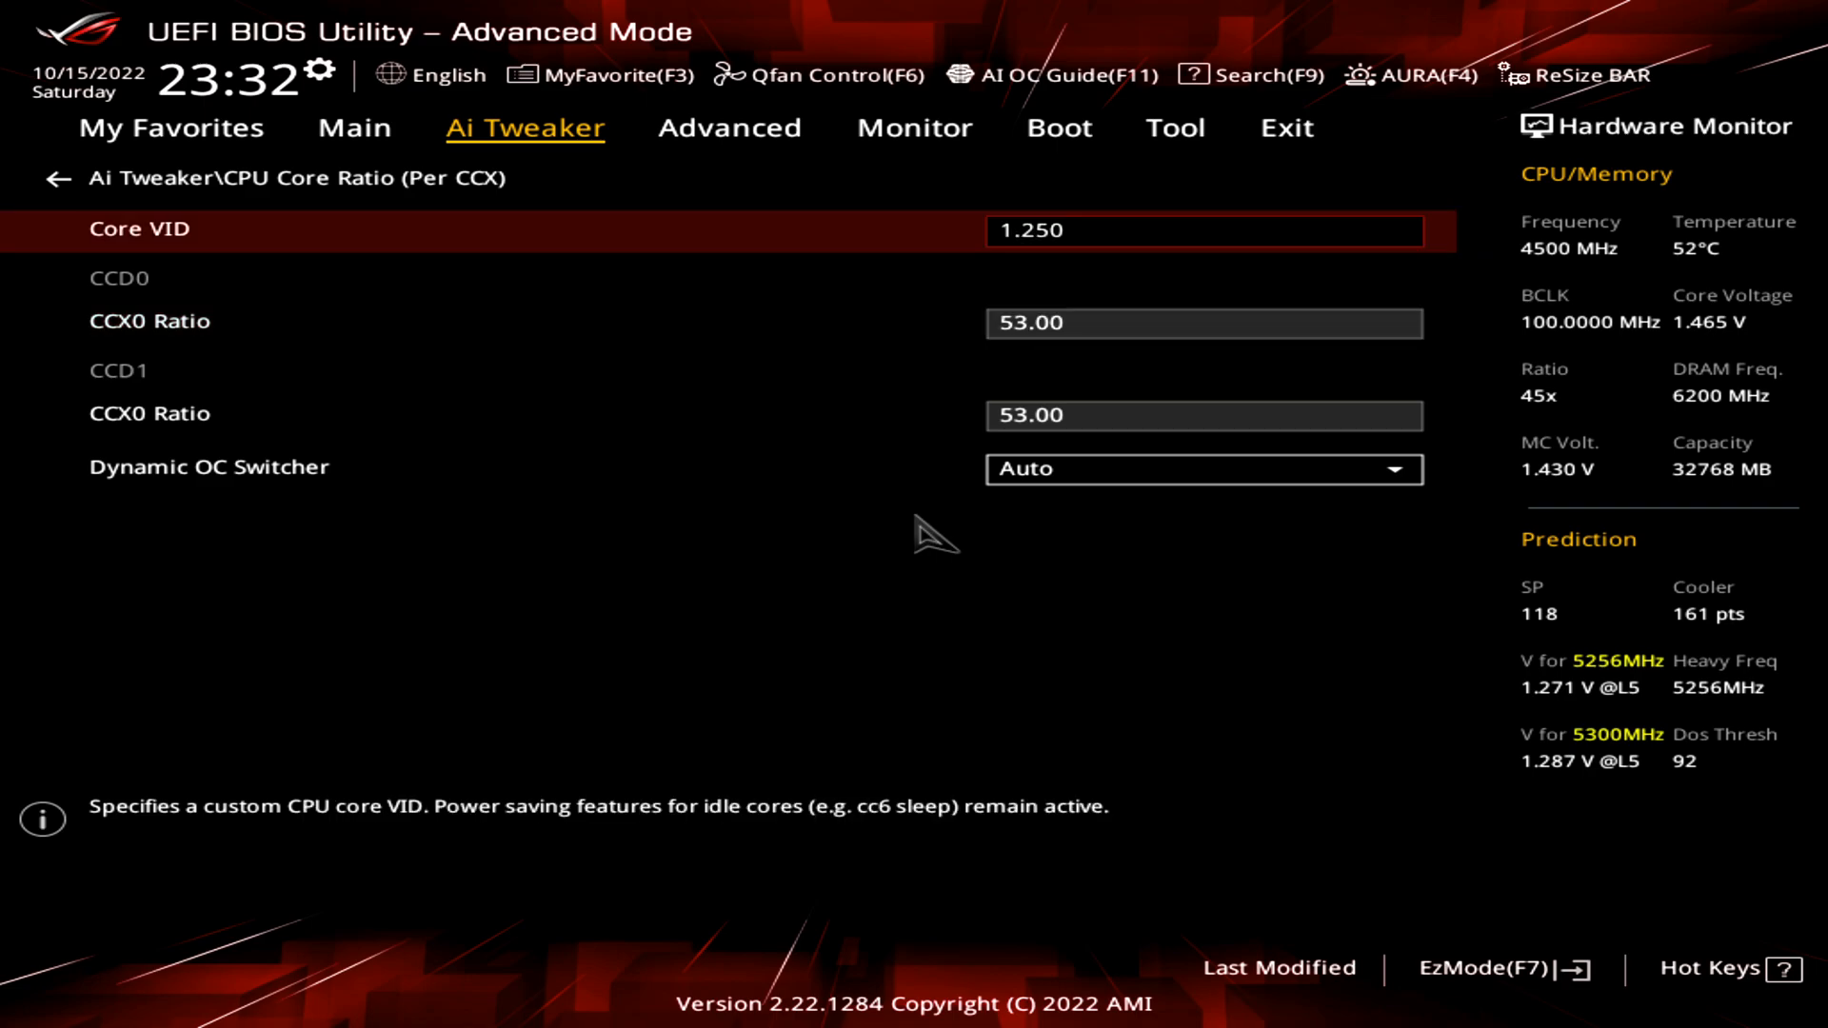
Set Dynamic OC Switcher to Enabled, revealing the current threshold of 80.
key(down)
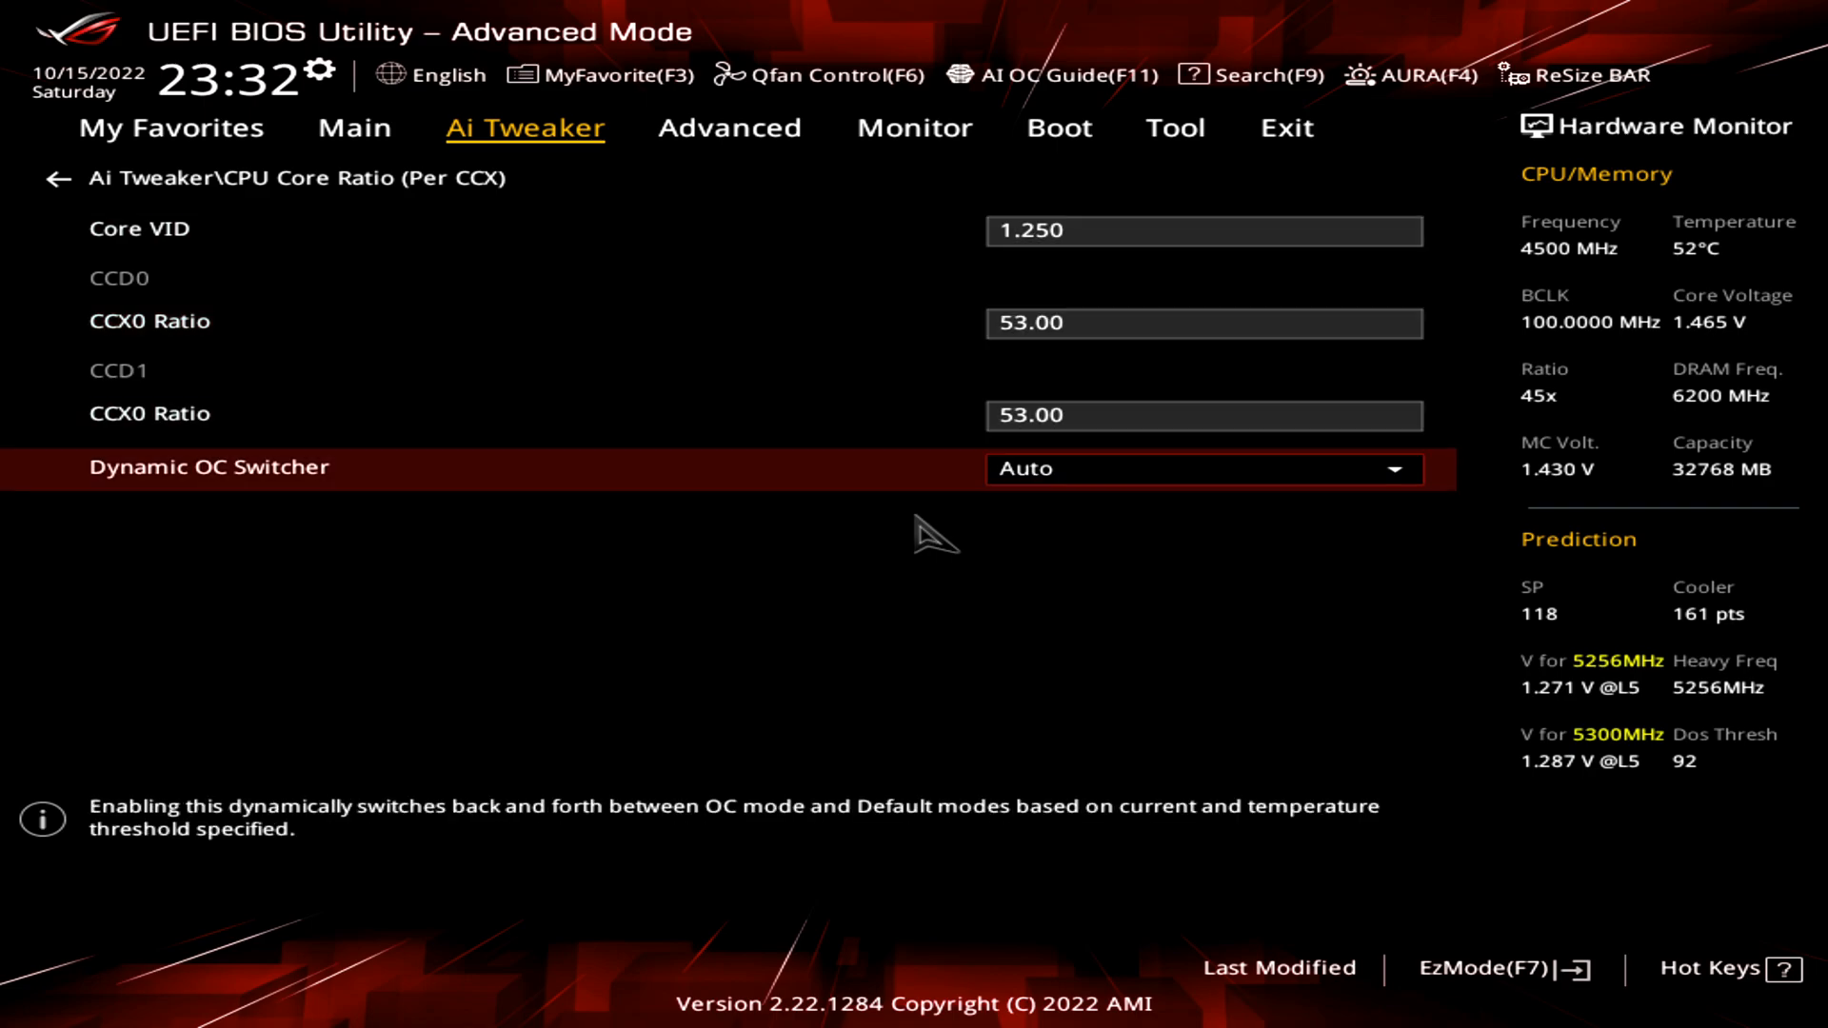
click(1204, 469)
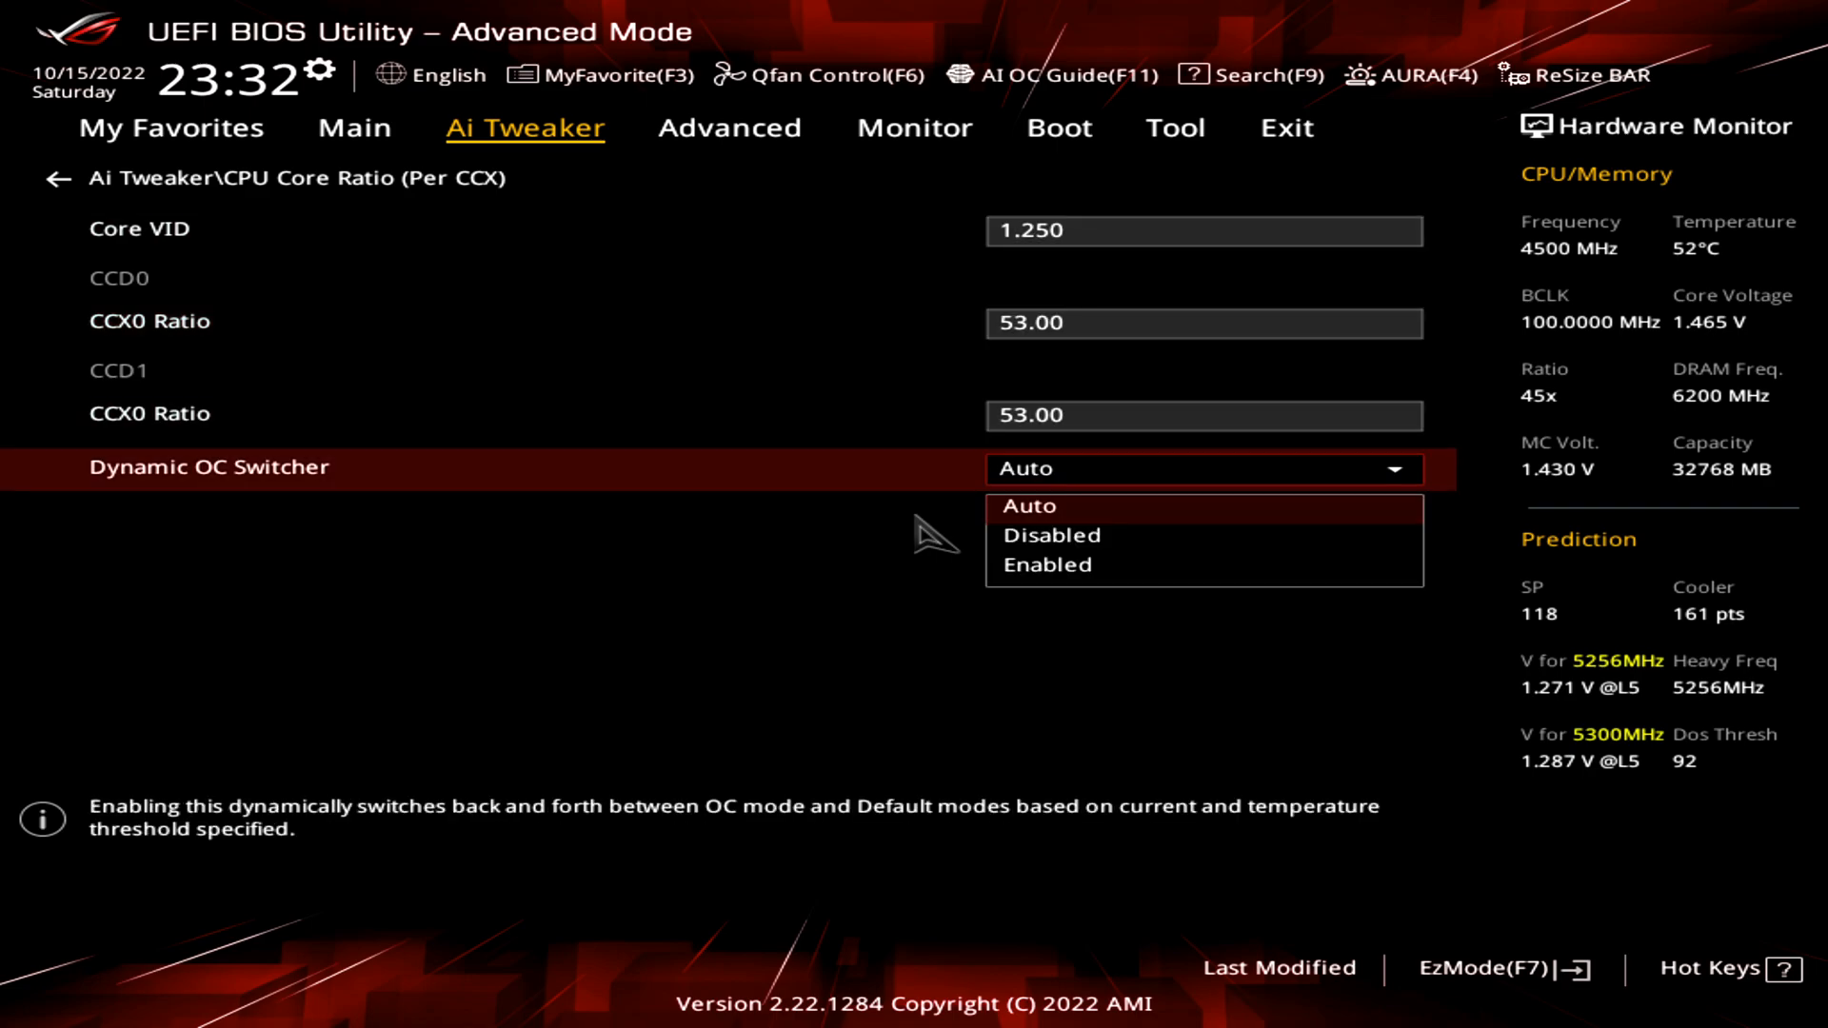
click(1048, 564)
text(80)
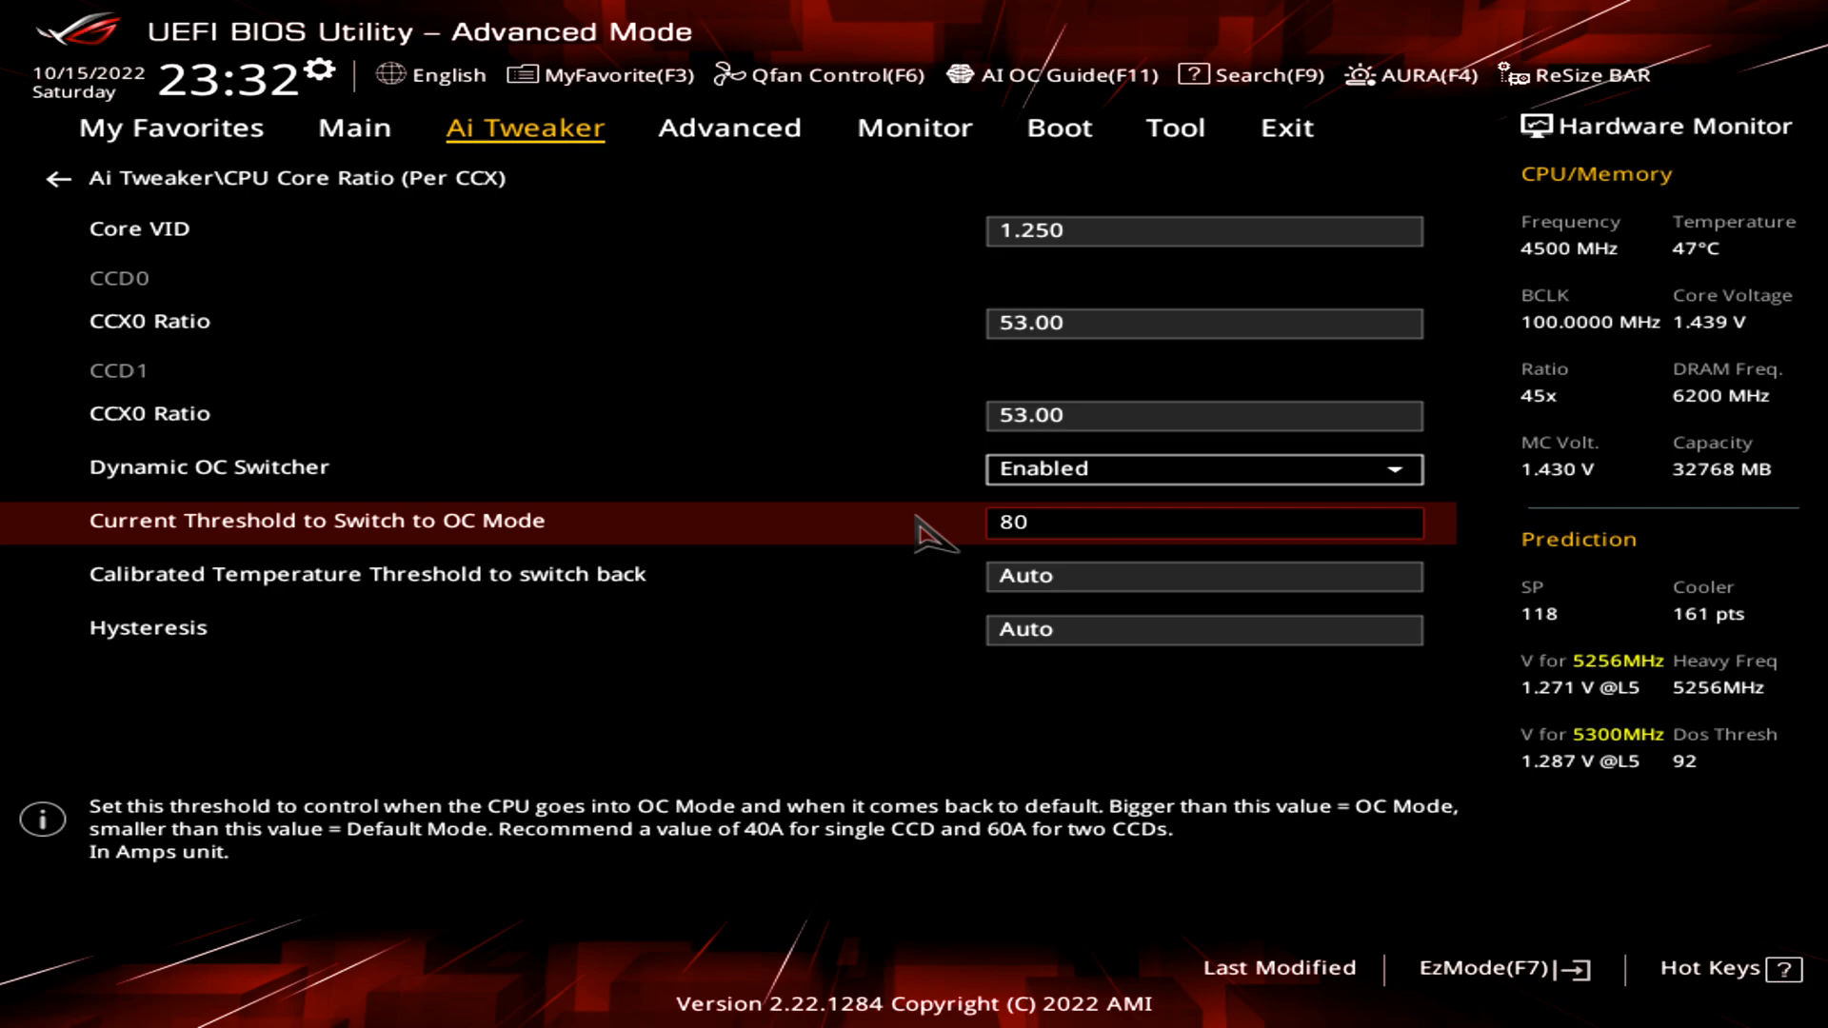
Enter 70 as the Calibrated Temperature Threshold to switch back, leaving Hysteresis on Auto.
key(Down)
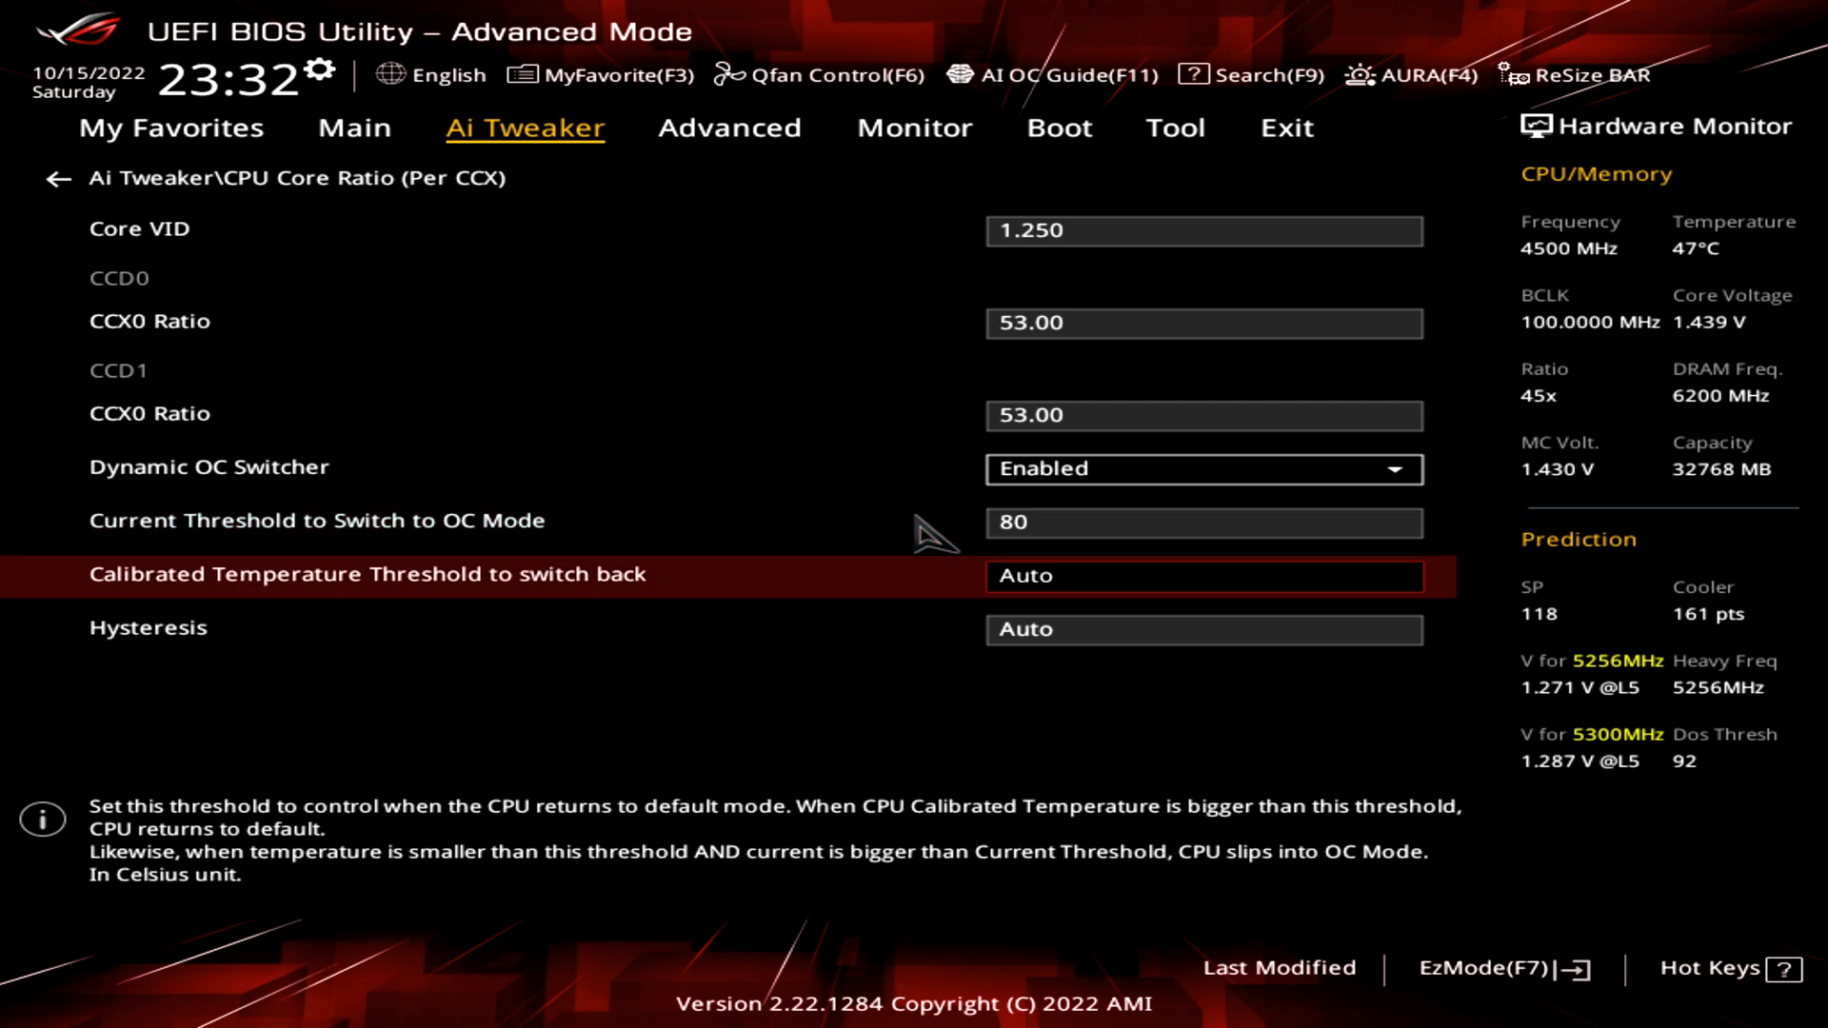
key(Up)
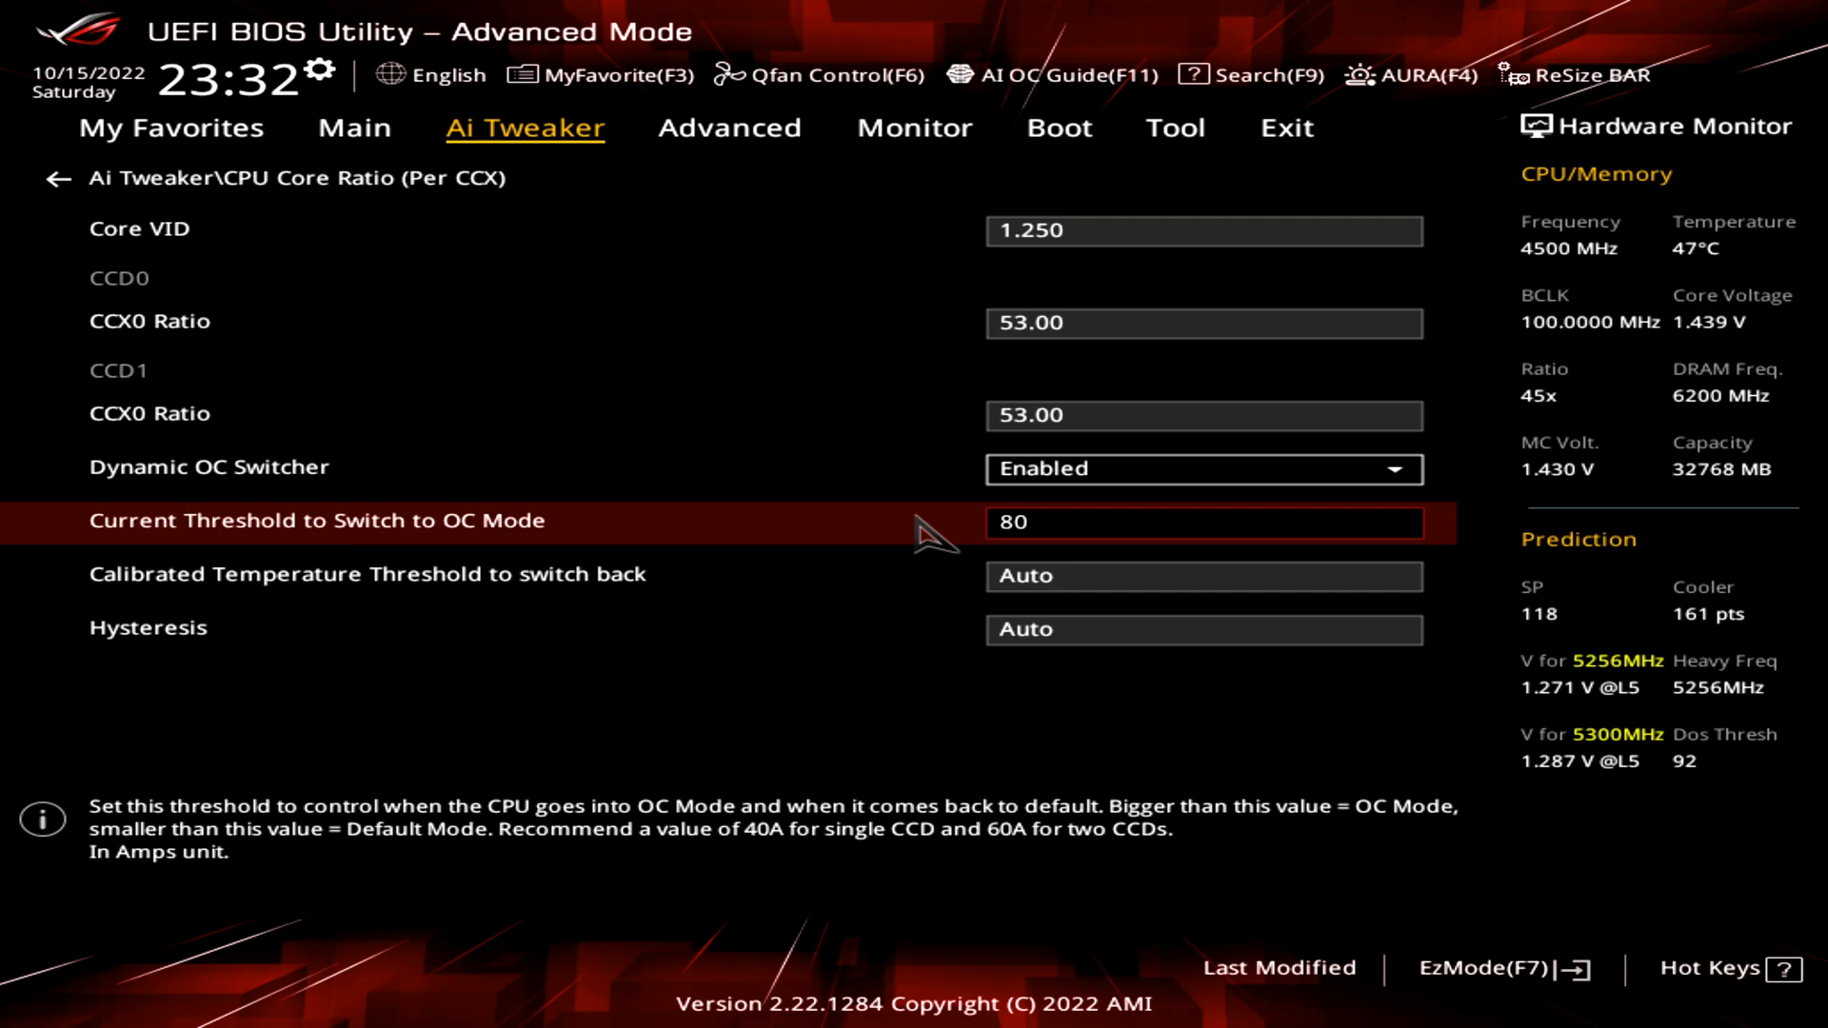
key(Up)
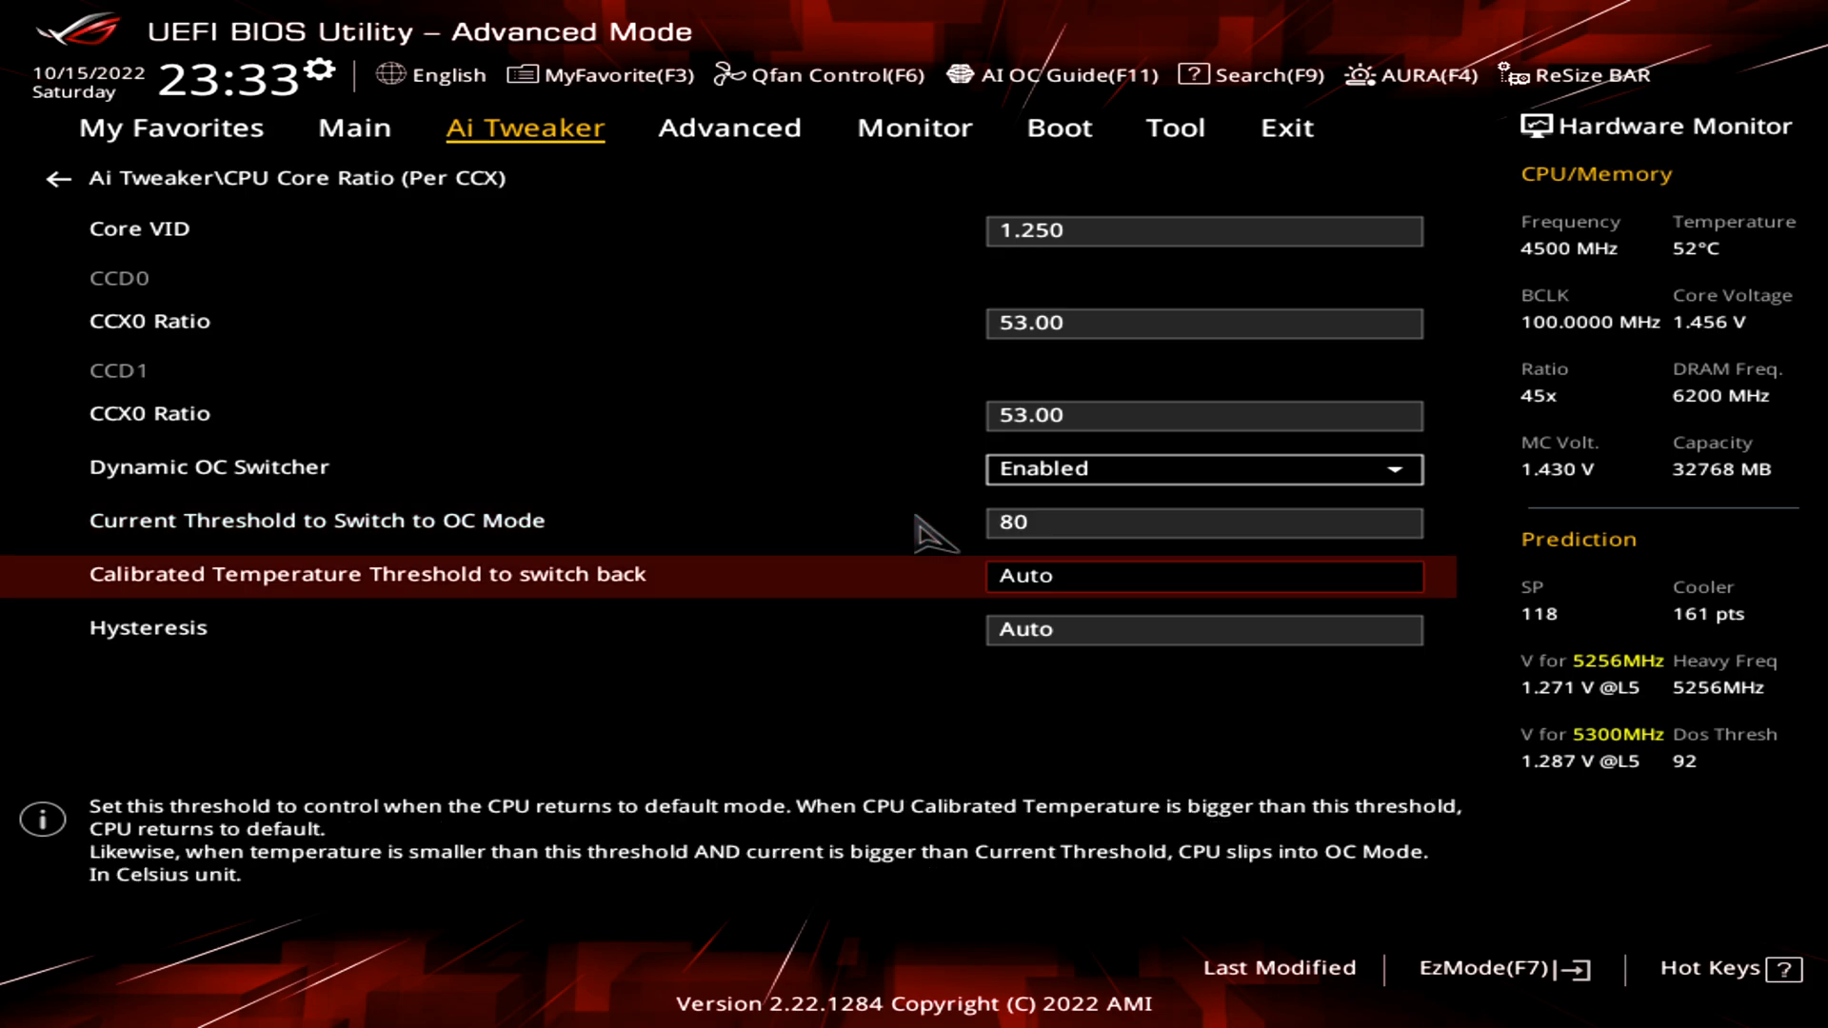
text(70)
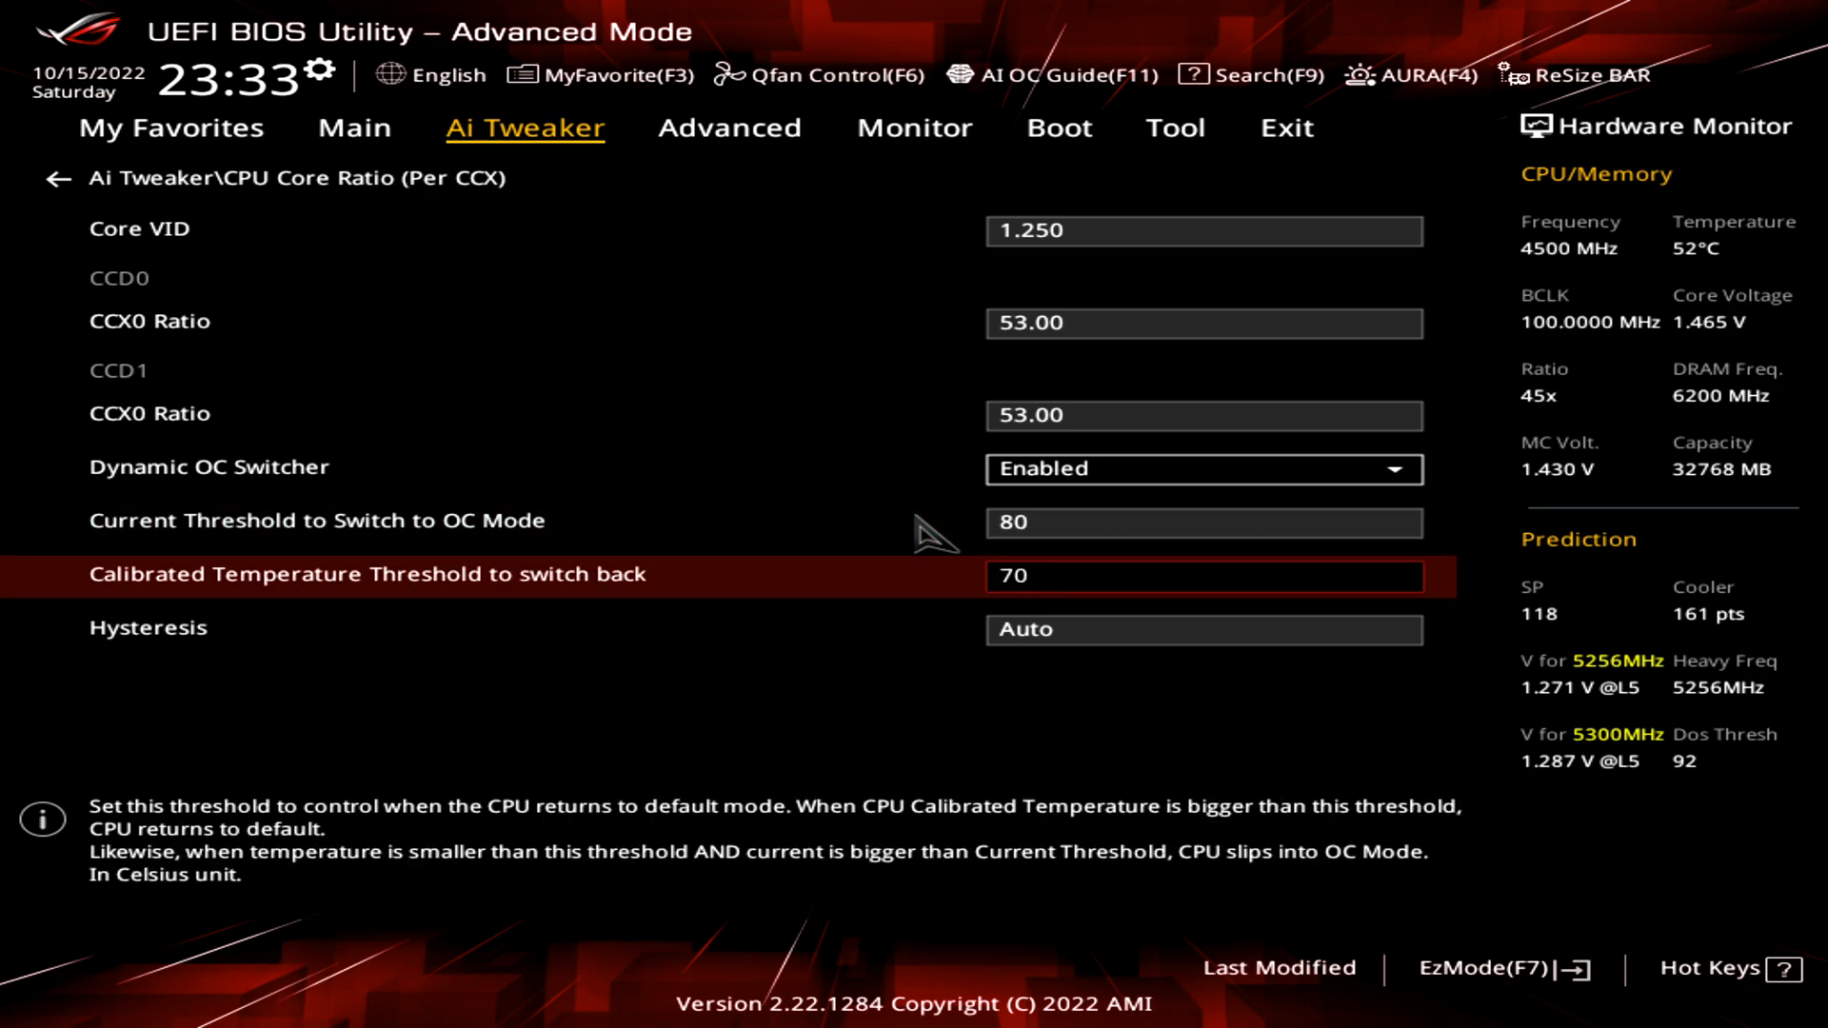